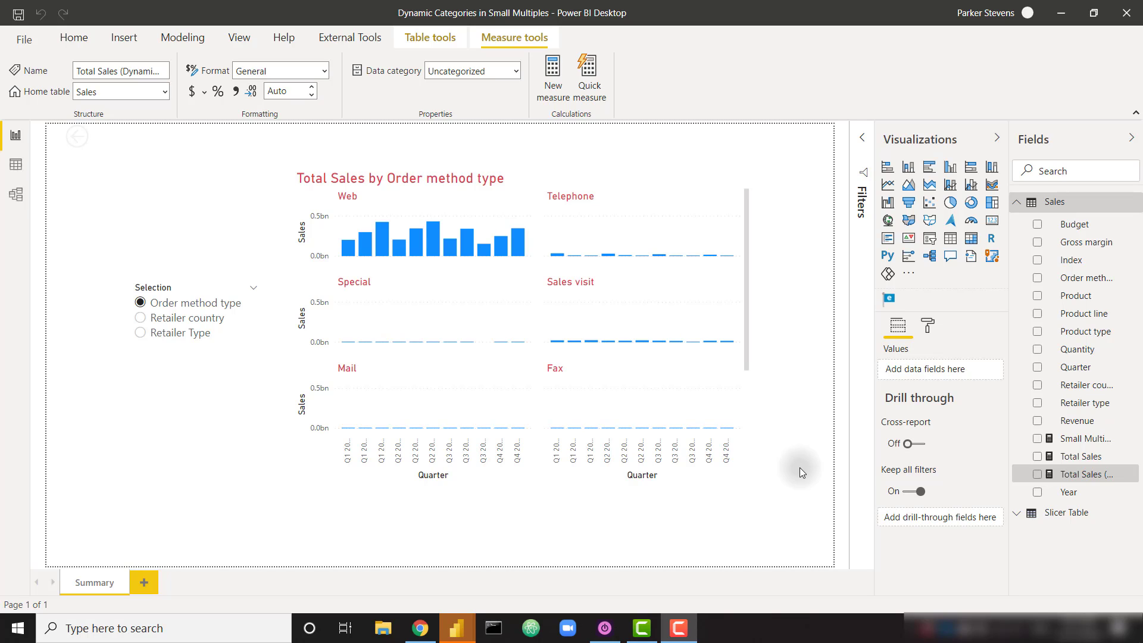
{"action": "mouse_move", "coordinate": [687, 212]}
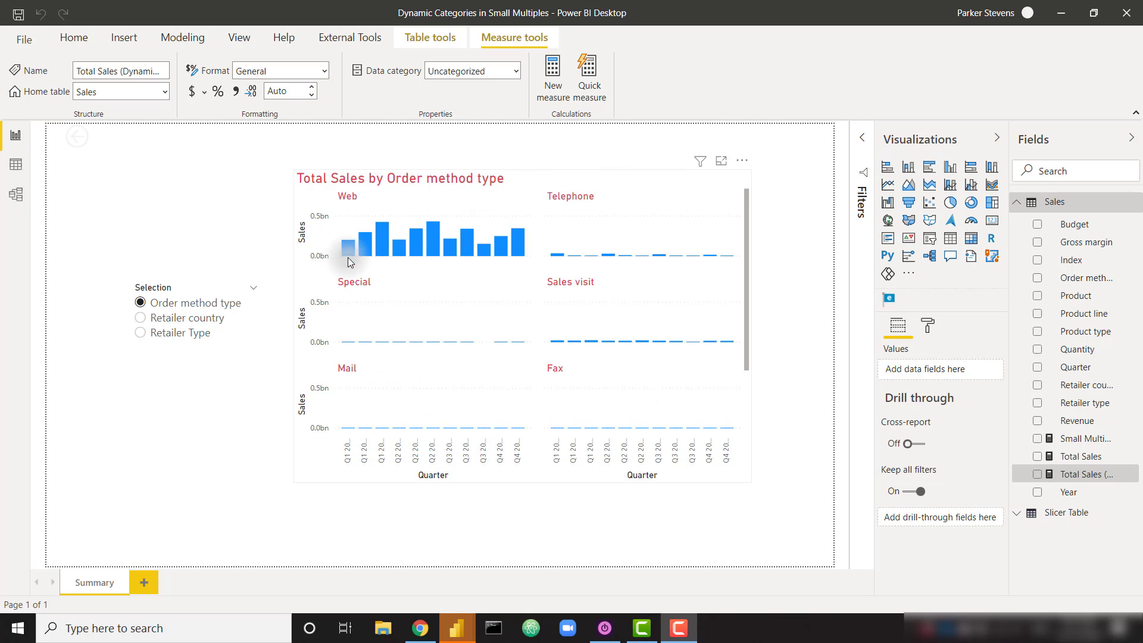
{"action": "mouse_move", "coordinate": [616, 194]}
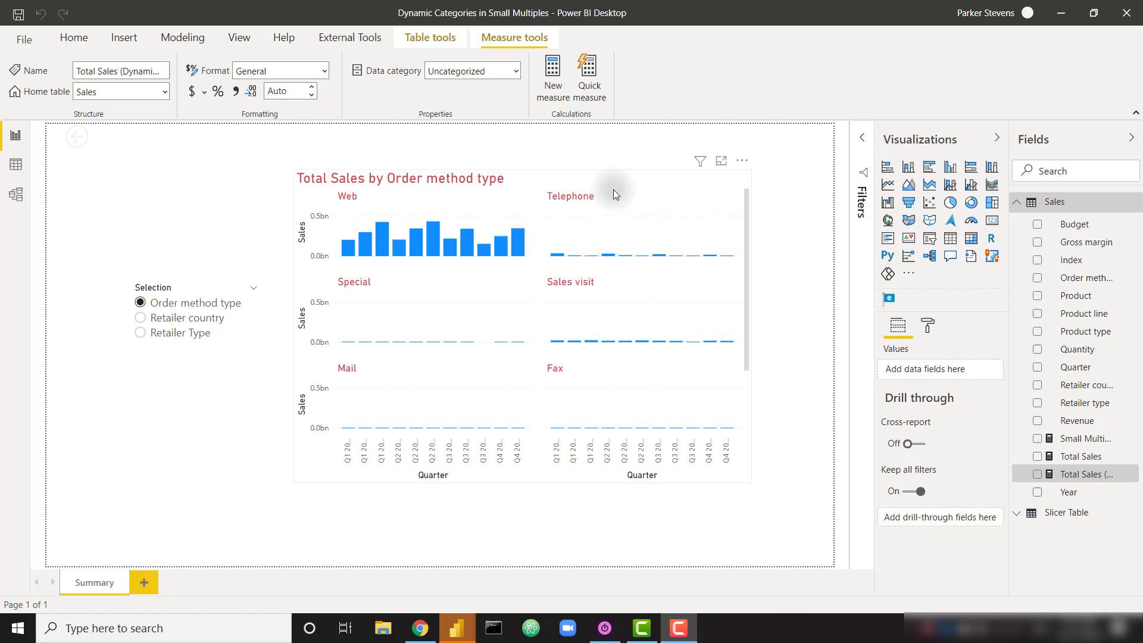
{"action": "mouse_move", "coordinate": [631, 204]}
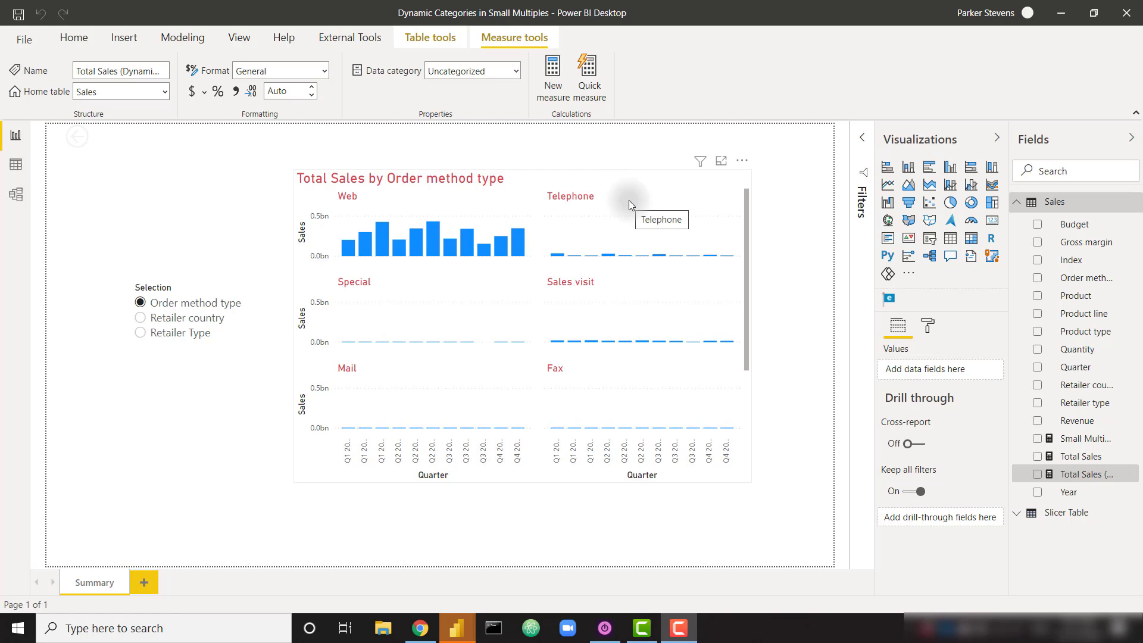
{"action": "mouse_move", "coordinate": [496, 204]}
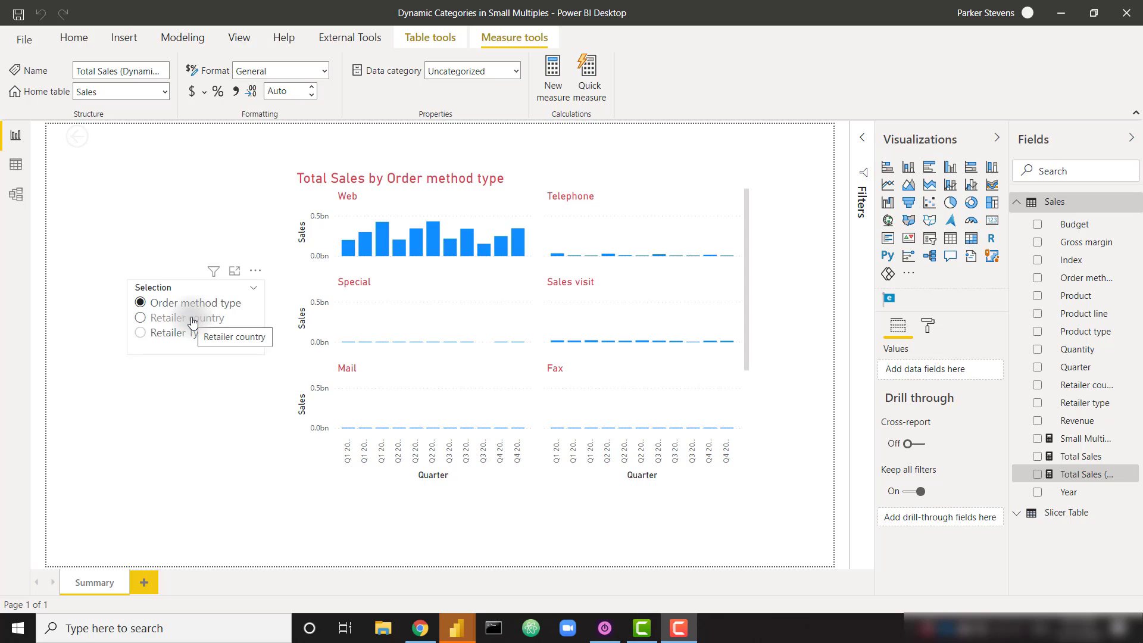
- Switch the Selection slicer to Retailer country, then Retailer Type, so the chart splits by Retailer Type
{"action": "left_click", "coordinate": [141, 318]}
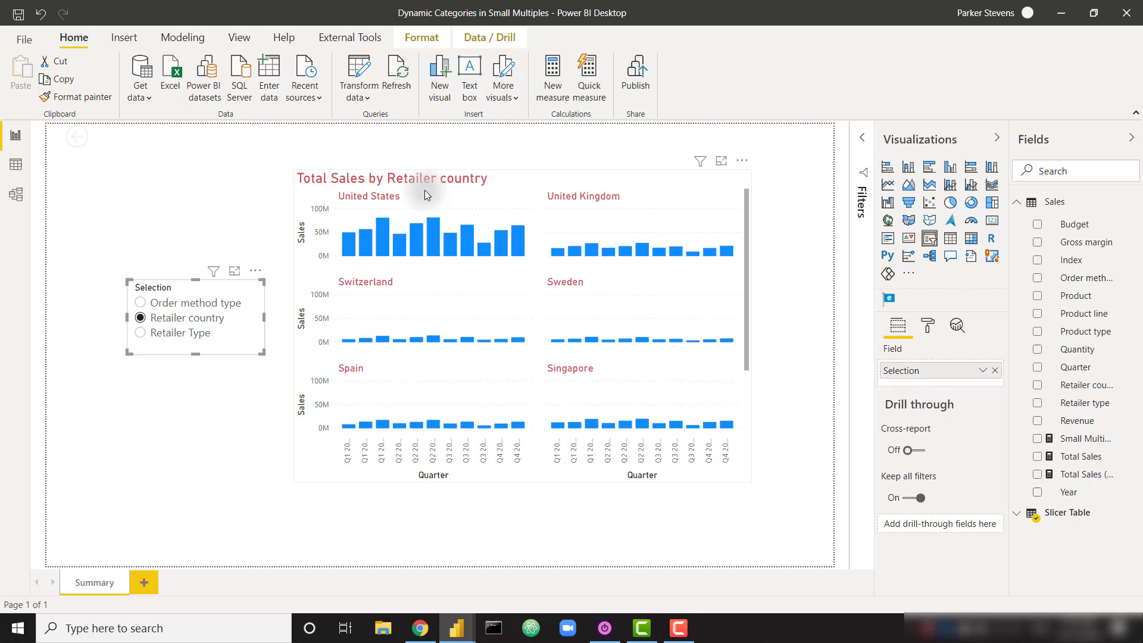
{"action": "left_click", "coordinate": [141, 333]}
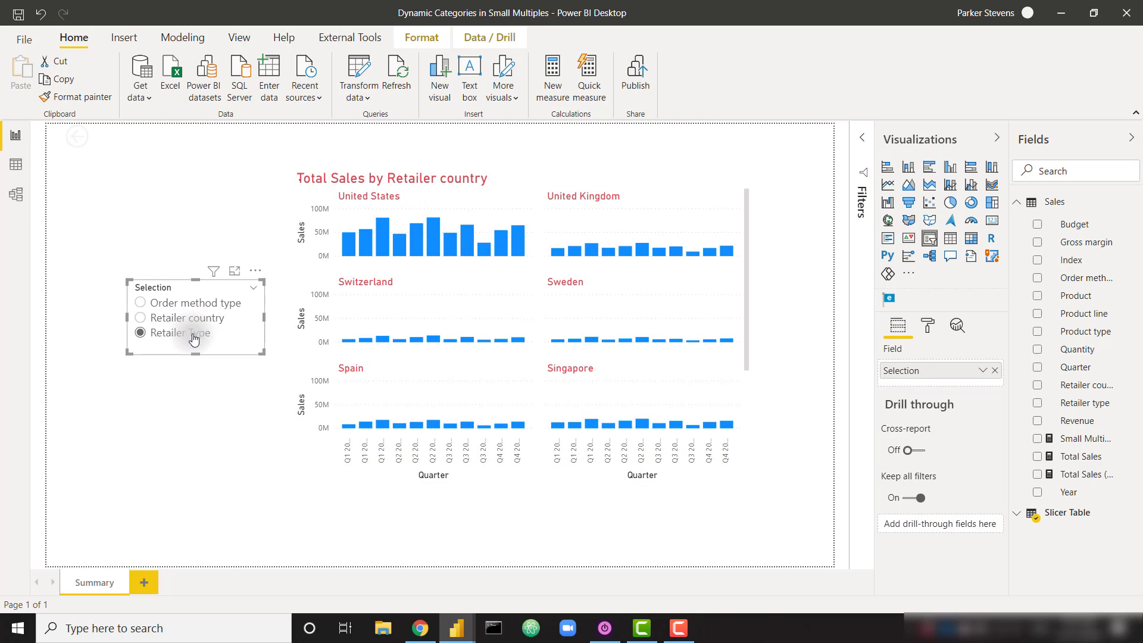
{"action": "left_click", "coordinate": [141, 333]}
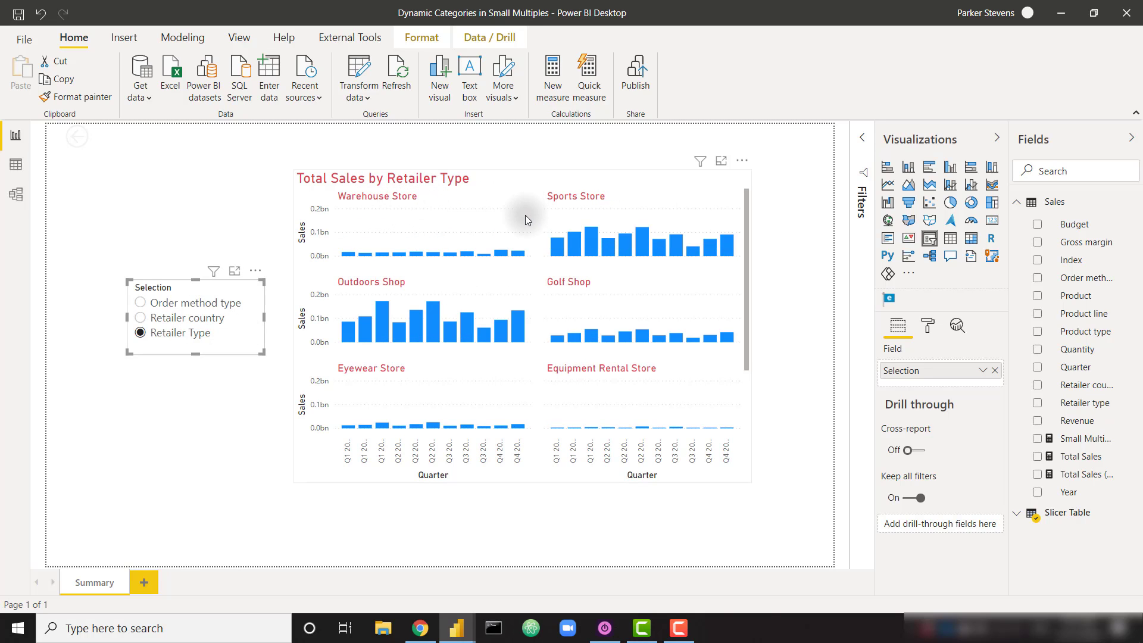
{"action": "mouse_move", "coordinate": [534, 219]}
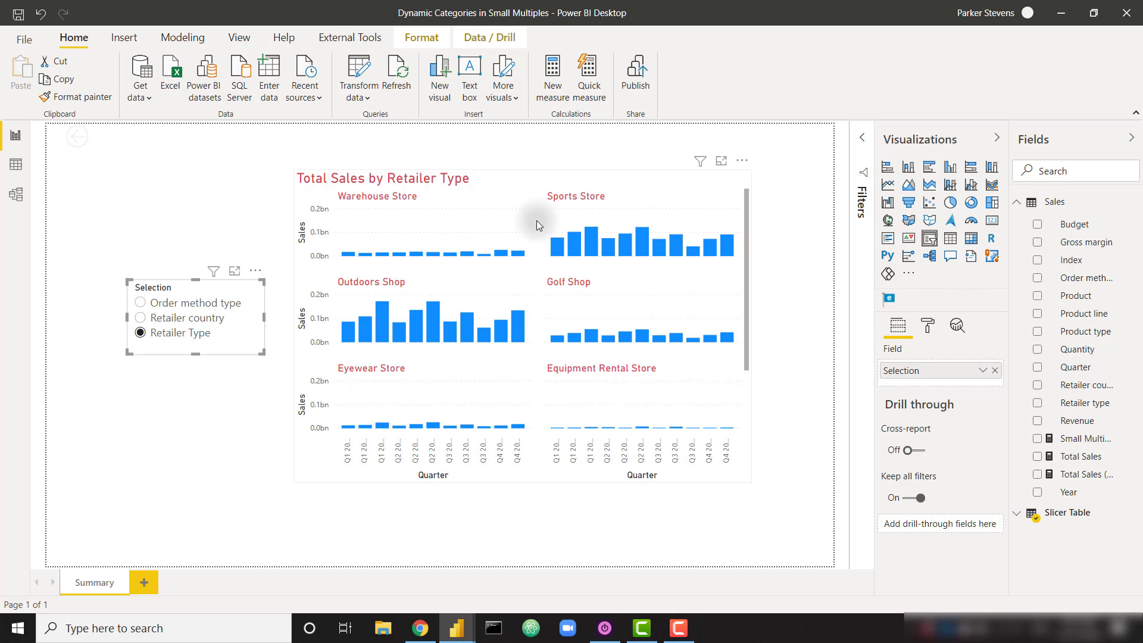
{"action": "mouse_move", "coordinate": [455, 628]}
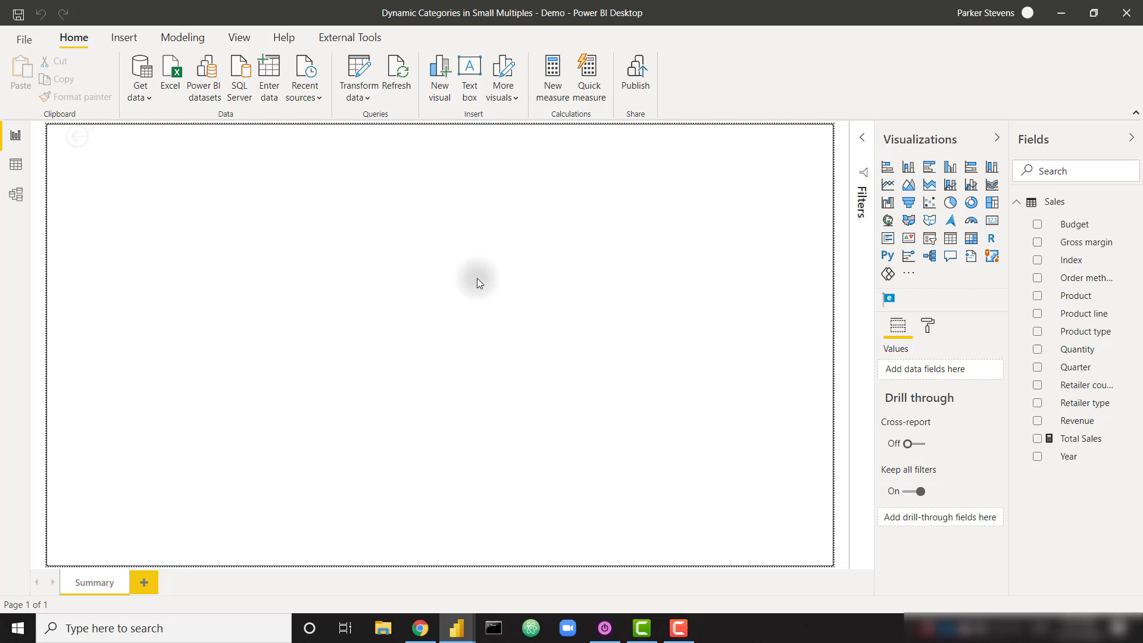
{"action": "mouse_move", "coordinate": [671, 290]}
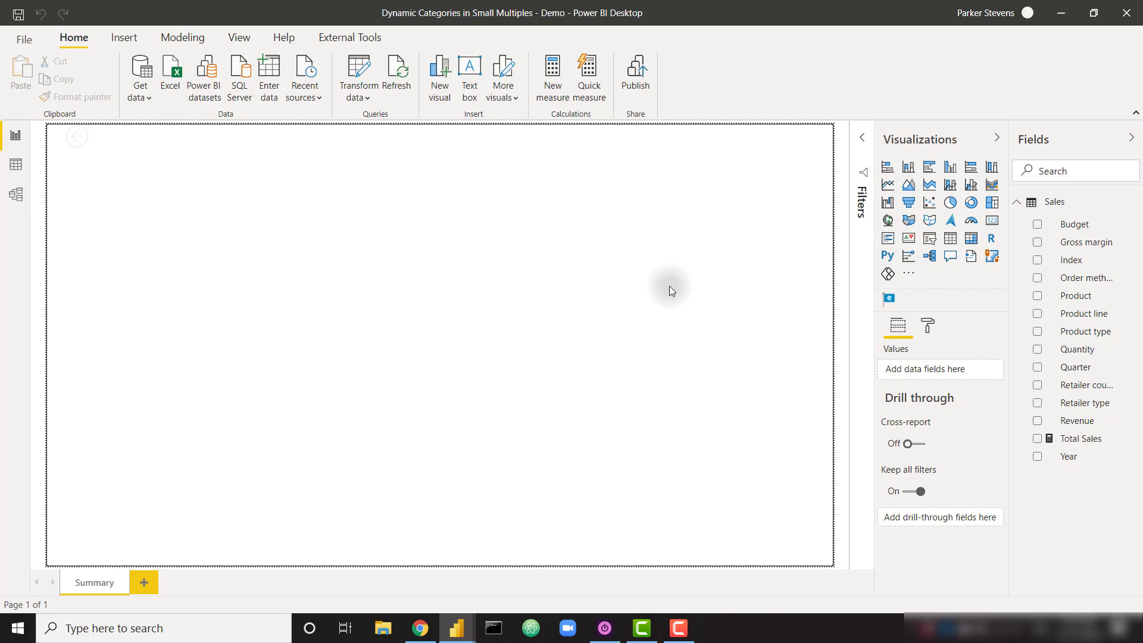
{"action": "mouse_move", "coordinate": [883, 203]}
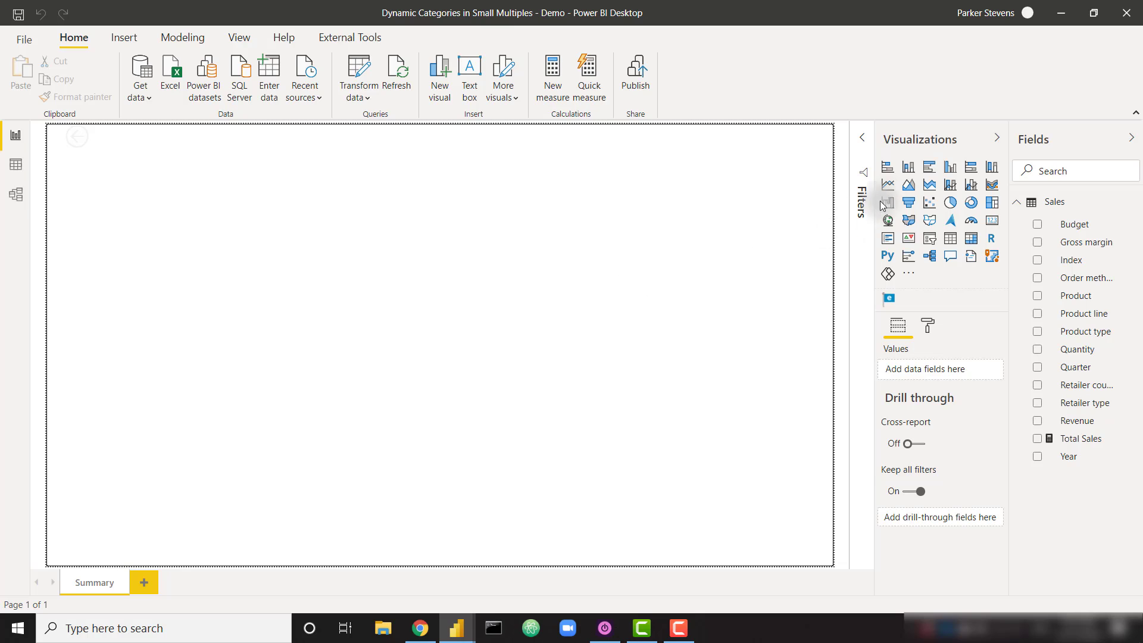
{"action": "mouse_move", "coordinate": [887, 185]}
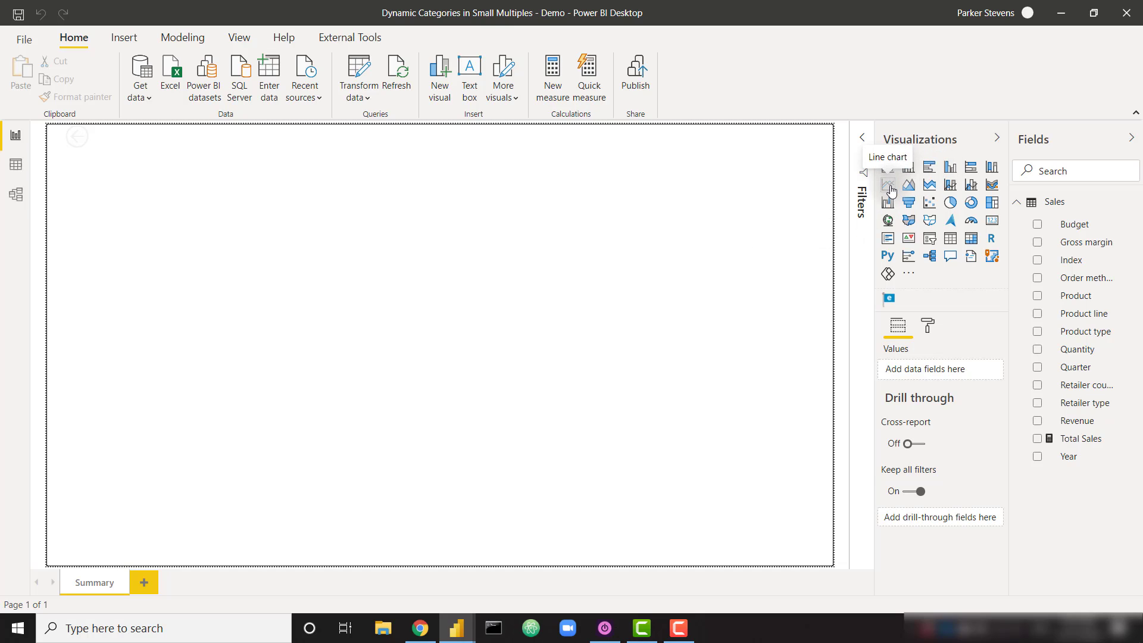
{"action": "mouse_move", "coordinate": [737, 263]}
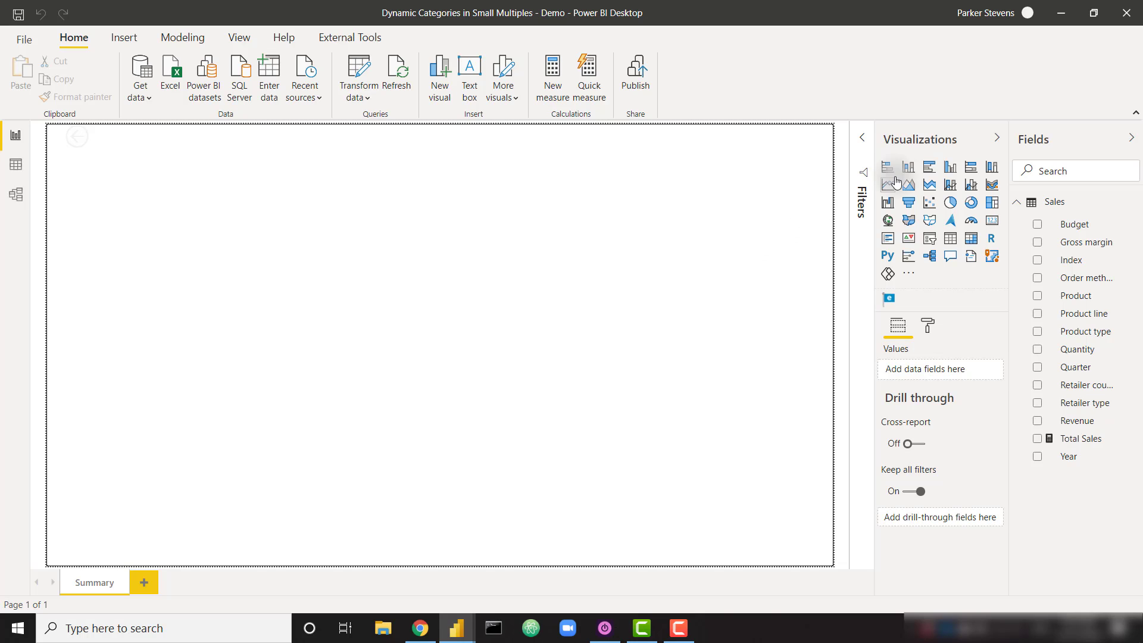
{"action": "mouse_move", "coordinate": [950, 167]}
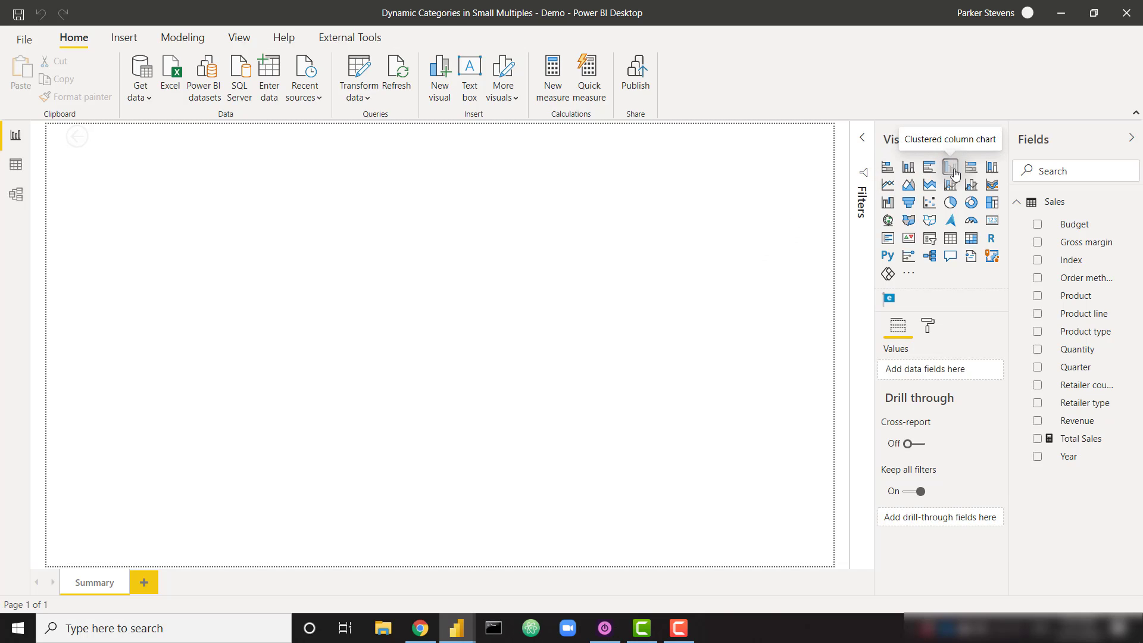
- Add a clustered column chart of Total Sales by Quarter with Retailer type small multiples
{"action": "left_click", "coordinate": [950, 166]}
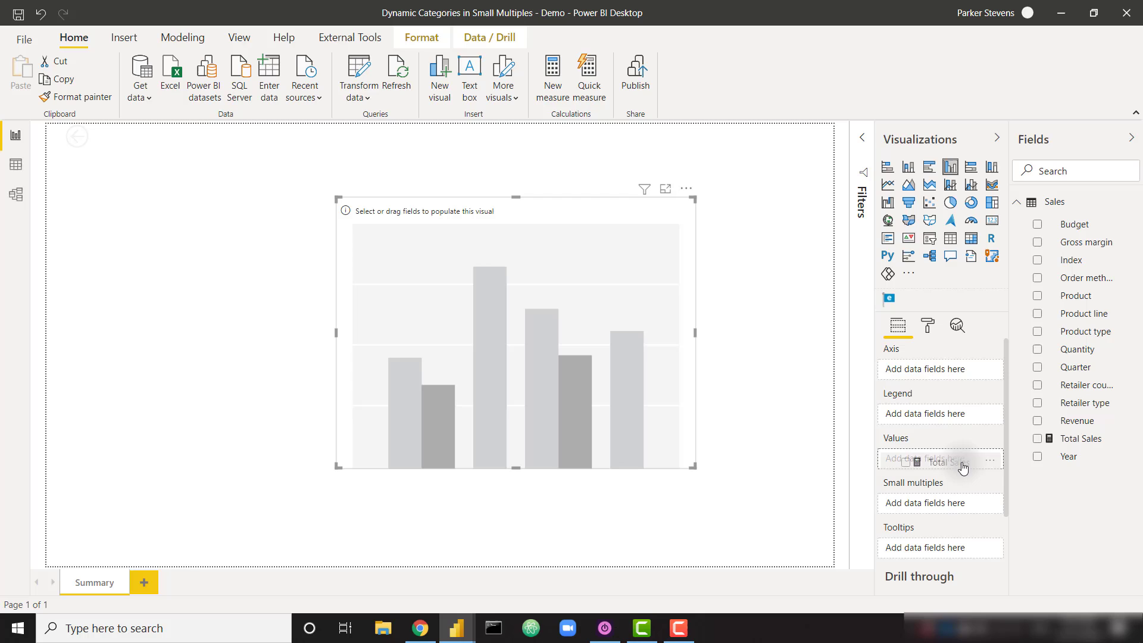
{"action": "left_click", "coordinate": [1037, 438]}
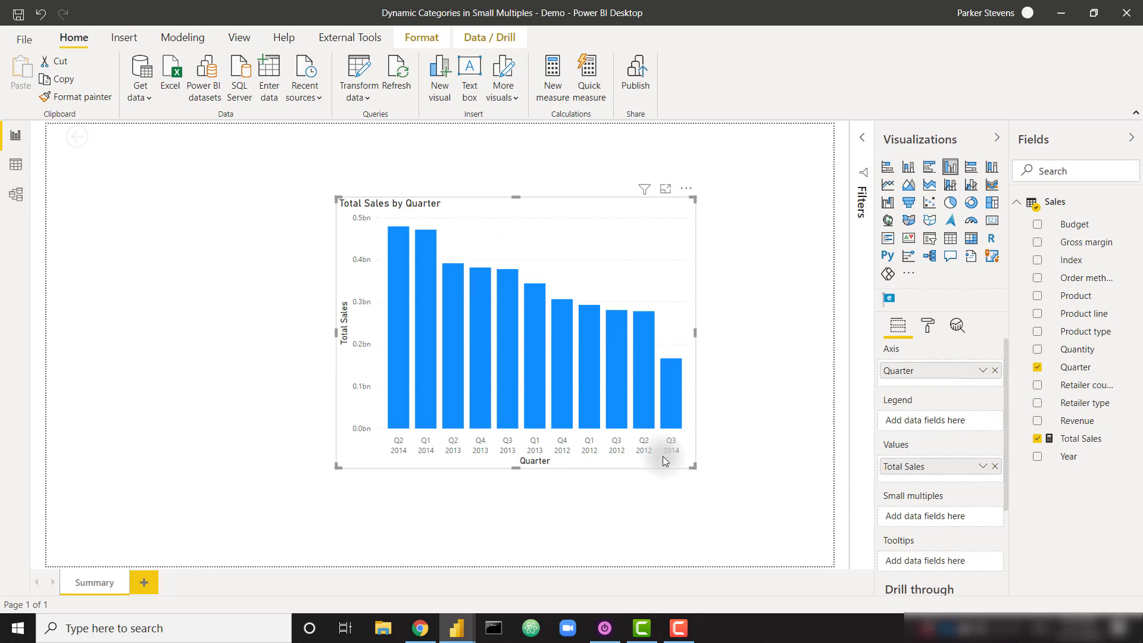
{"action": "mouse_move", "coordinate": [757, 411]}
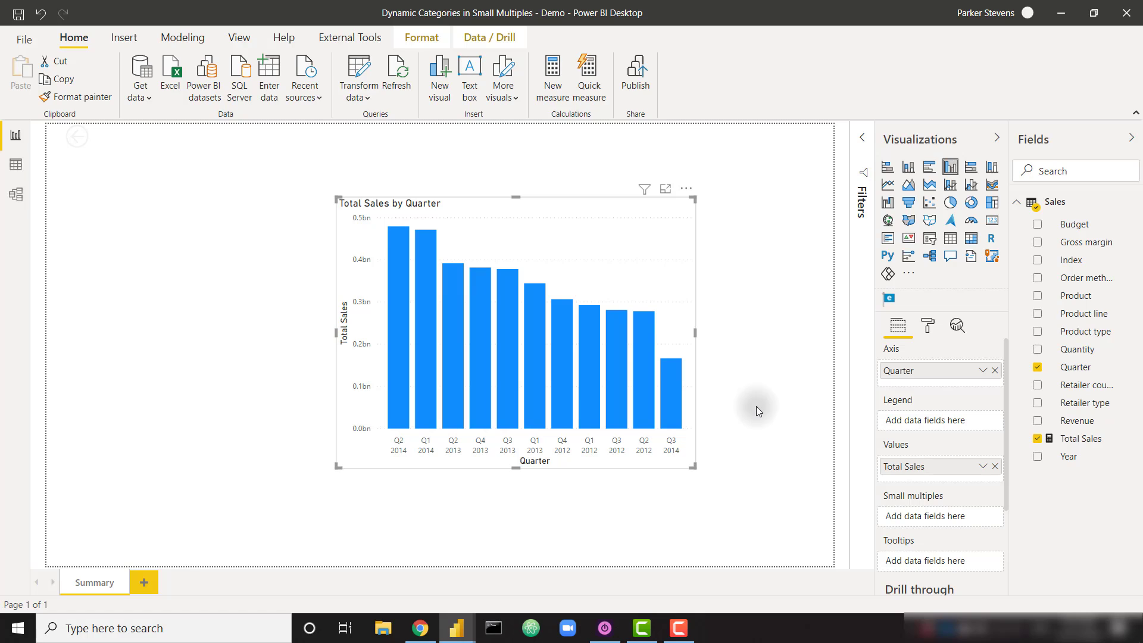
{"action": "mouse_move", "coordinate": [1085, 407]}
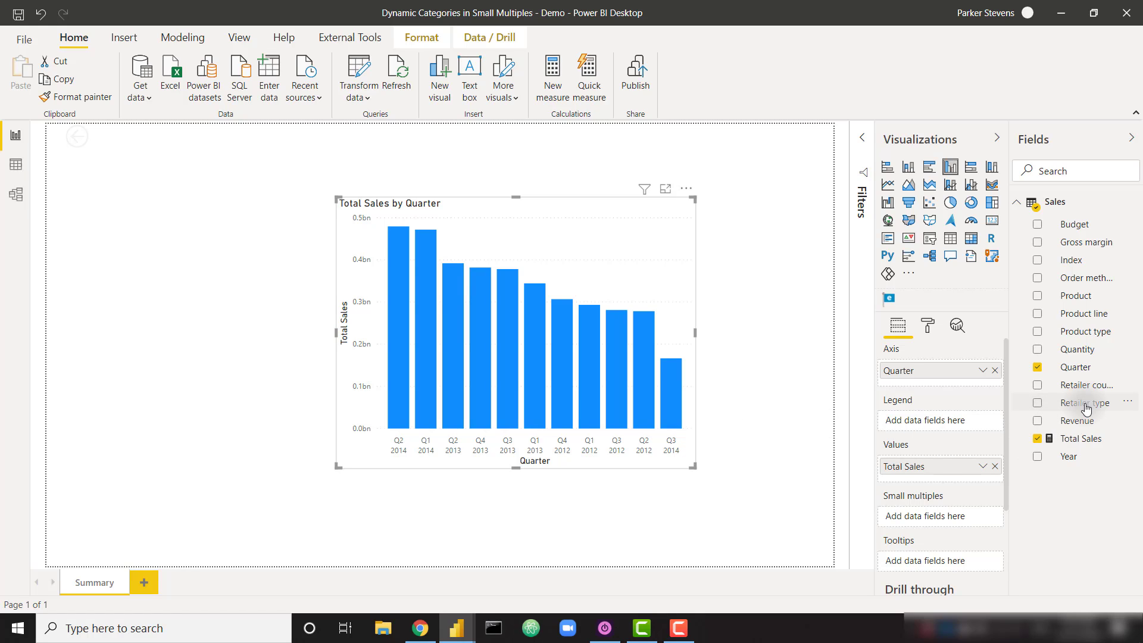
{"action": "mouse_move", "coordinate": [958, 525]}
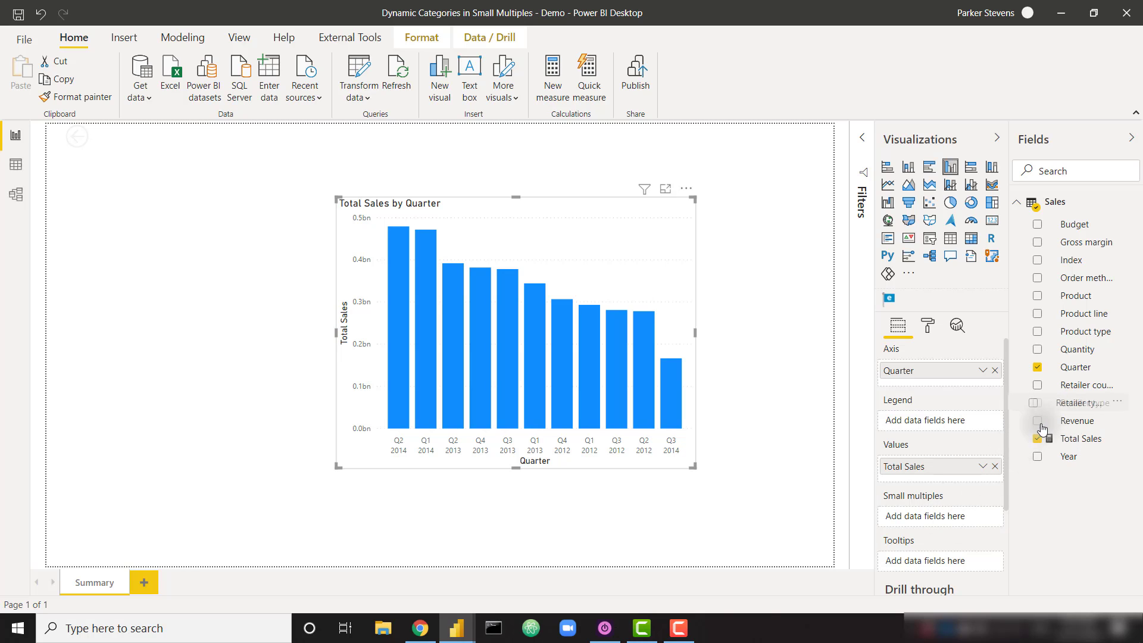
{"action": "left_click", "coordinate": [1037, 402]}
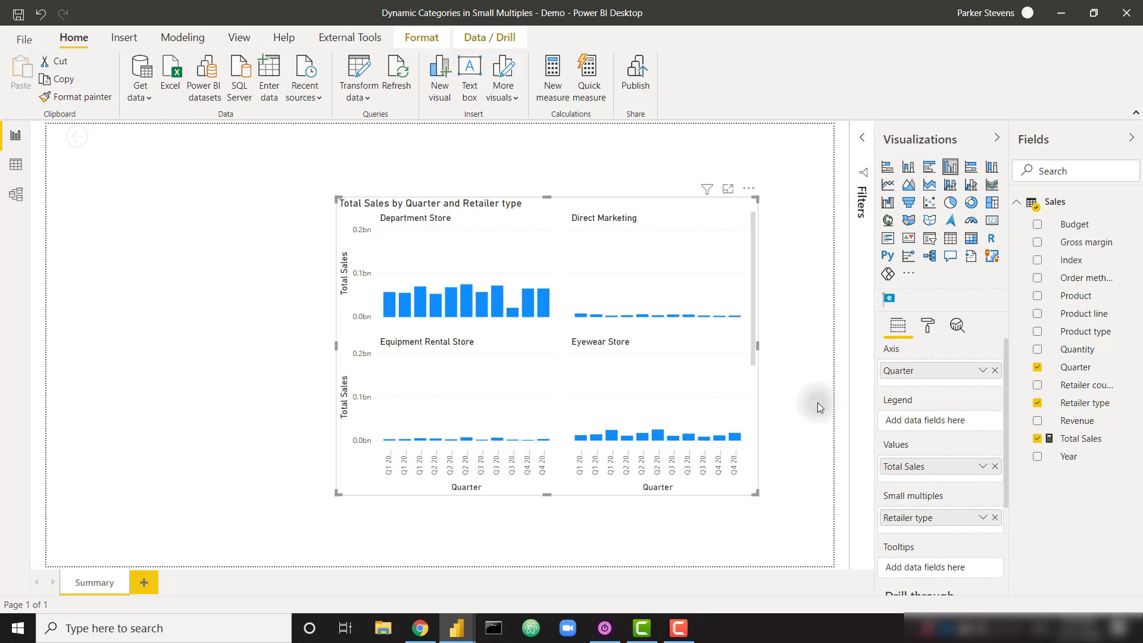
- Set the small multiples Grid layout to 3 rows so six retailer type panels show
{"action": "left_click", "coordinate": [927, 325]}
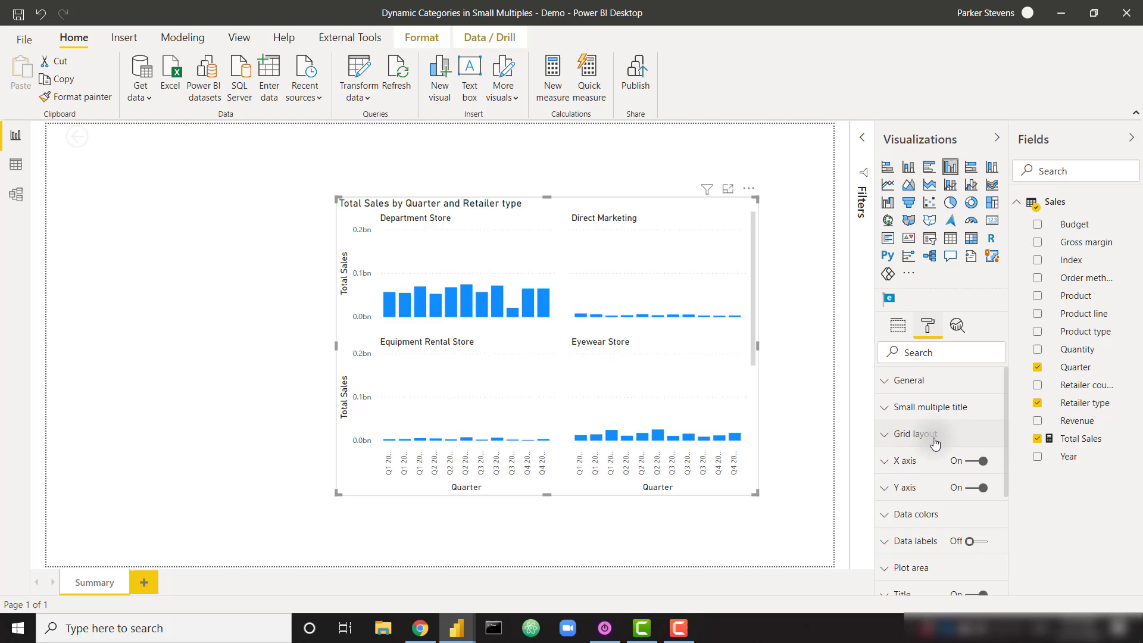
{"action": "left_click", "coordinate": [914, 433]}
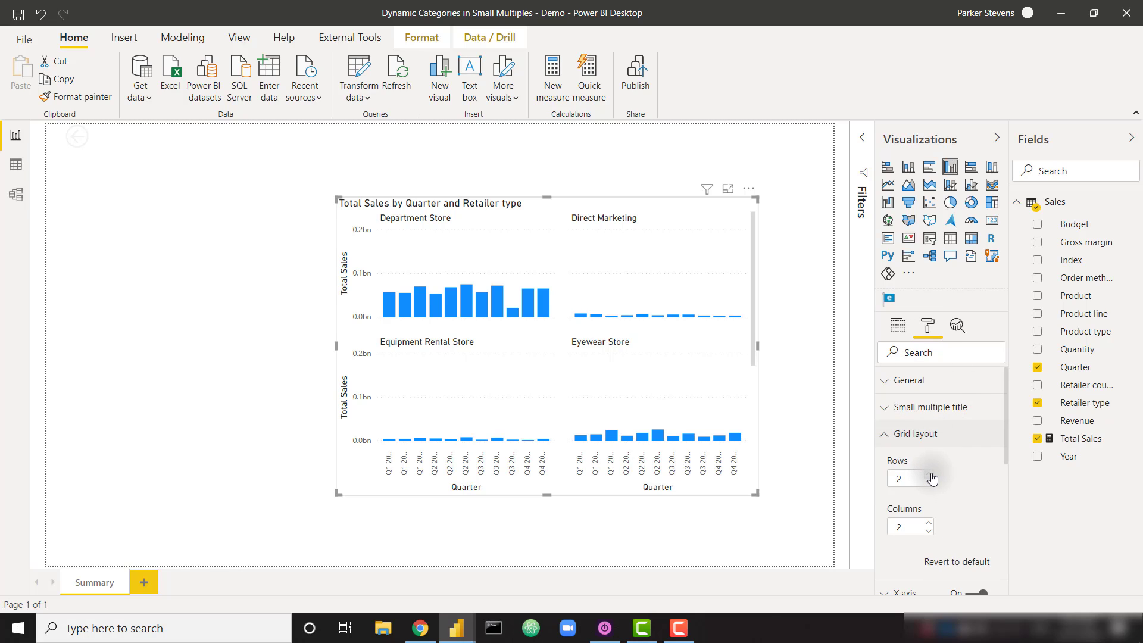
{"action": "left_click", "coordinate": [926, 474]}
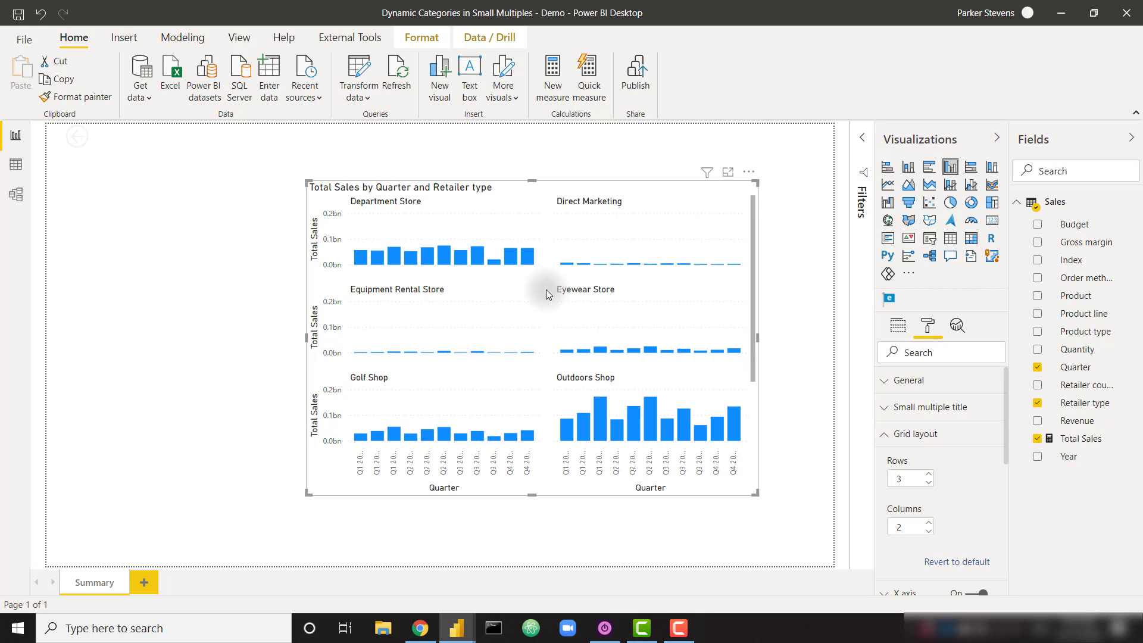
{"action": "mouse_move", "coordinate": [546, 325]}
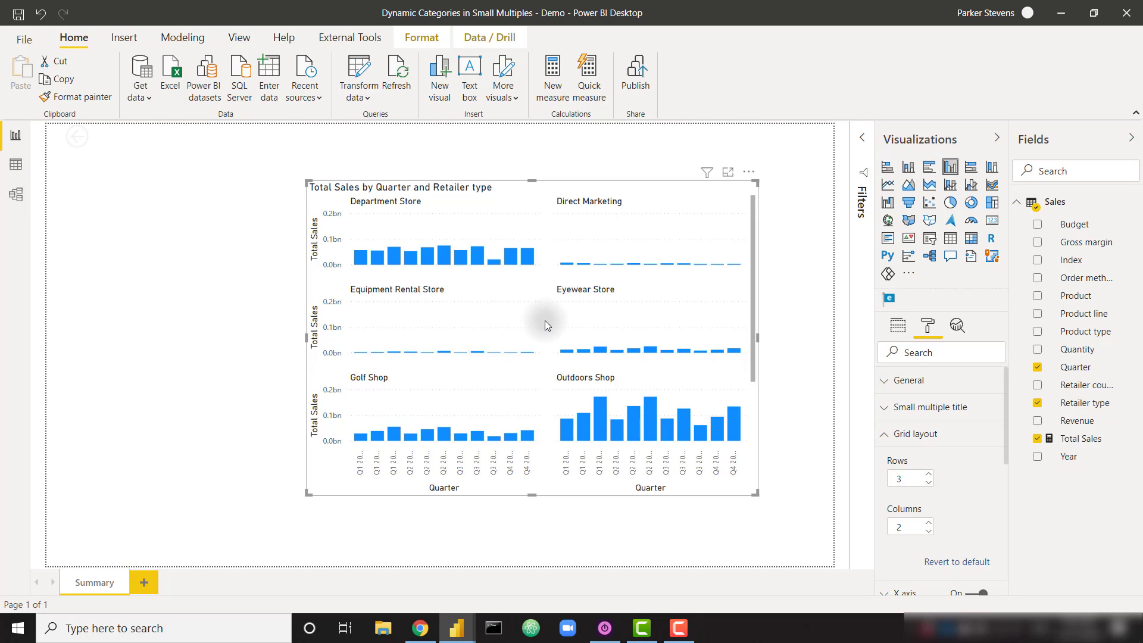
{"action": "mouse_move", "coordinate": [546, 281]}
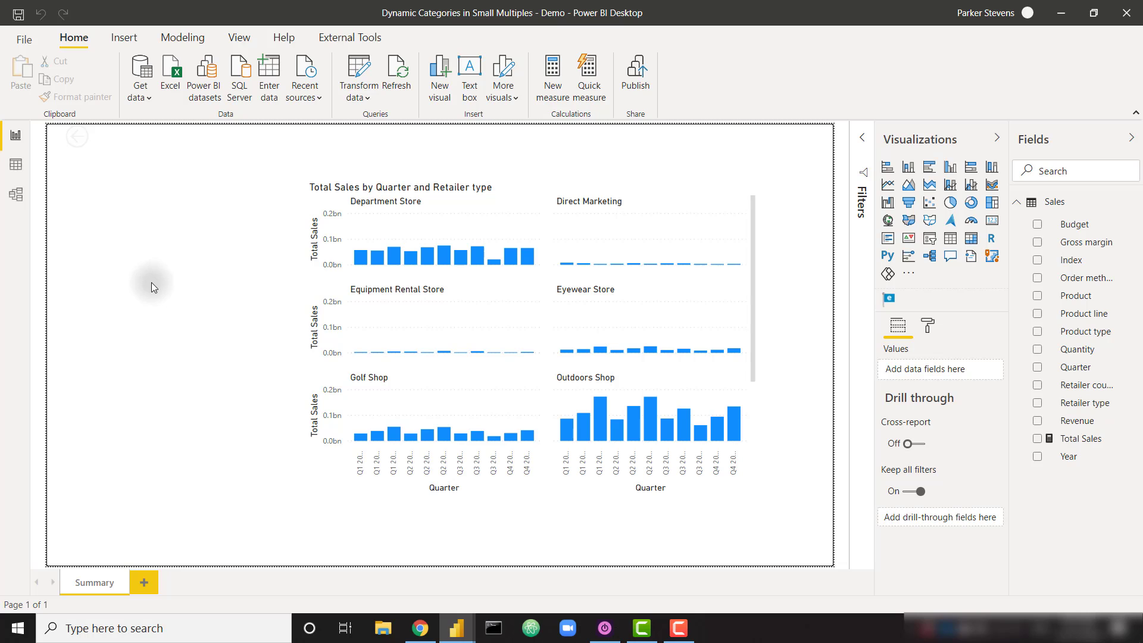
- Browse the Sales table's Order method type and Retailer country values, then return to the report
{"action": "left_click", "coordinate": [17, 165]}
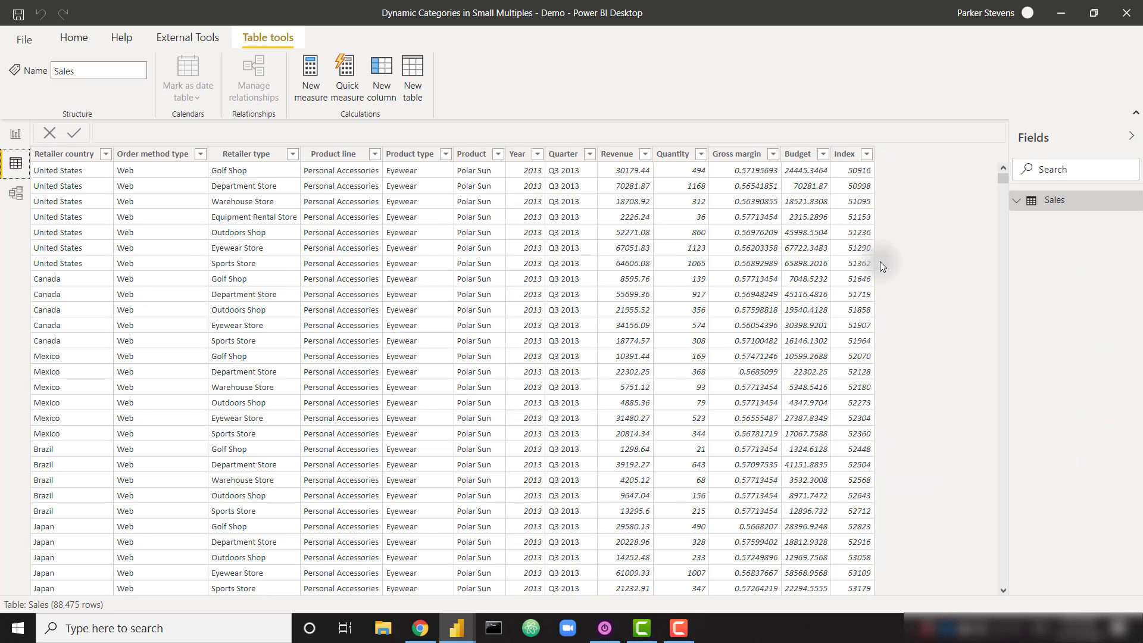
{"action": "mouse_move", "coordinate": [939, 269]}
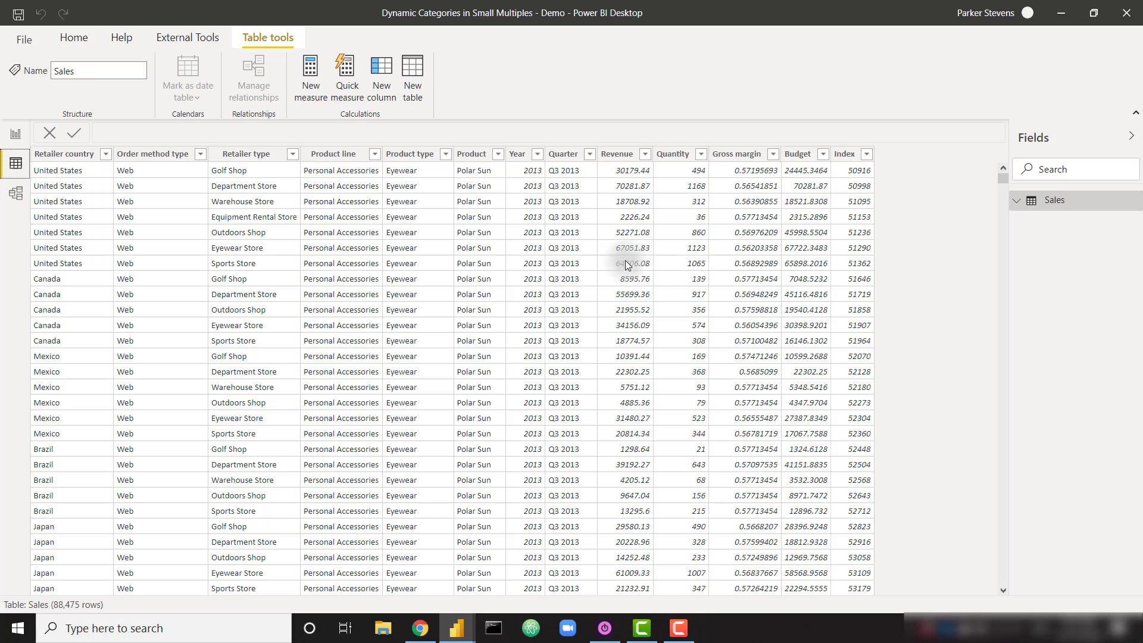
{"action": "mouse_move", "coordinate": [880, 249]}
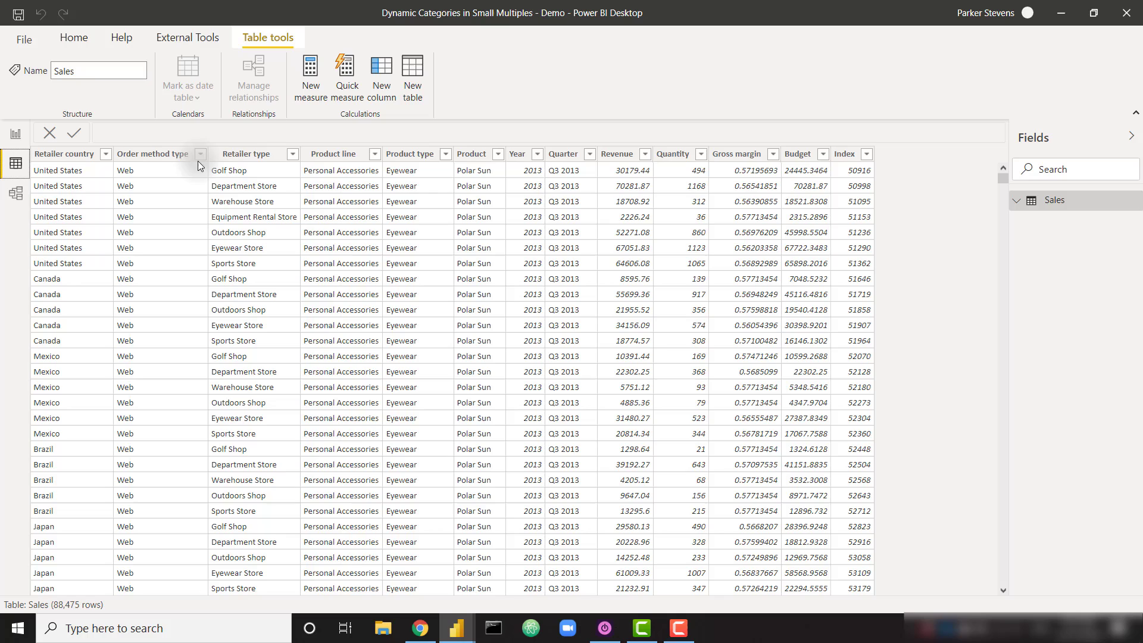
{"action": "left_click", "coordinate": [200, 154]}
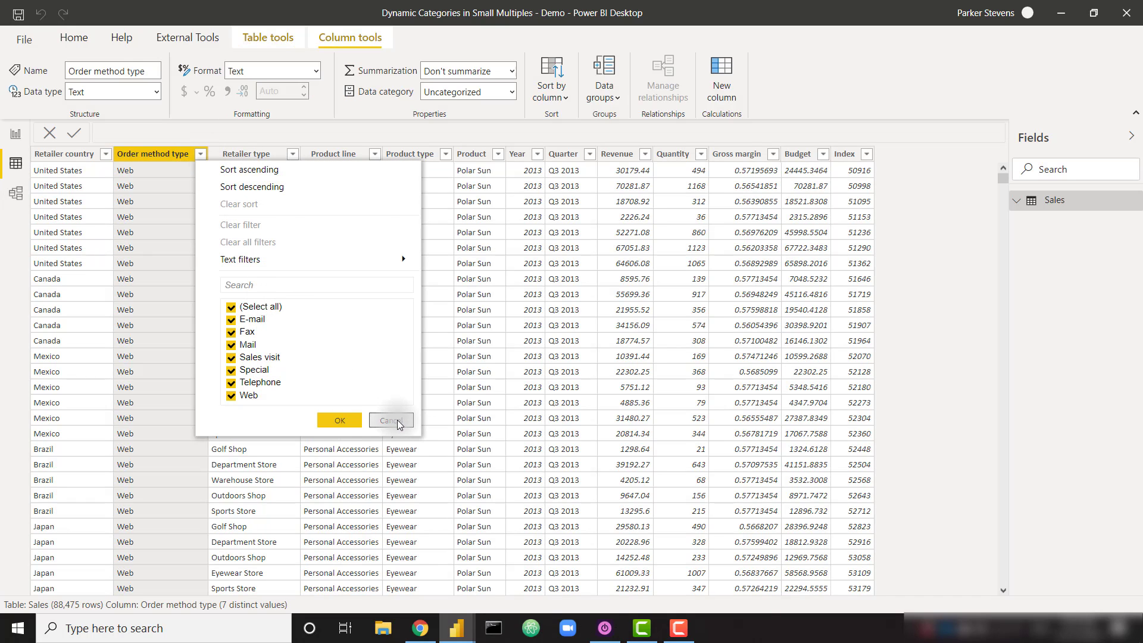
{"action": "left_click", "coordinate": [293, 154]}
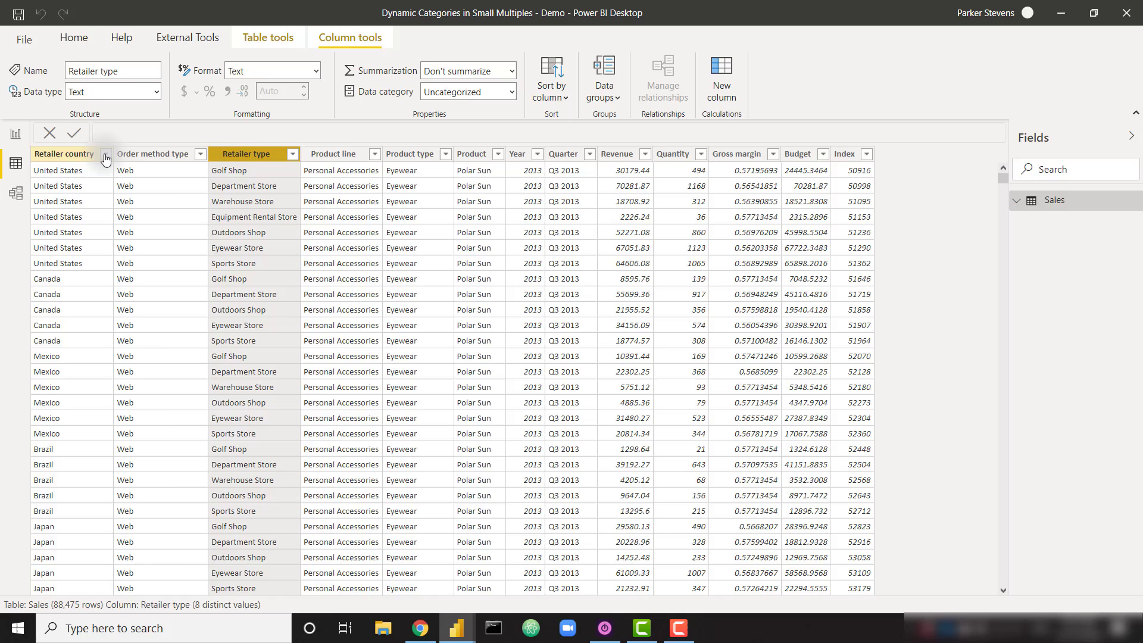
{"action": "left_click", "coordinate": [106, 153]}
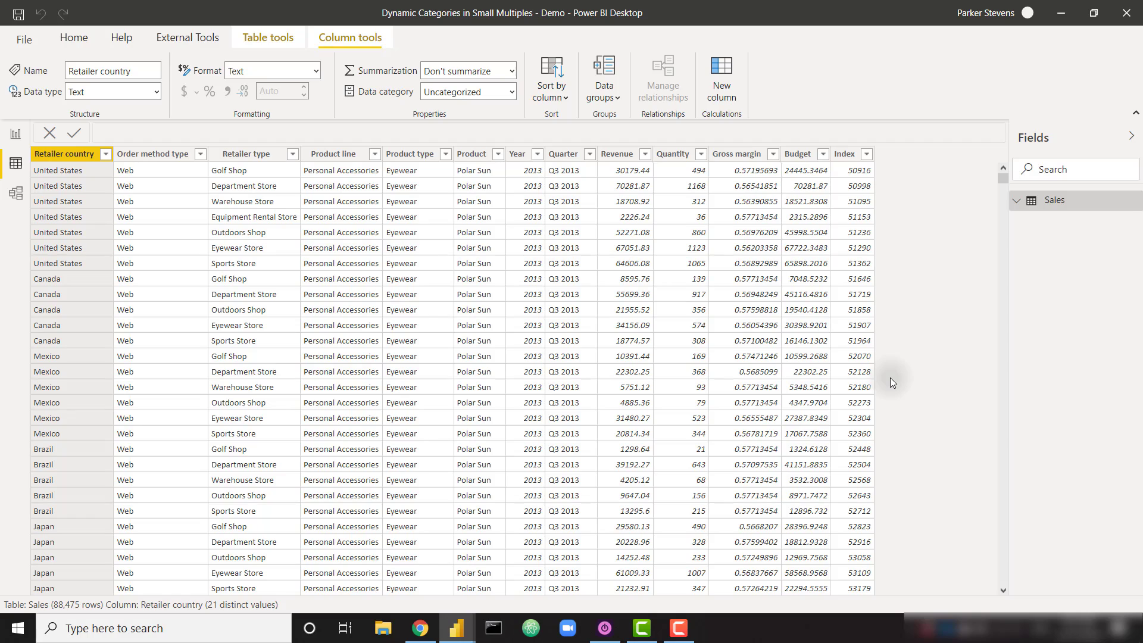
{"action": "mouse_move", "coordinate": [429, 188]}
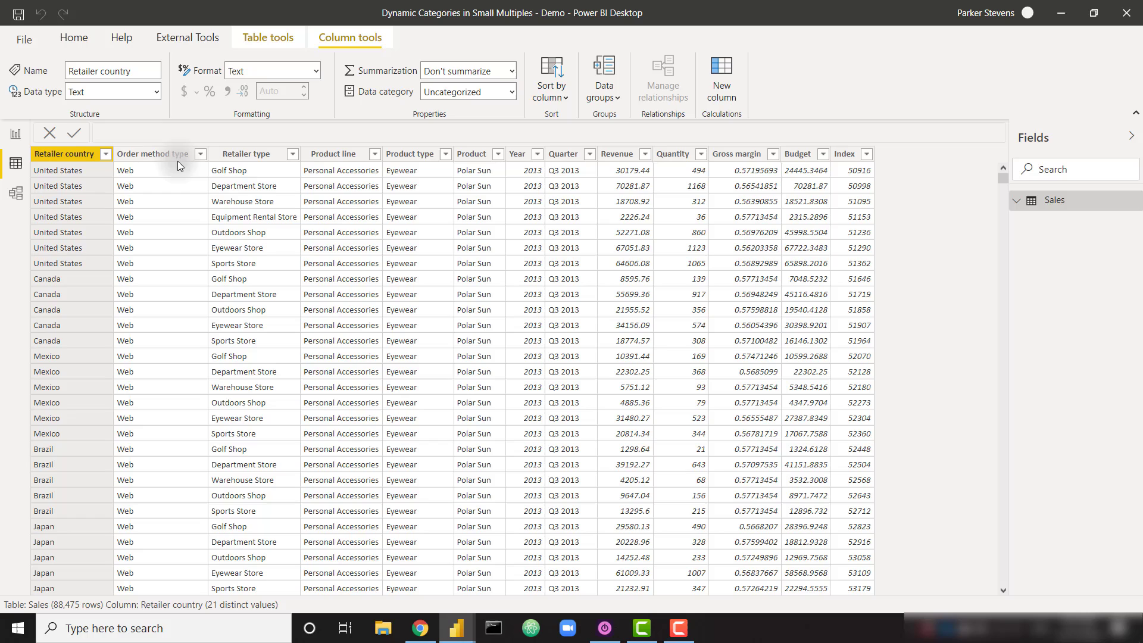
{"action": "left_click", "coordinate": [17, 136]}
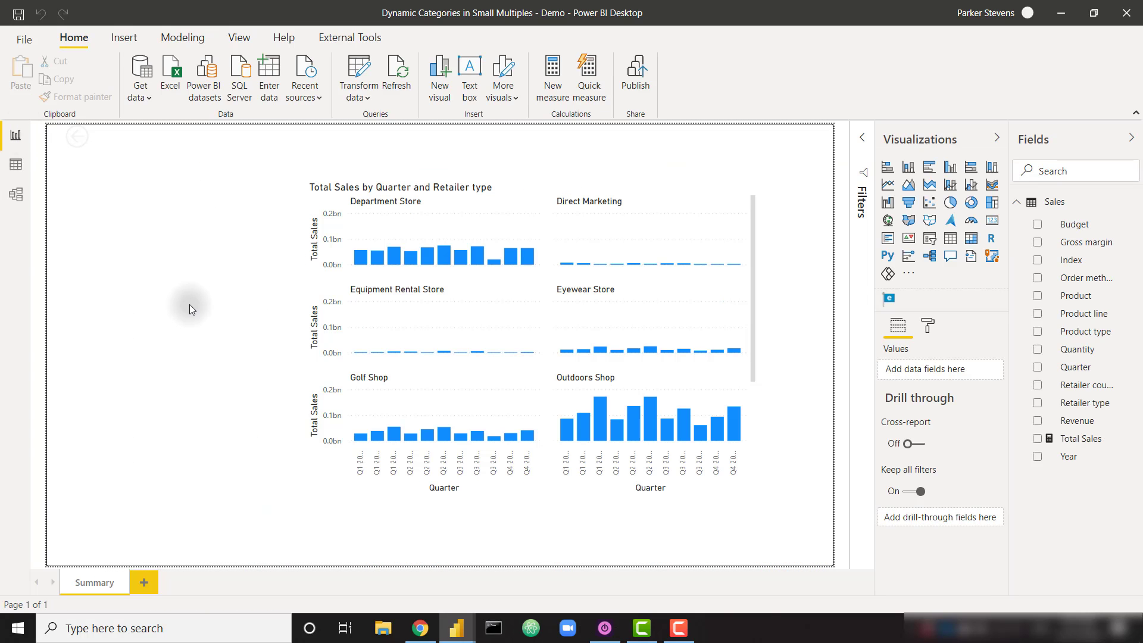
- Start a new calculated table named Slicer Table from the Modeling commands
{"action": "left_click", "coordinate": [183, 37]}
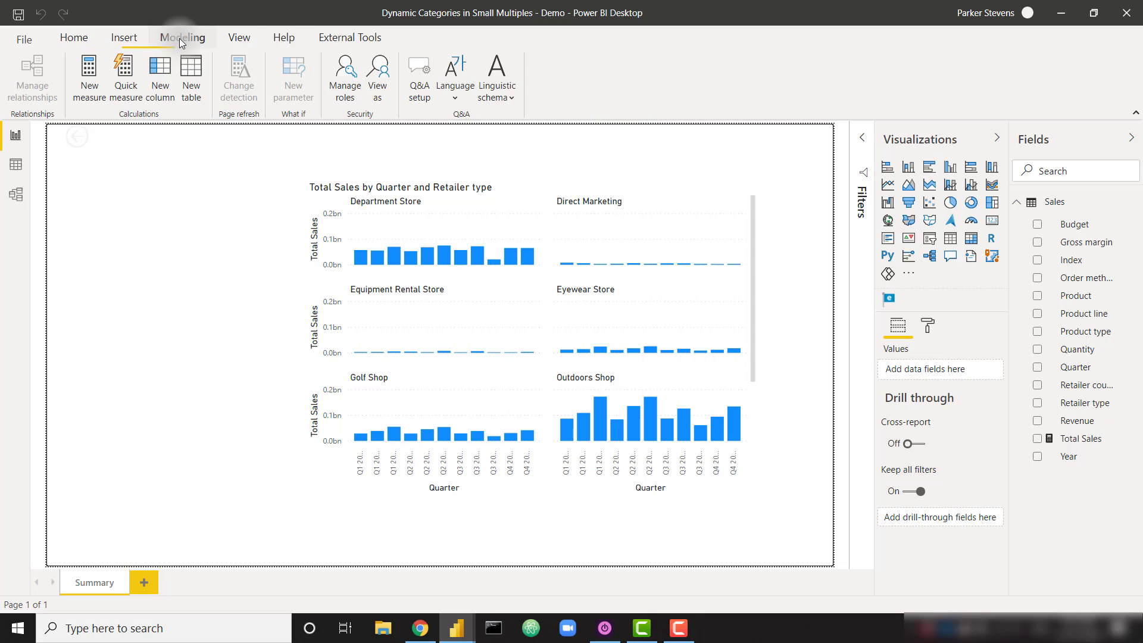
{"action": "left_click", "coordinate": [191, 76]}
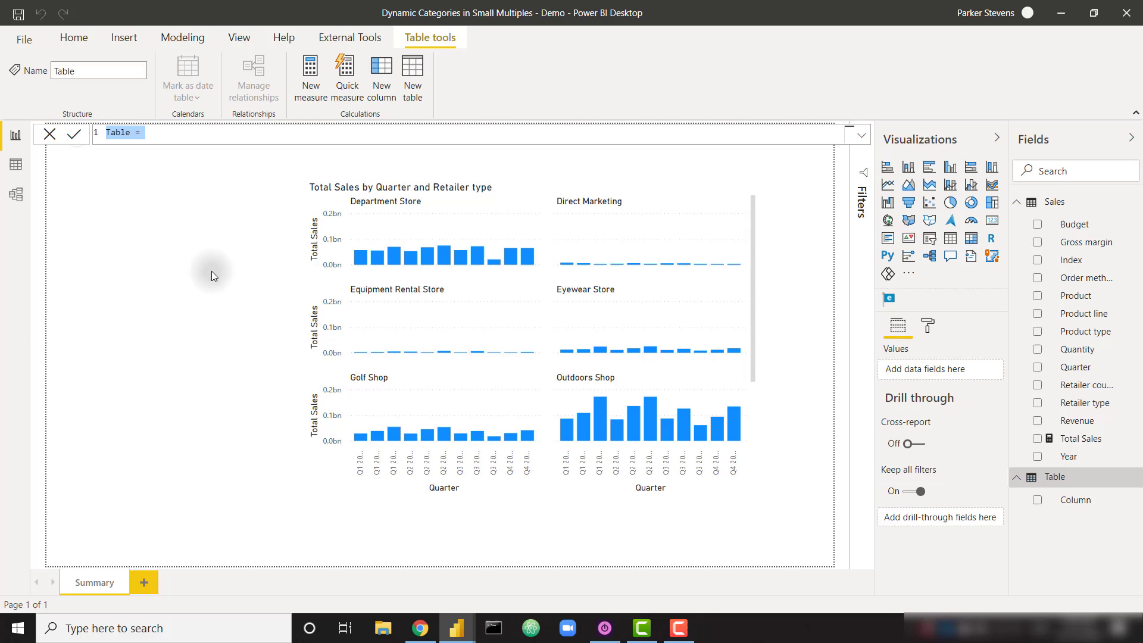
{"action": "mouse_move", "coordinate": [150, 245]}
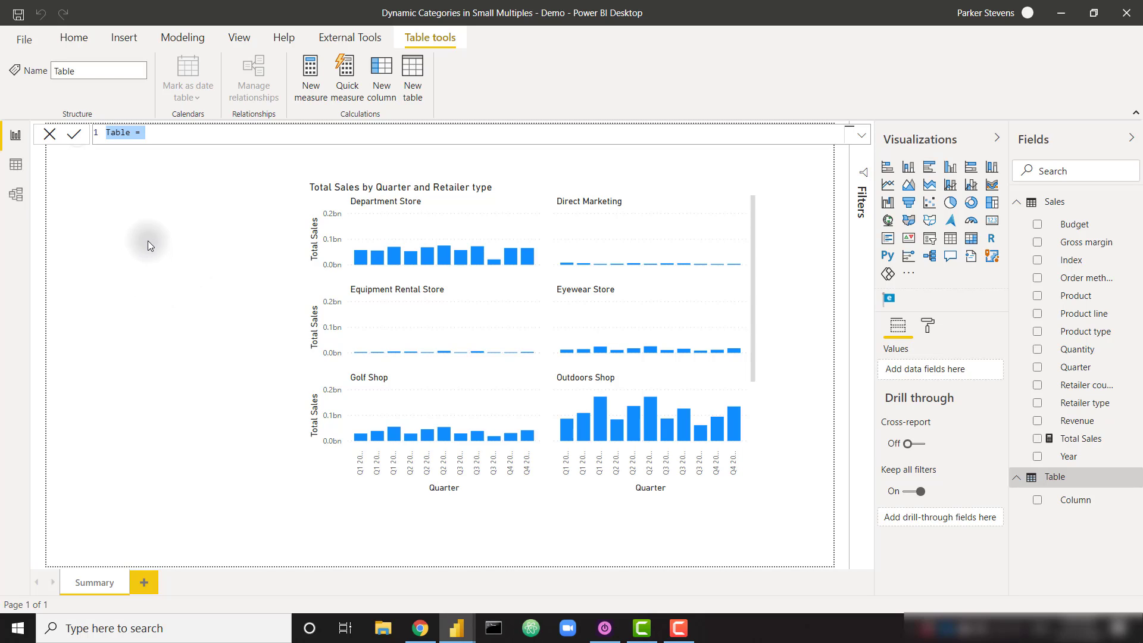
{"action": "mouse_move", "coordinate": [159, 240]}
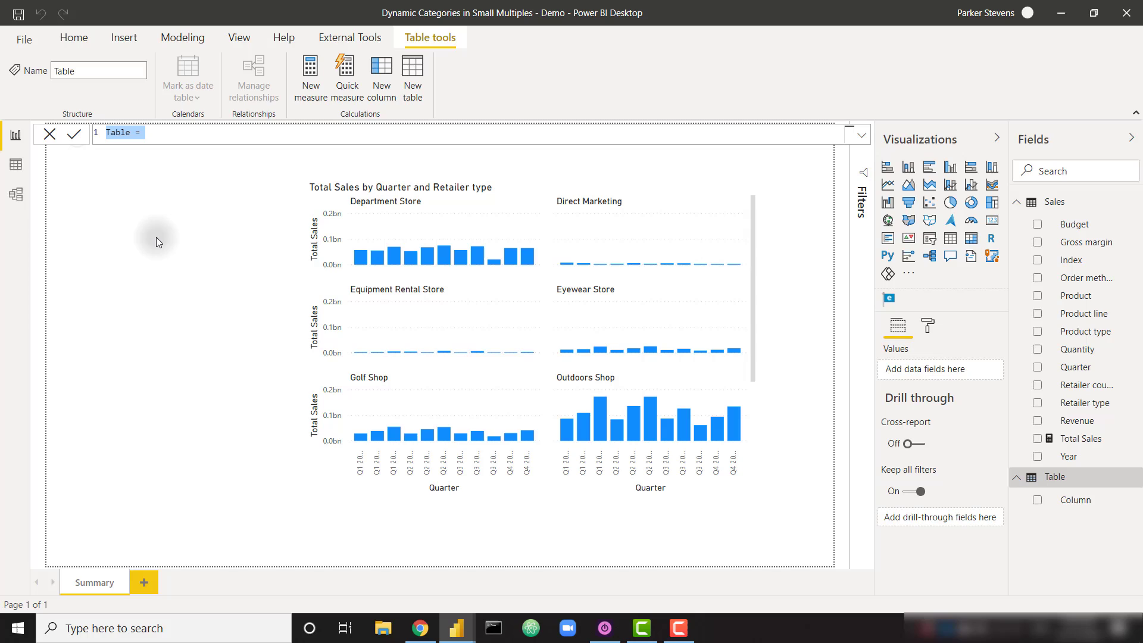
{"action": "mouse_move", "coordinate": [166, 247]}
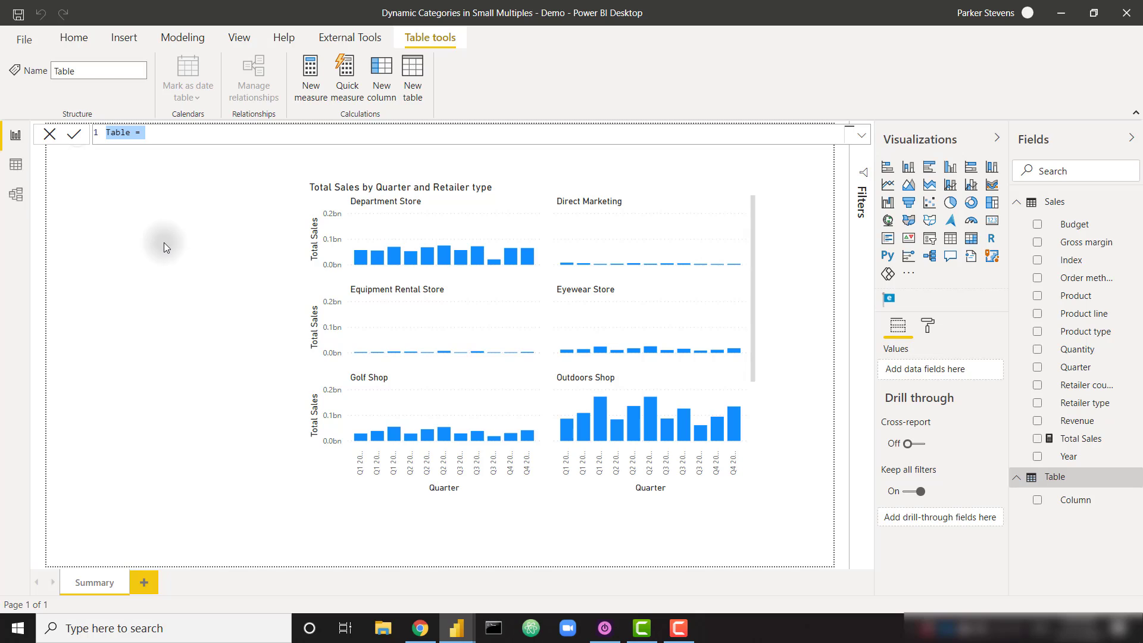
{"action": "type", "text": "S"}
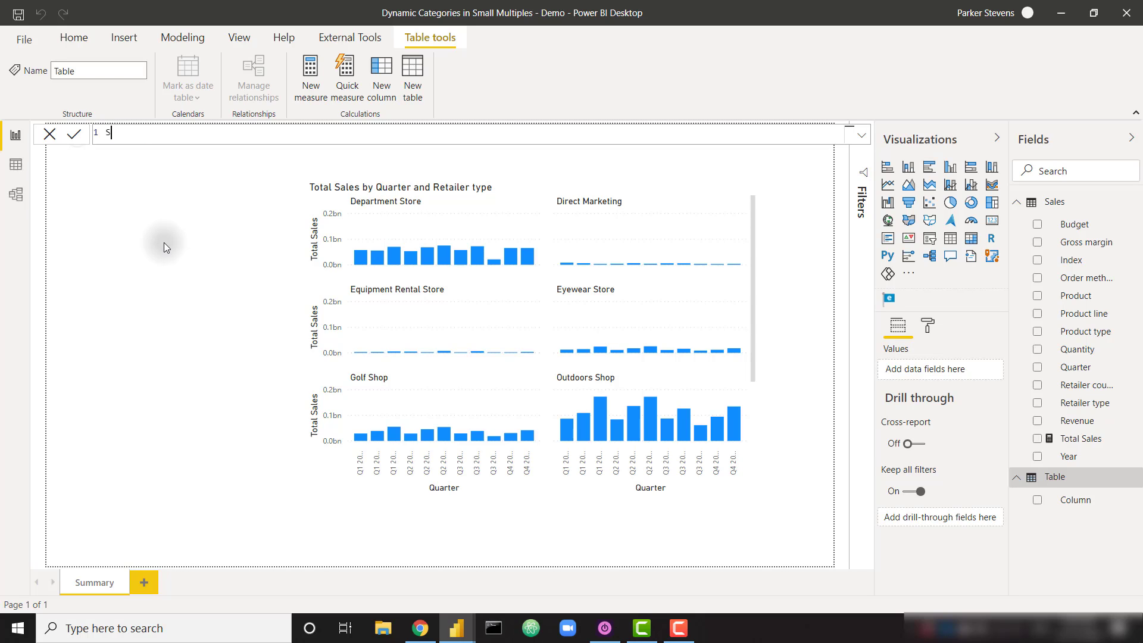
{"action": "type", "text": "licer Table"}
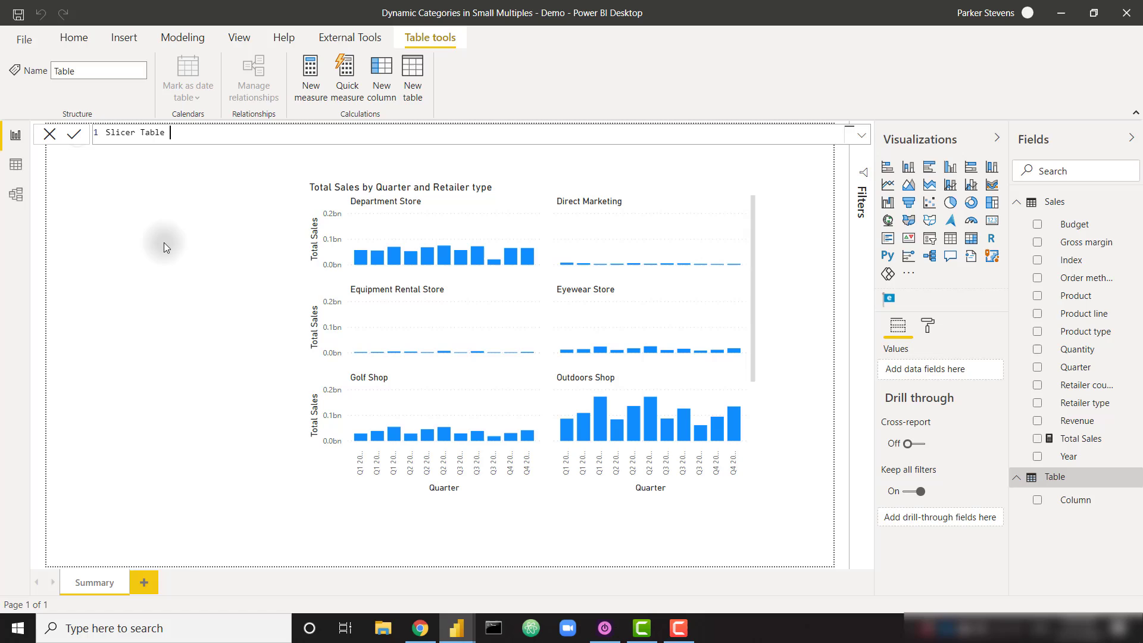
{"action": "type", "text": "="}
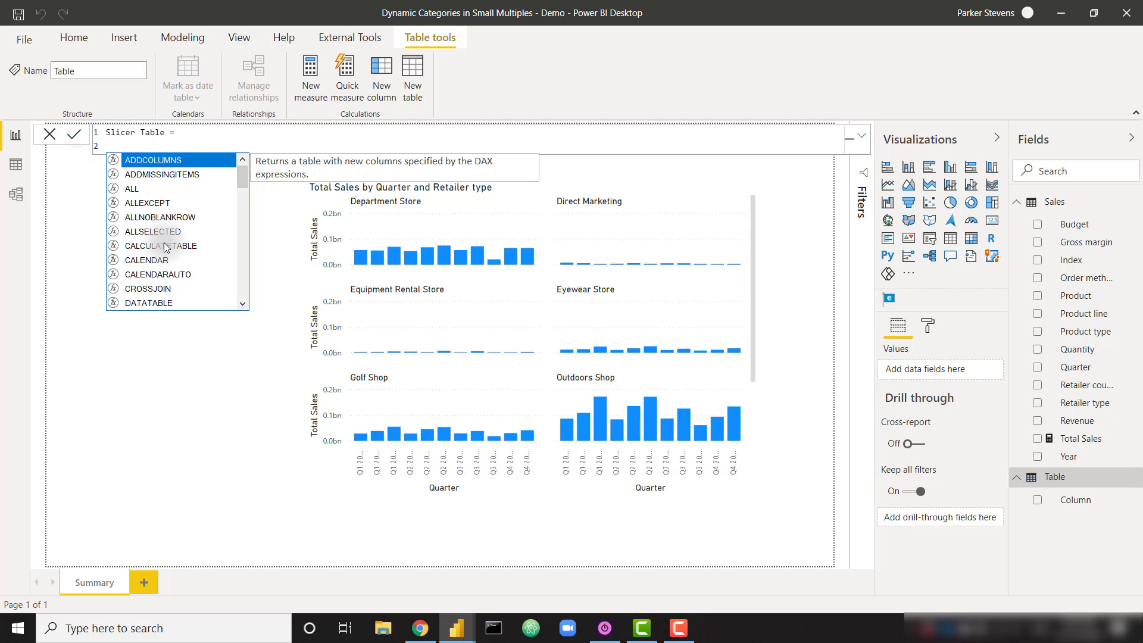
- Define it as SELECTCOLUMNS(VALUES(Sales[Retailer type]), "Selection", "Retailer Type")
{"action": "type", "text": "SELECTCOLUMNS("}
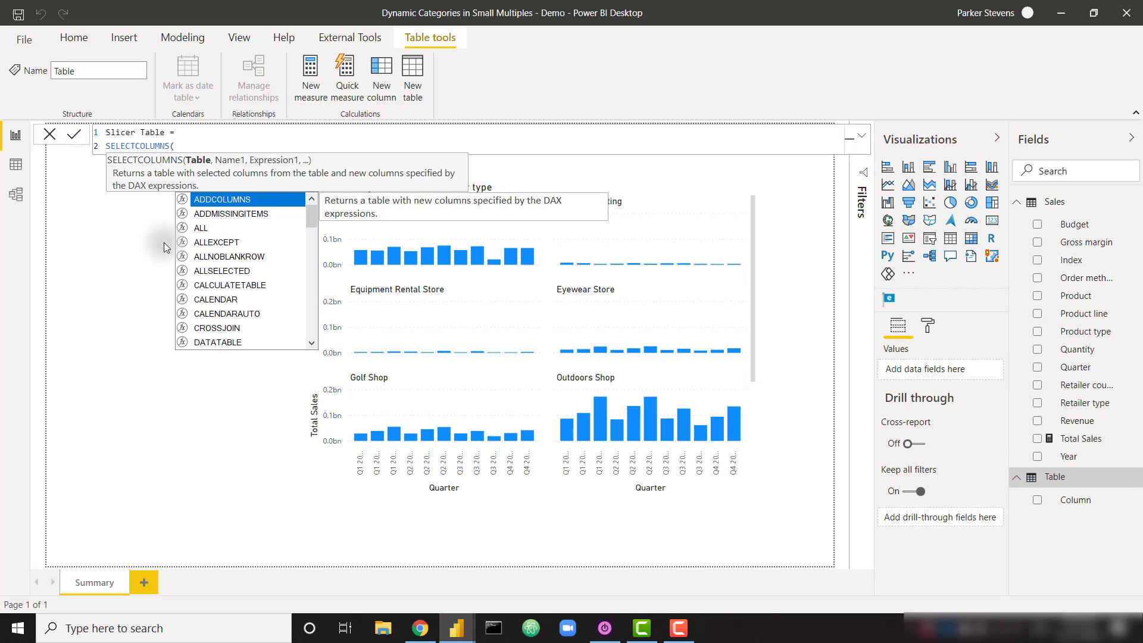
{"action": "type", "text": "VALUES(Sales[Retailer type"}
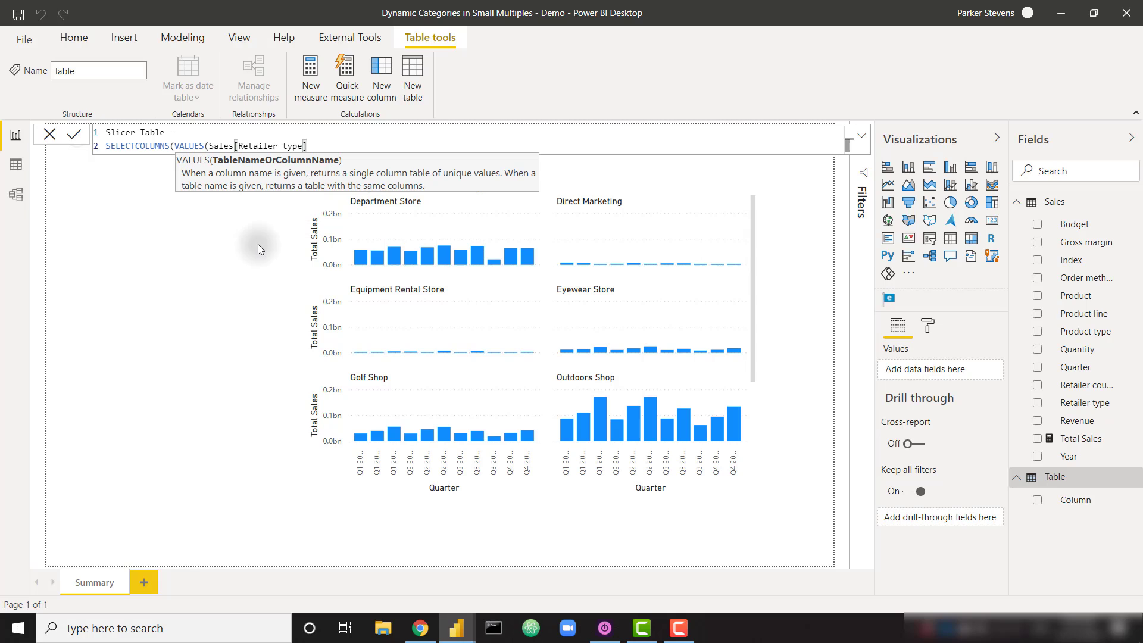
{"action": "mouse_move", "coordinate": [169, 261]}
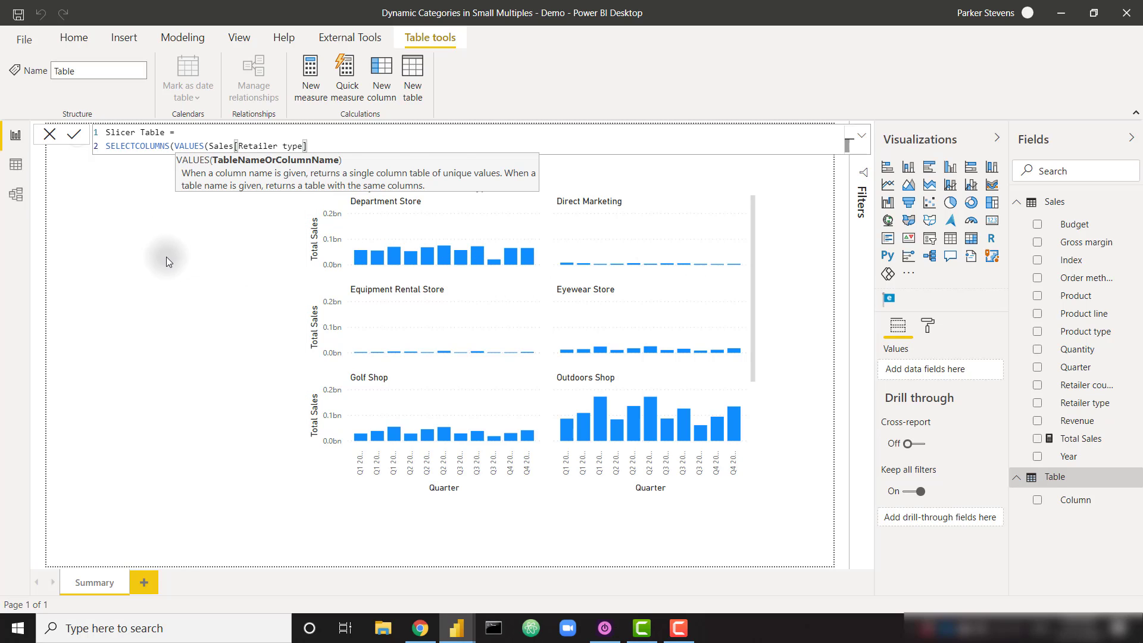
{"action": "type", "text": ", \""}
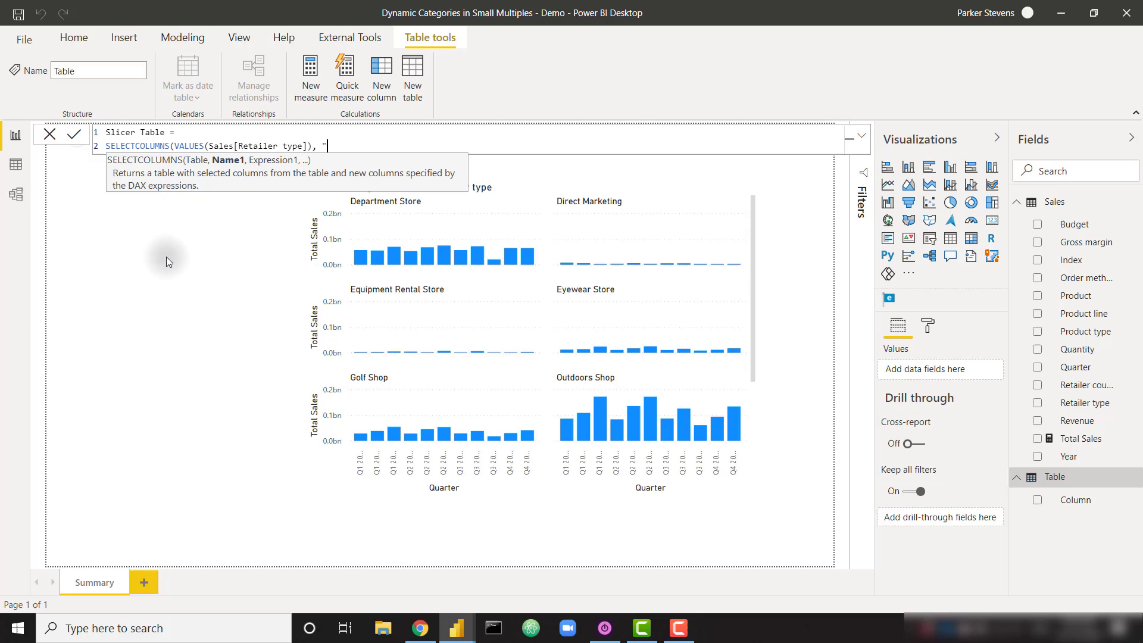
{"action": "type", "text": "Selection\","}
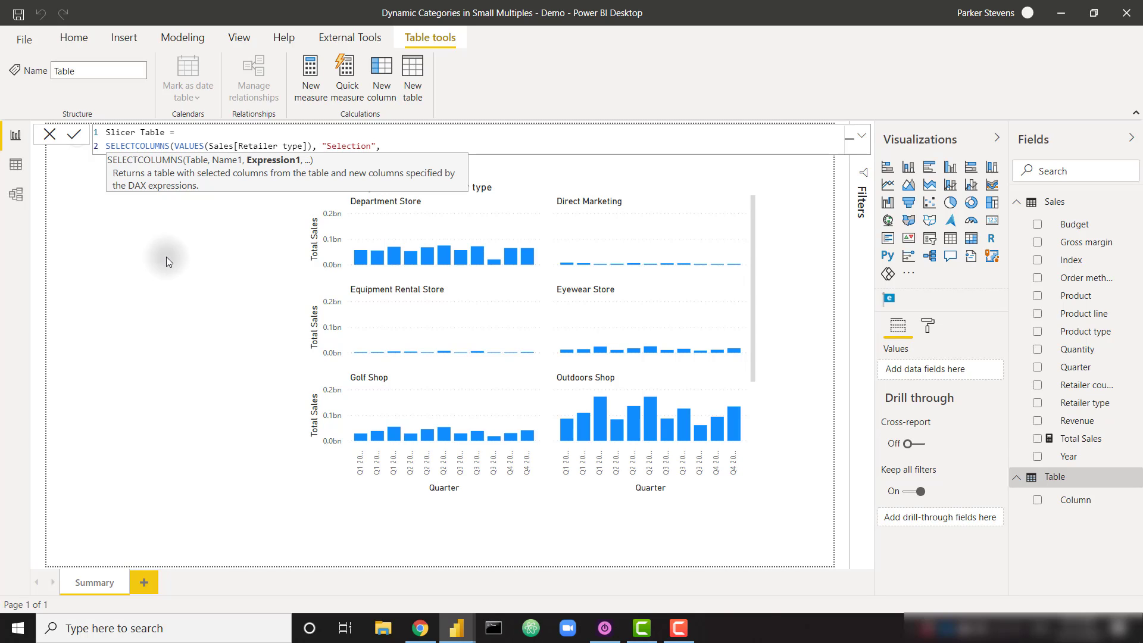
{"action": "type", "text": "\"Reat"}
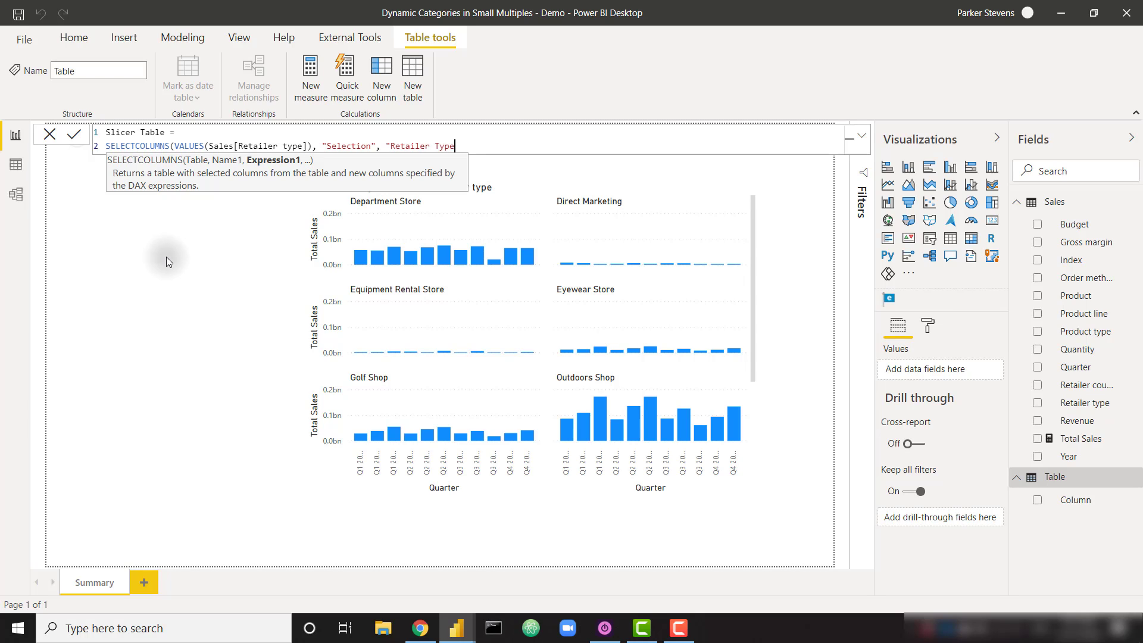
{"action": "type", "text": ")"}
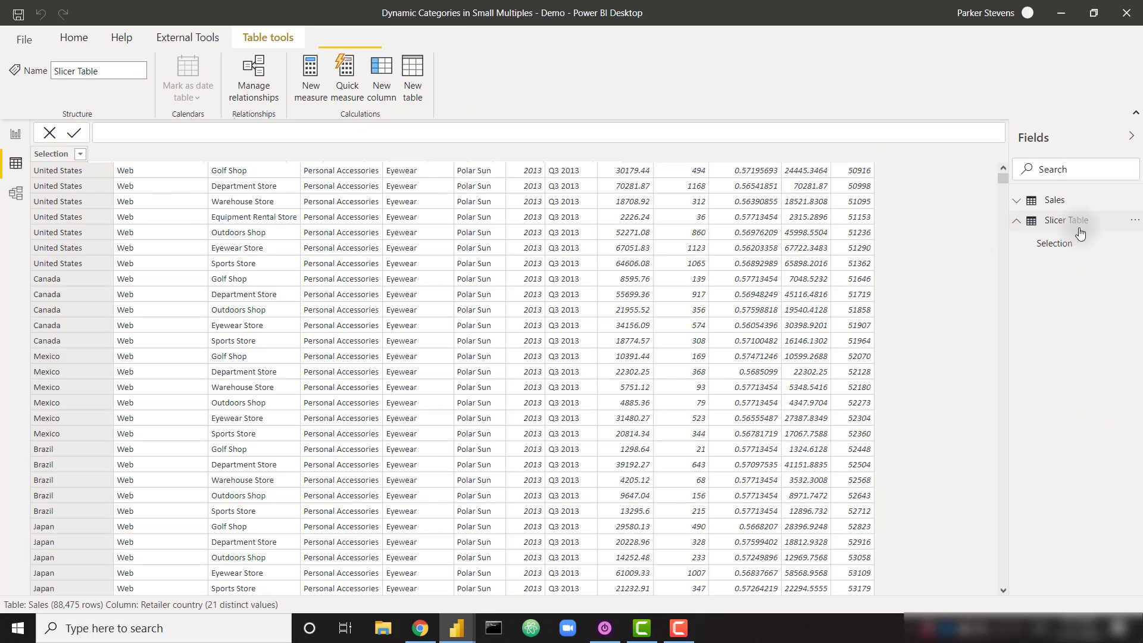
- Add a "Category" column holding Sales[Retailer type] to the Slicer Table formula
{"action": "left_click", "coordinate": [1065, 220]}
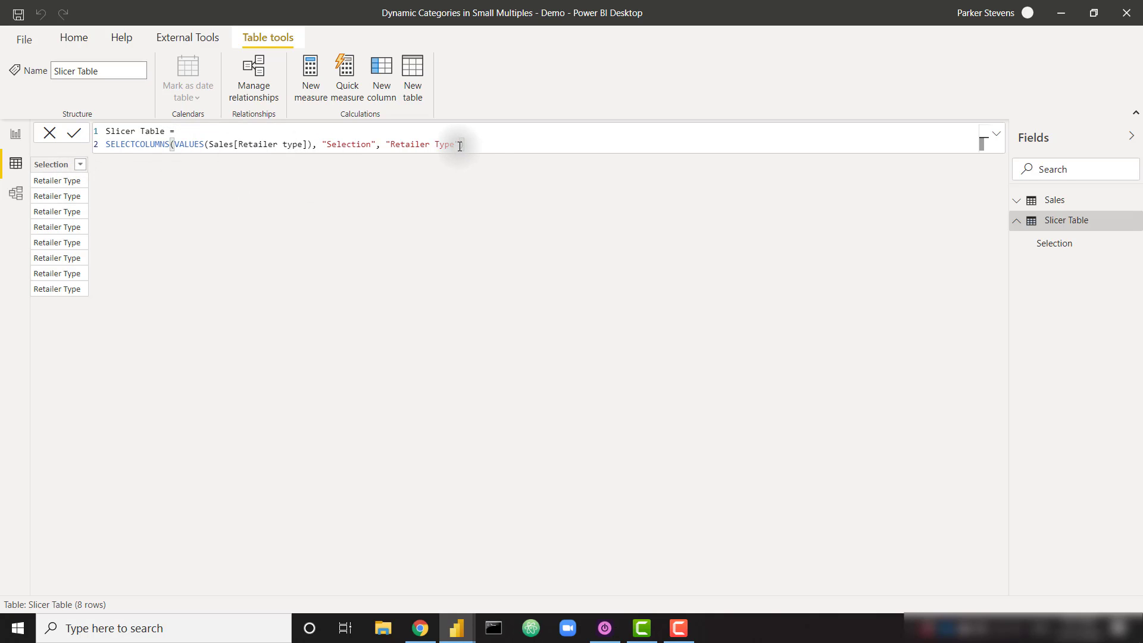
{"action": "type", "text": "\","}
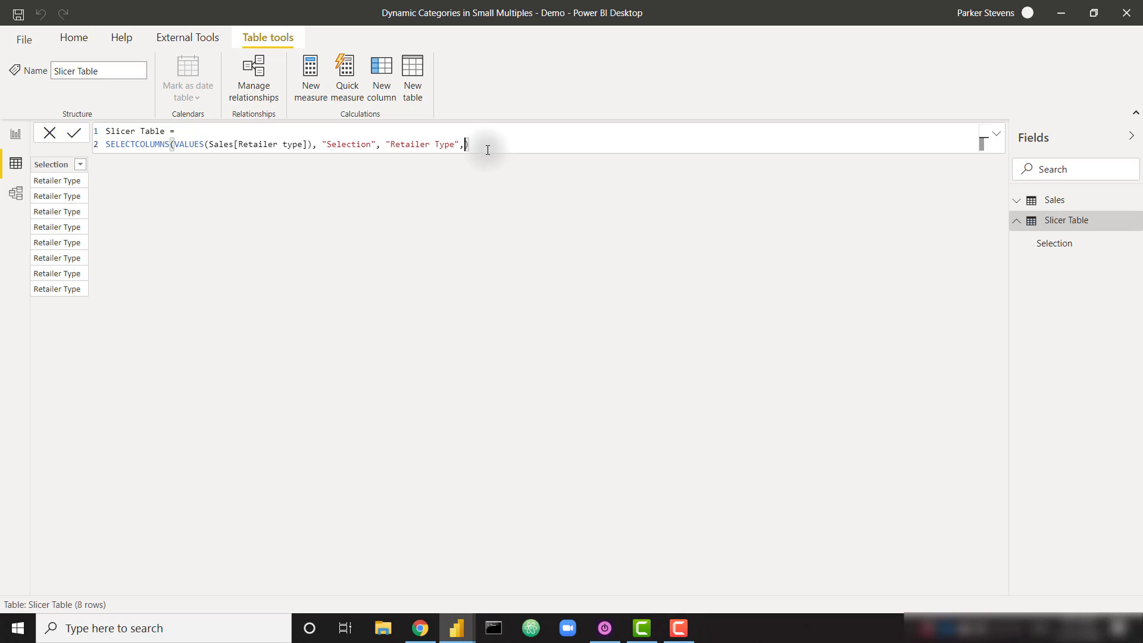
{"action": "type", "text": "\"Category\","}
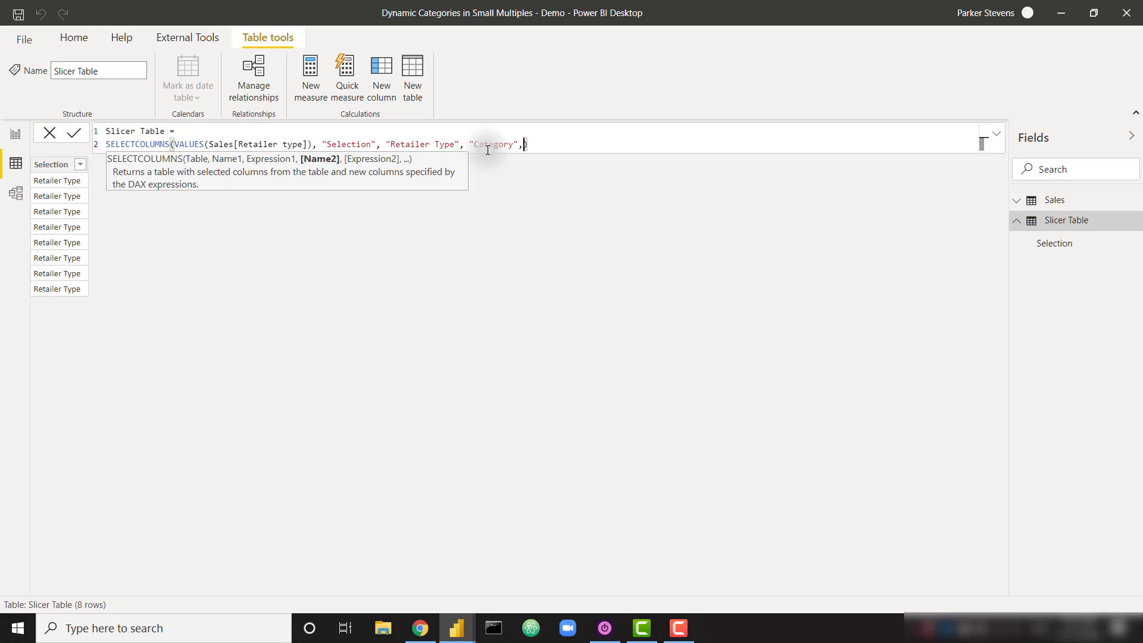
{"action": "type", "text": "Sales[Retailer type])"}
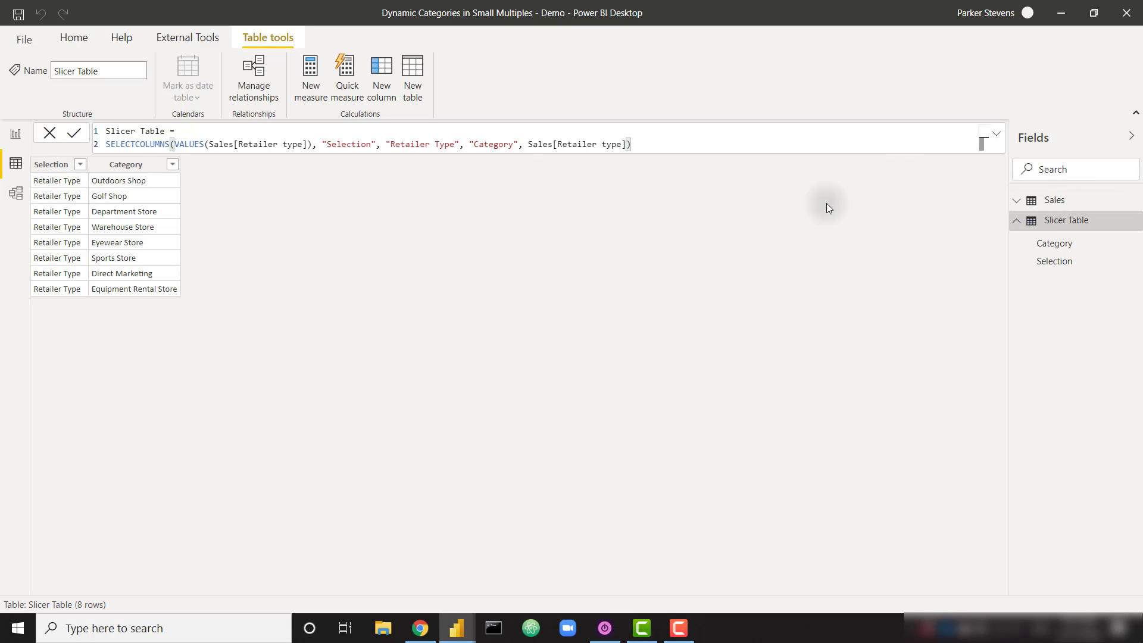
- Check the Sales table's distinct Retailer type values against the new table
{"action": "left_click", "coordinate": [1055, 200]}
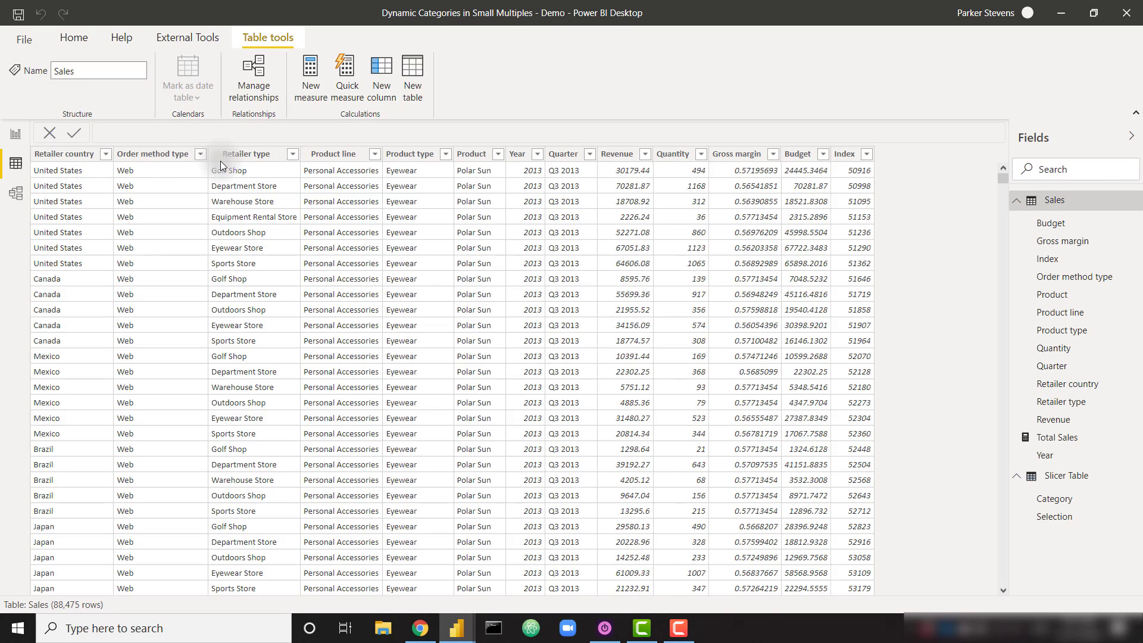
{"action": "left_click", "coordinate": [293, 154]}
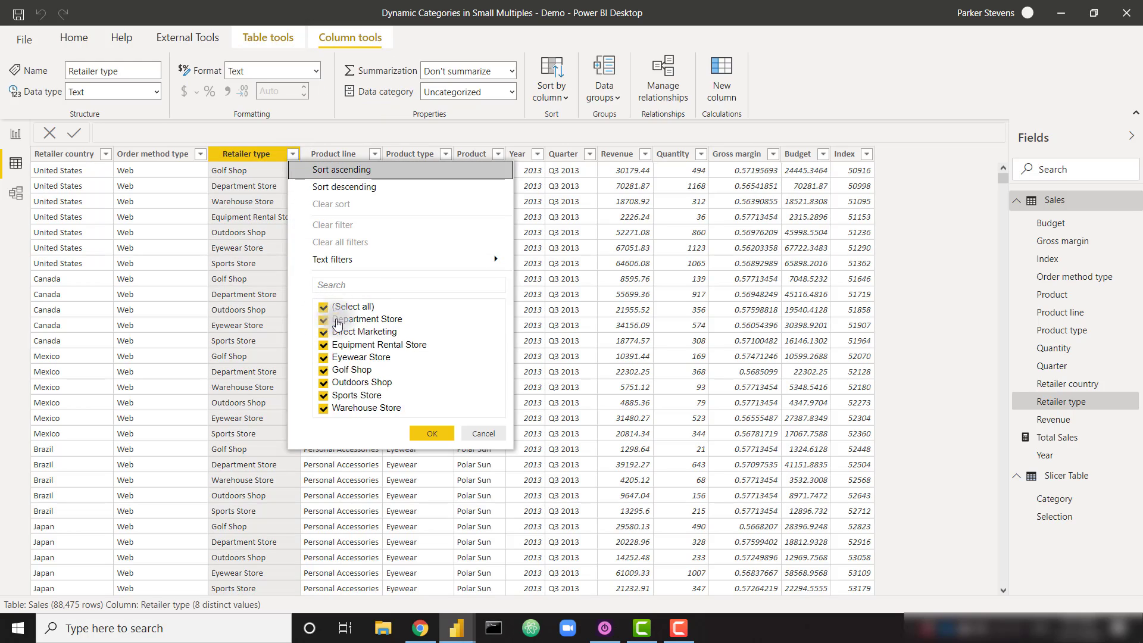
{"action": "left_click", "coordinate": [431, 433]}
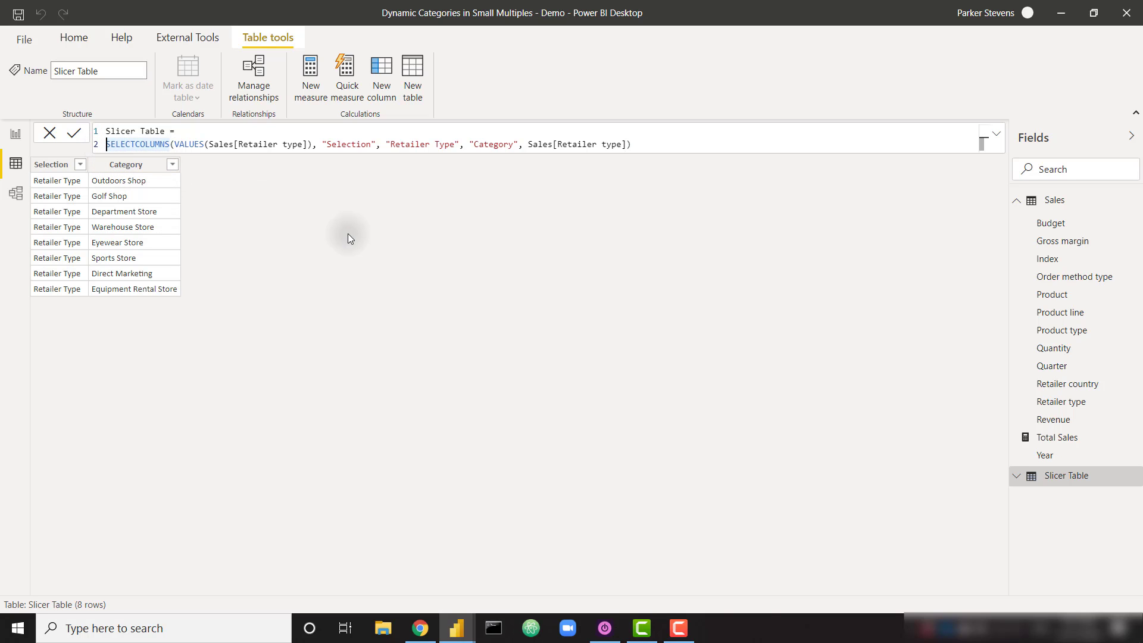
{"action": "mouse_move", "coordinate": [346, 233]}
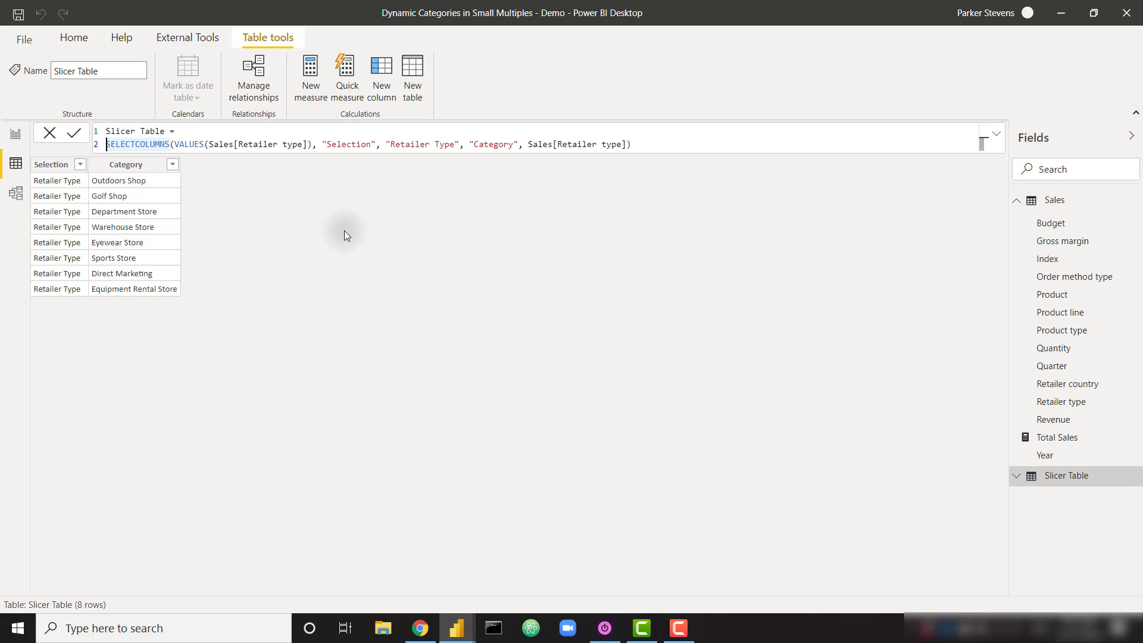
- Wrap the formula in UNION with copies for Retailer country and Order method type, giving 36 rows
{"action": "type", "text": "UNION"}
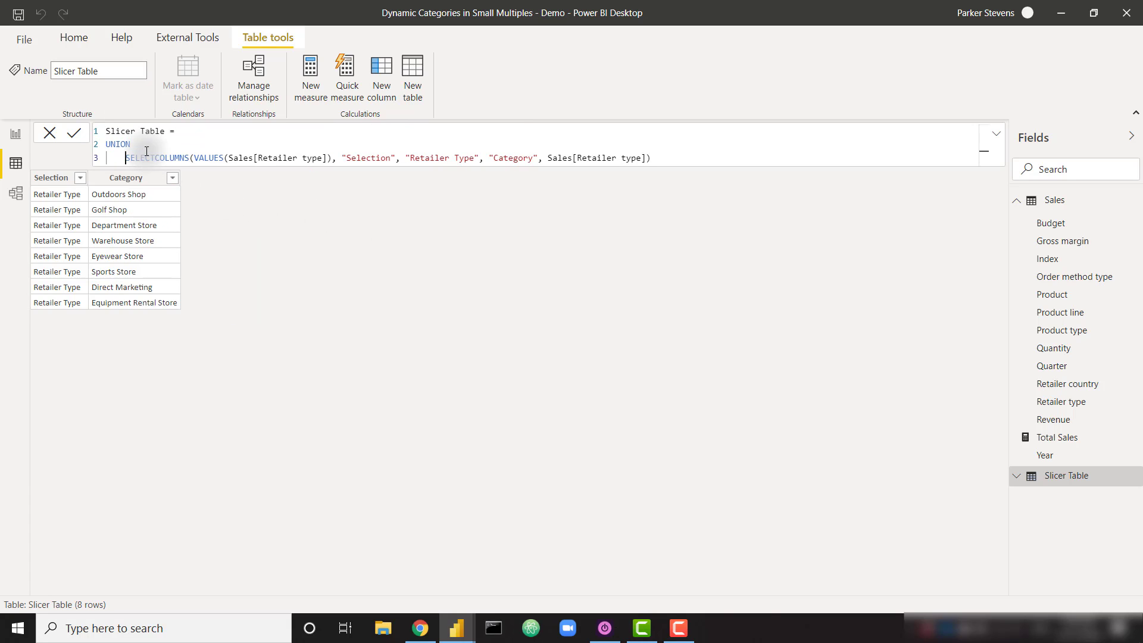
{"action": "type", "text": "("}
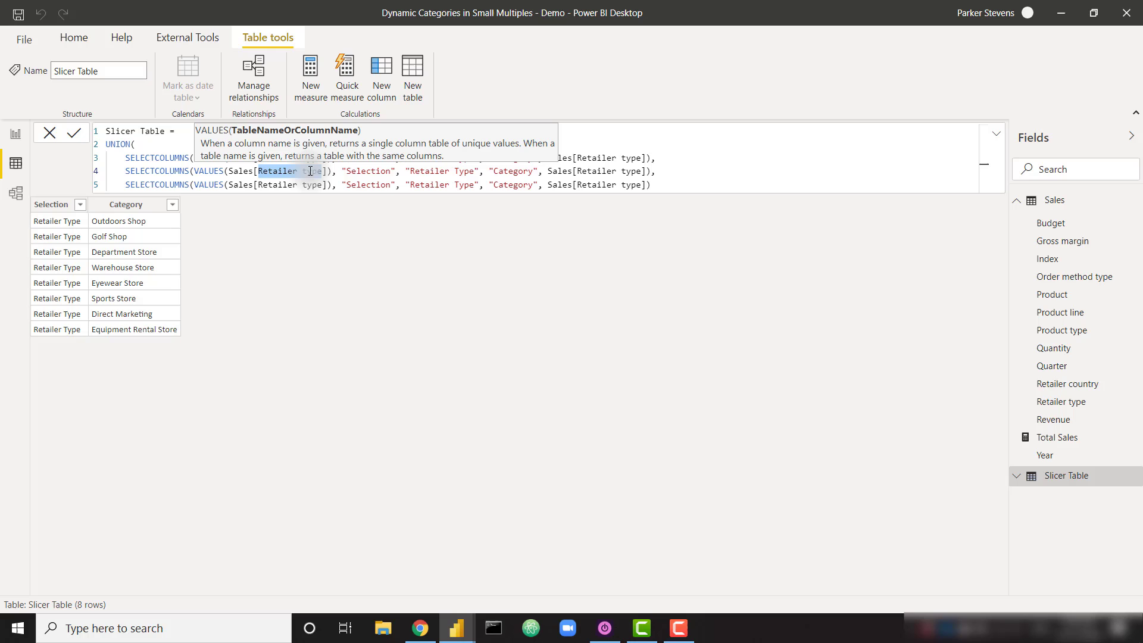
{"action": "type", "text": "country]),"}
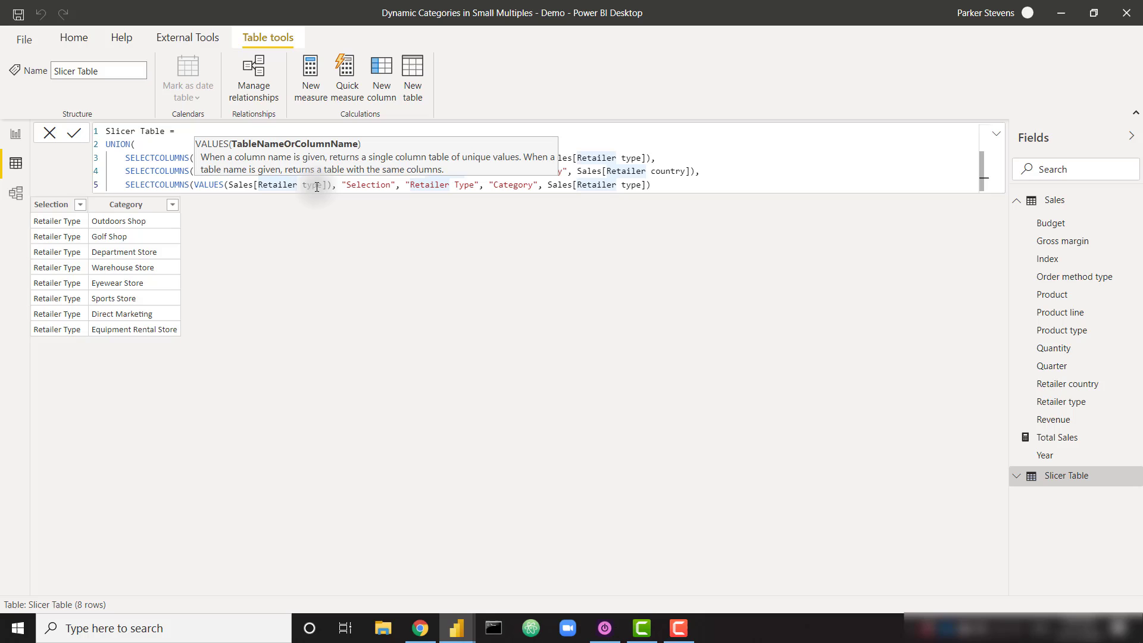
{"action": "double_click", "coordinate": [300, 185]}
{"action": "type", "text": "Order method"}
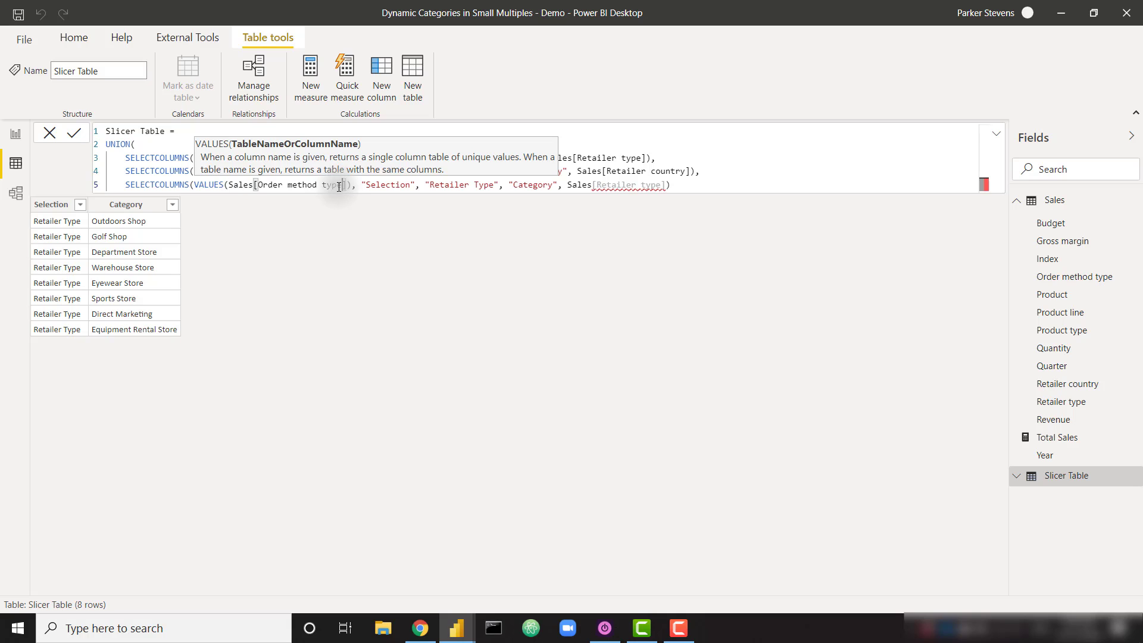
{"action": "double_click", "coordinate": [296, 185]}
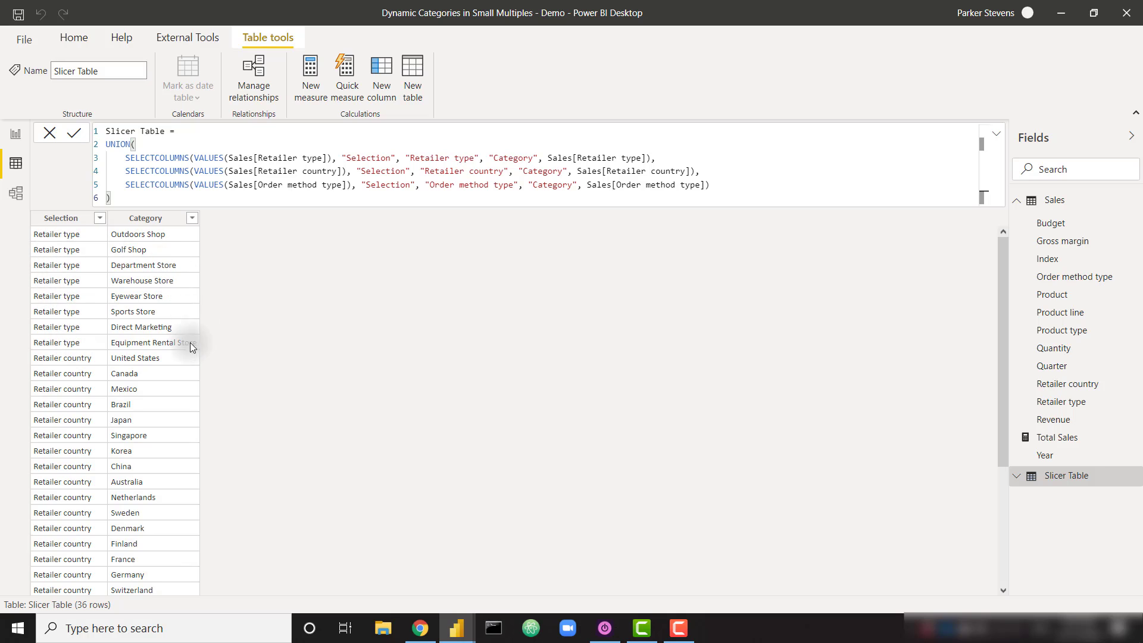
{"action": "mouse_move", "coordinate": [100, 295]}
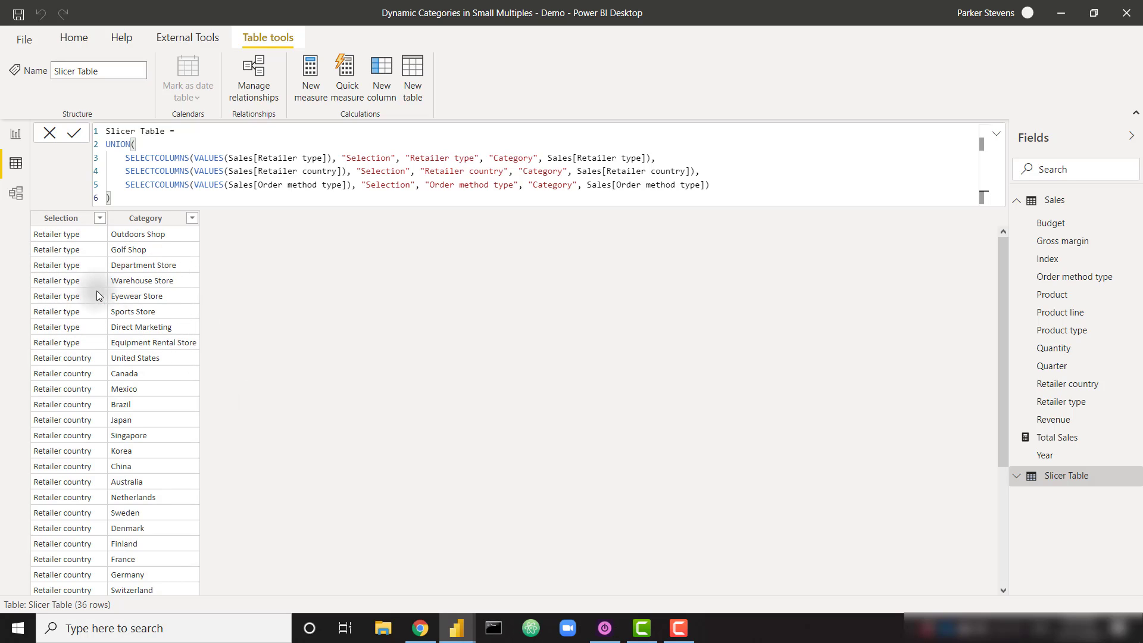
{"action": "mouse_move", "coordinate": [83, 362]}
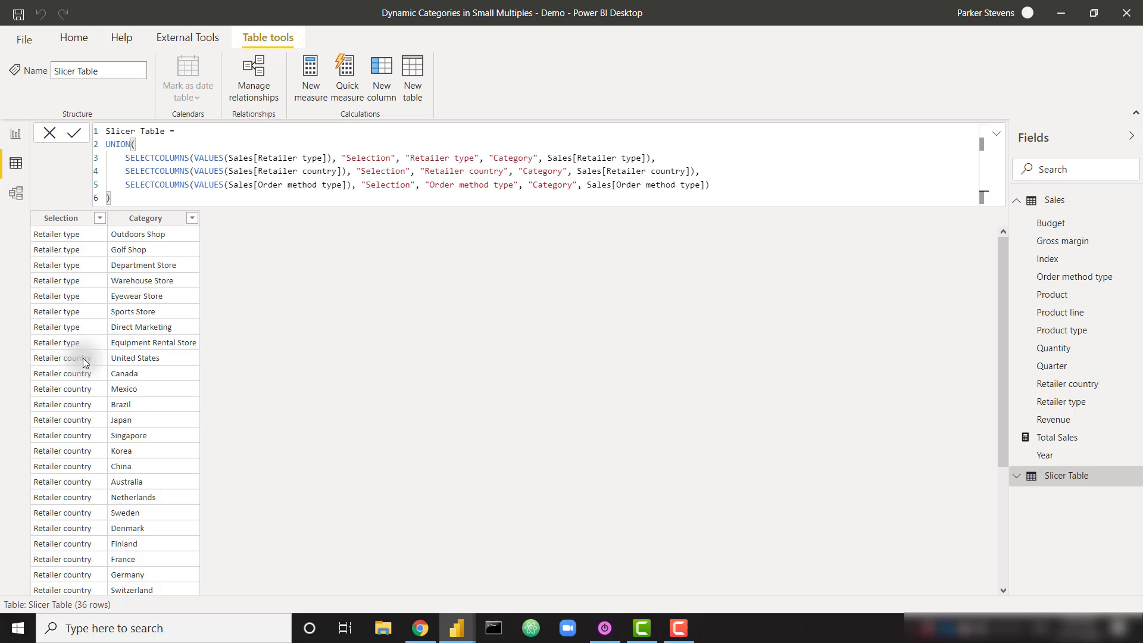
- Review the Slicer Table rows and return to the report page for the Selection slicer
{"action": "scroll", "scroll_direction": "down", "scroll_amount": 3}
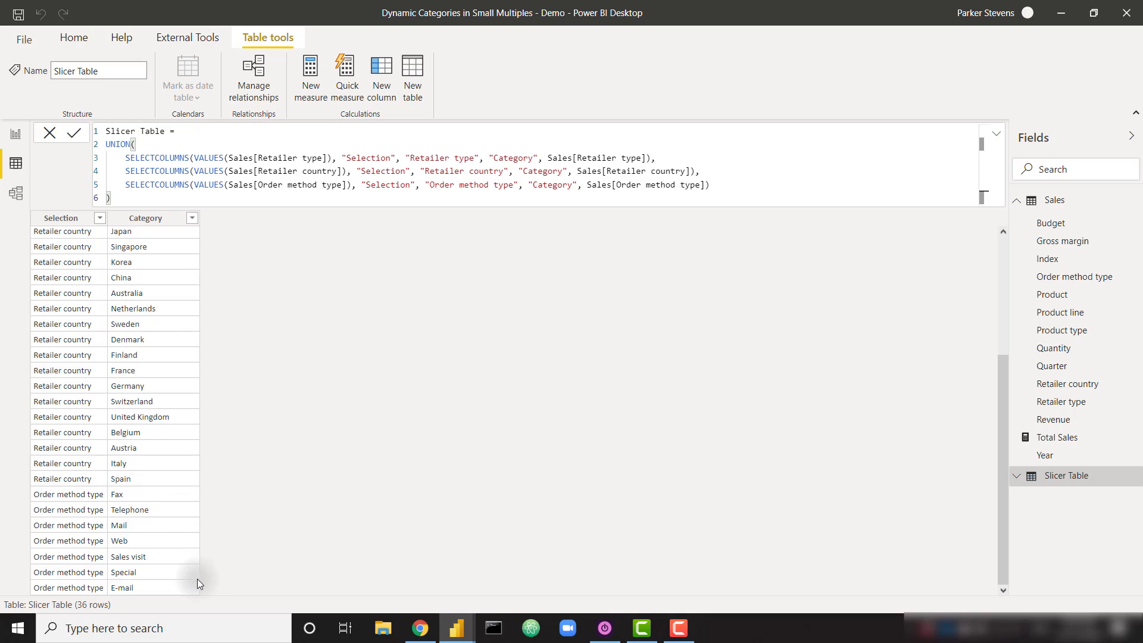
{"action": "left_click", "coordinate": [16, 192]}
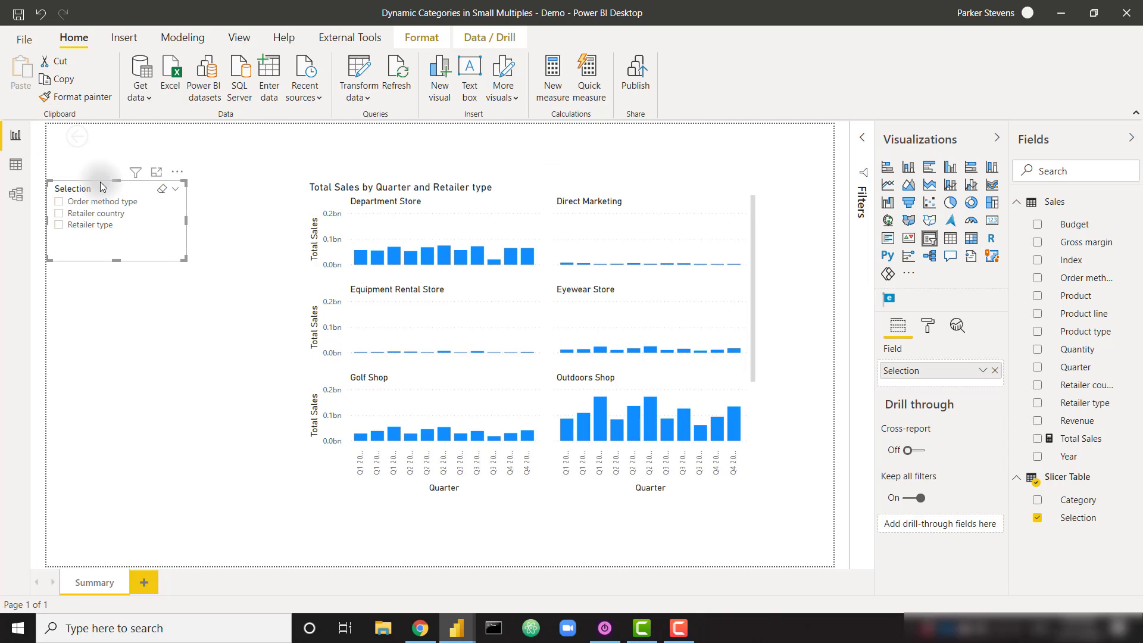
- Move the Selection slicer beside the chart and turn on Single select
{"action": "left_click_drag", "start_coordinate": [102, 188], "coordinate": [192, 301]}
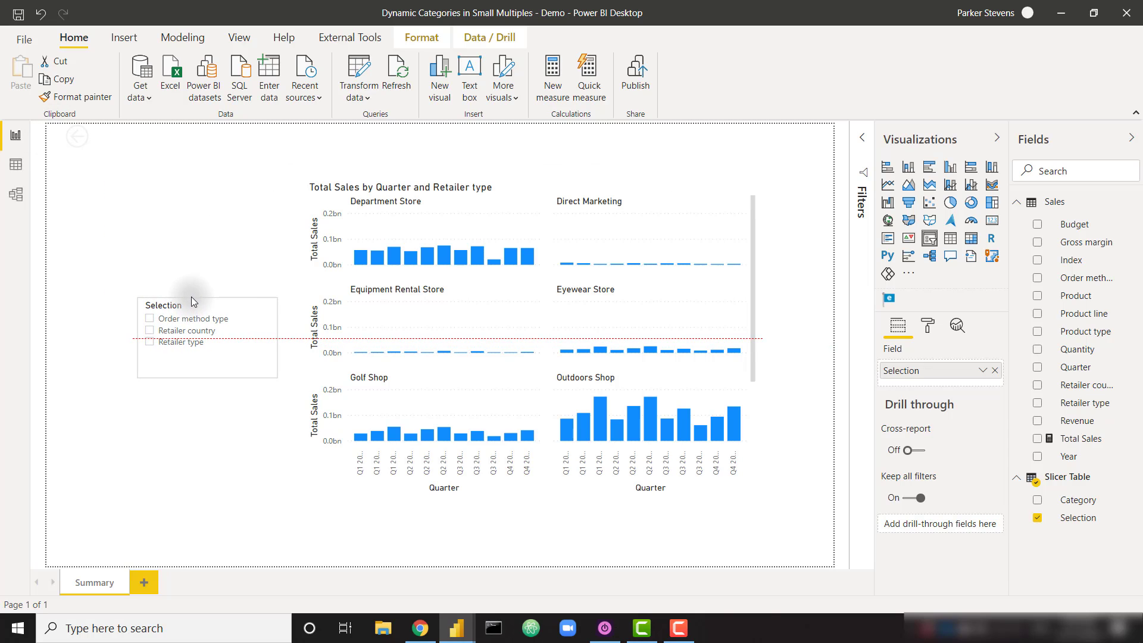
{"action": "left_click", "coordinate": [926, 325]}
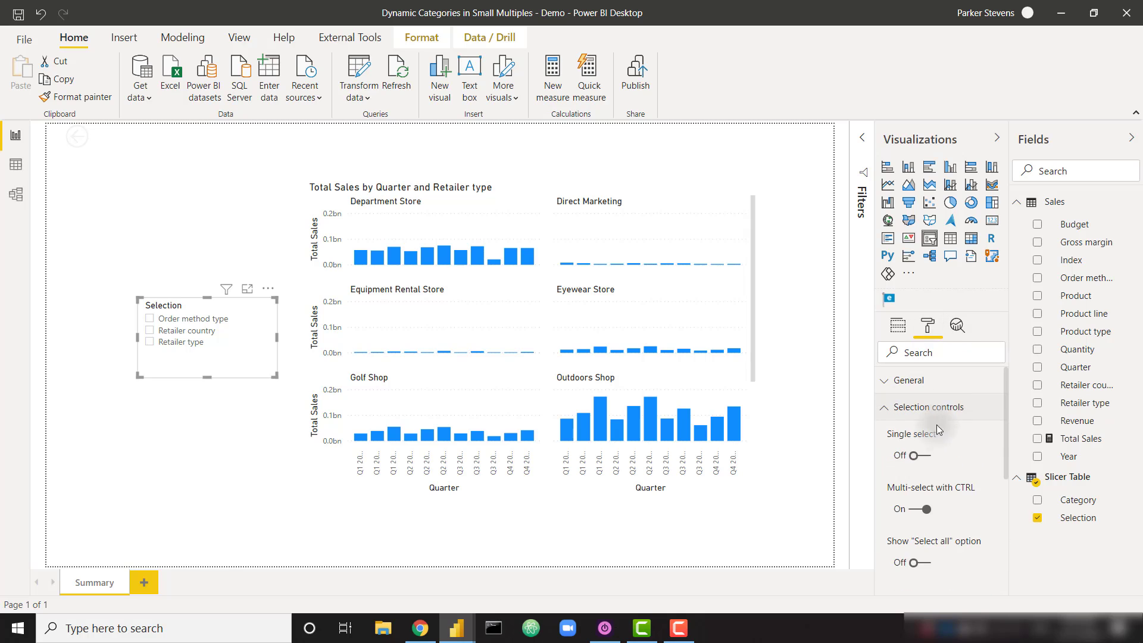
{"action": "left_click", "coordinate": [907, 455]}
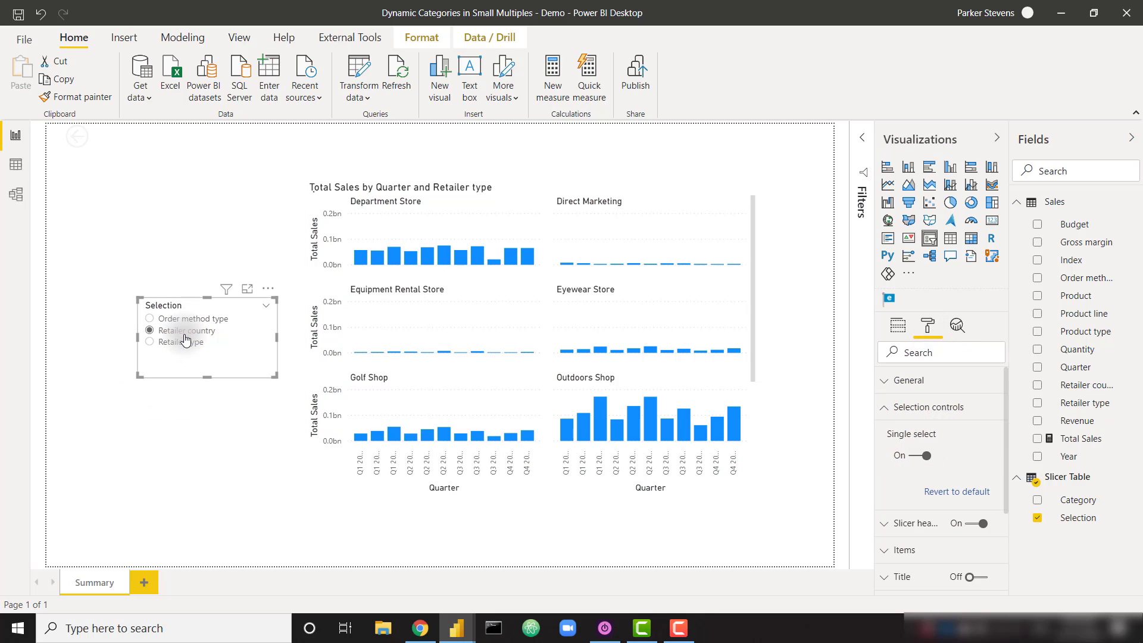
- Choose Order method type in the slicer and start a new measure in Sales
{"action": "left_click", "coordinate": [149, 341]}
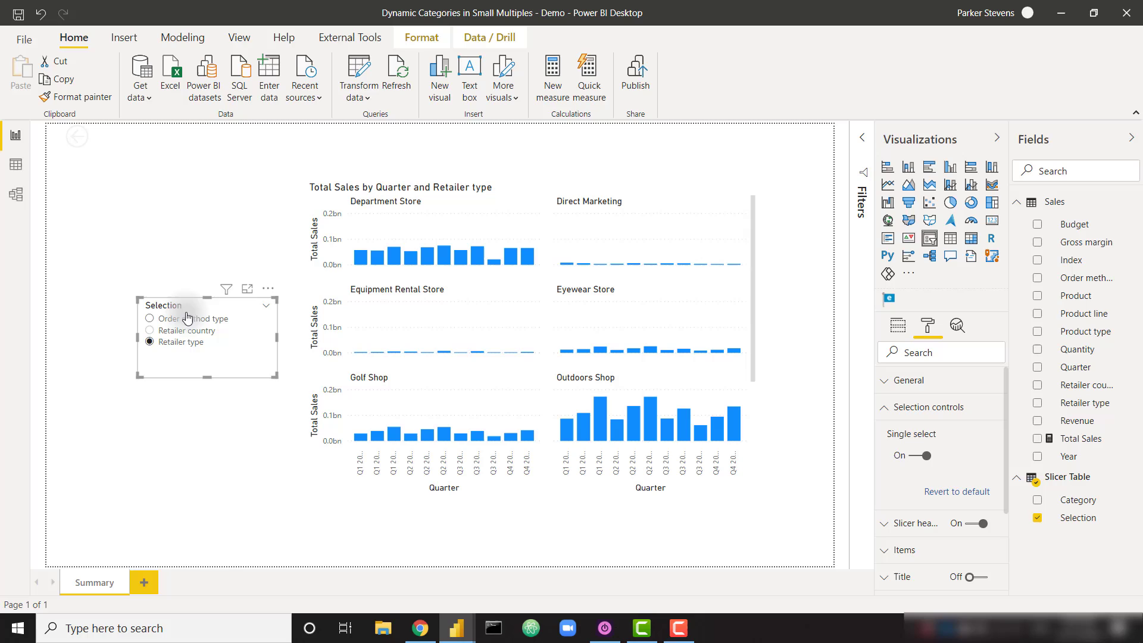
{"action": "left_click", "coordinate": [149, 319]}
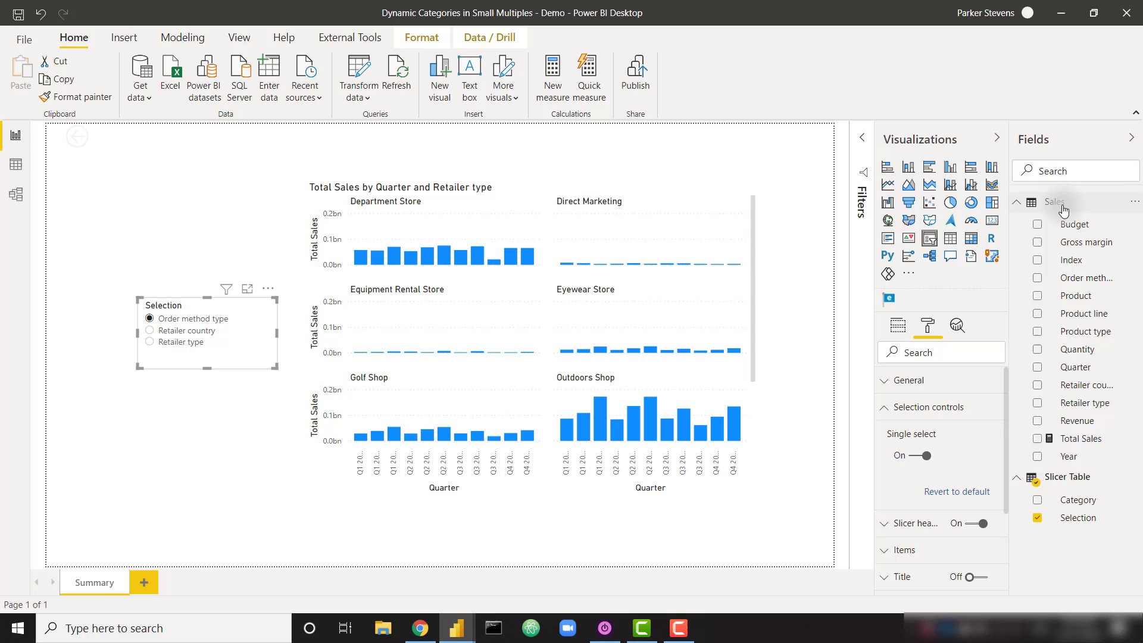
{"action": "left_click", "coordinate": [553, 76]}
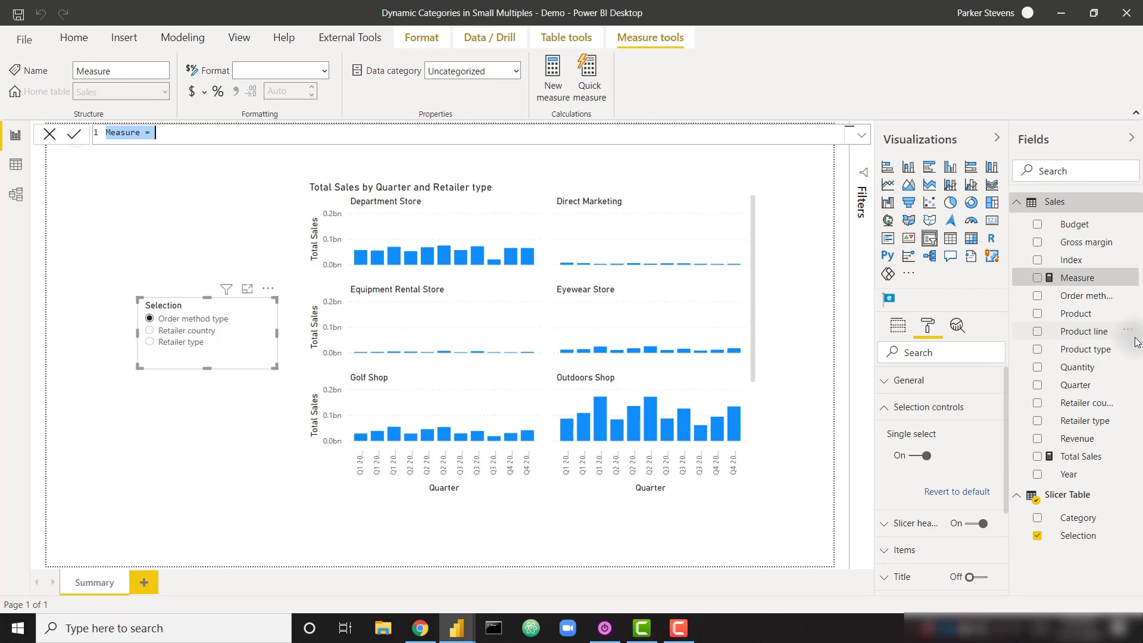
- Write Total Sales (Dynamic Category) = VAR CategorySelection = SELECTEDVALUE('Slicer Table'[Selection], "Retailer type")
{"action": "type", "text": "Total Sales (Dynamic Category"}
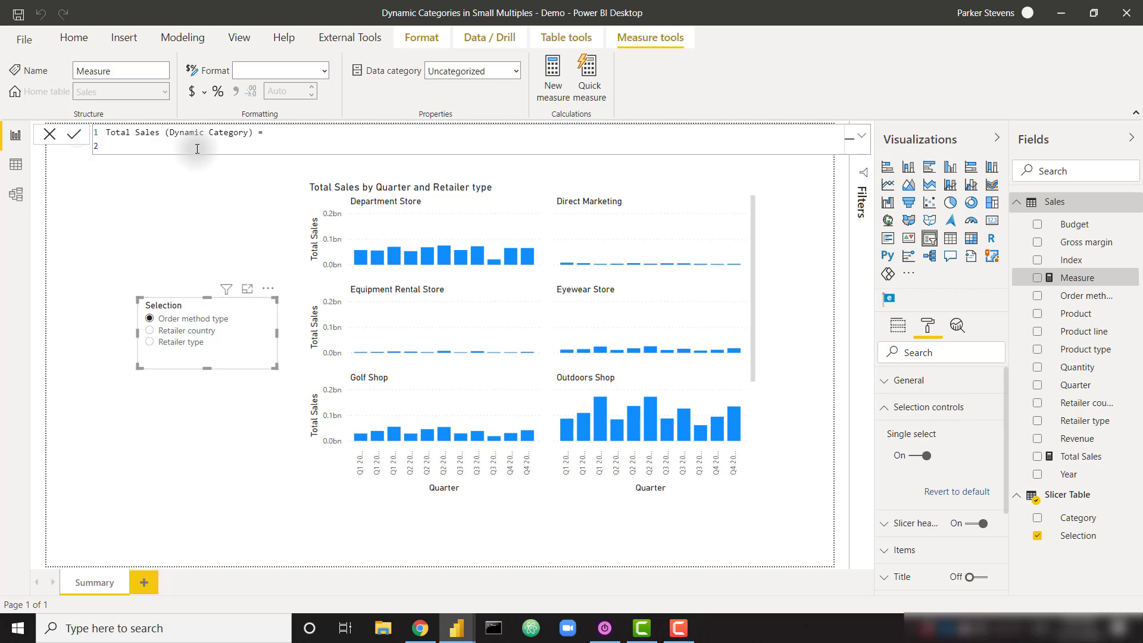
{"action": "type", "text": "VAR CategorySelection"}
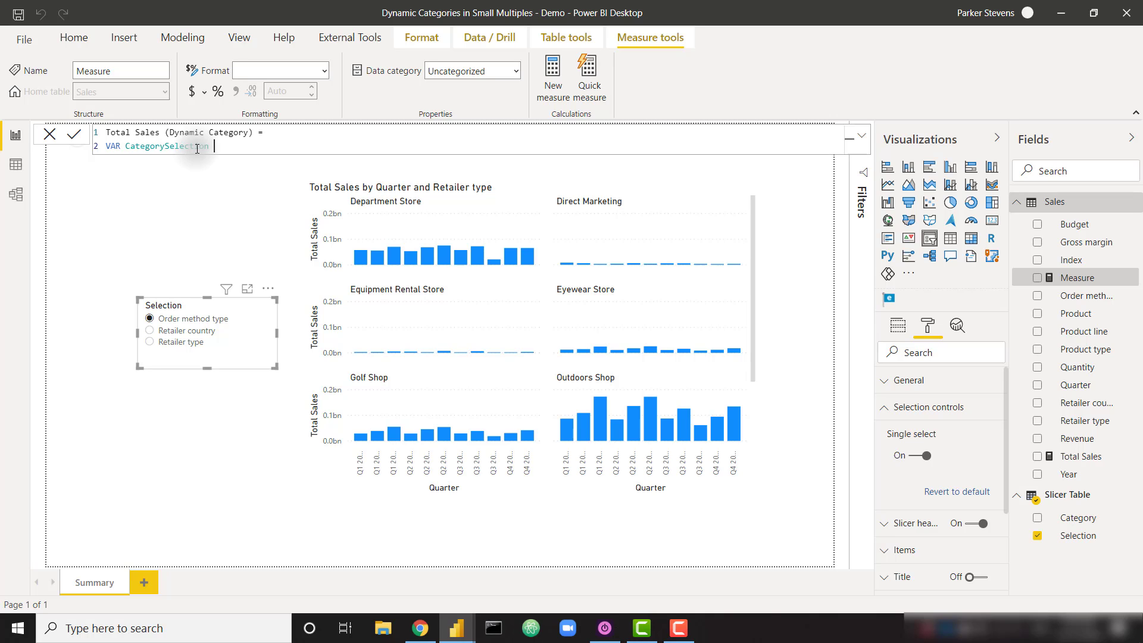
{"action": "type", "text": "= sele"}
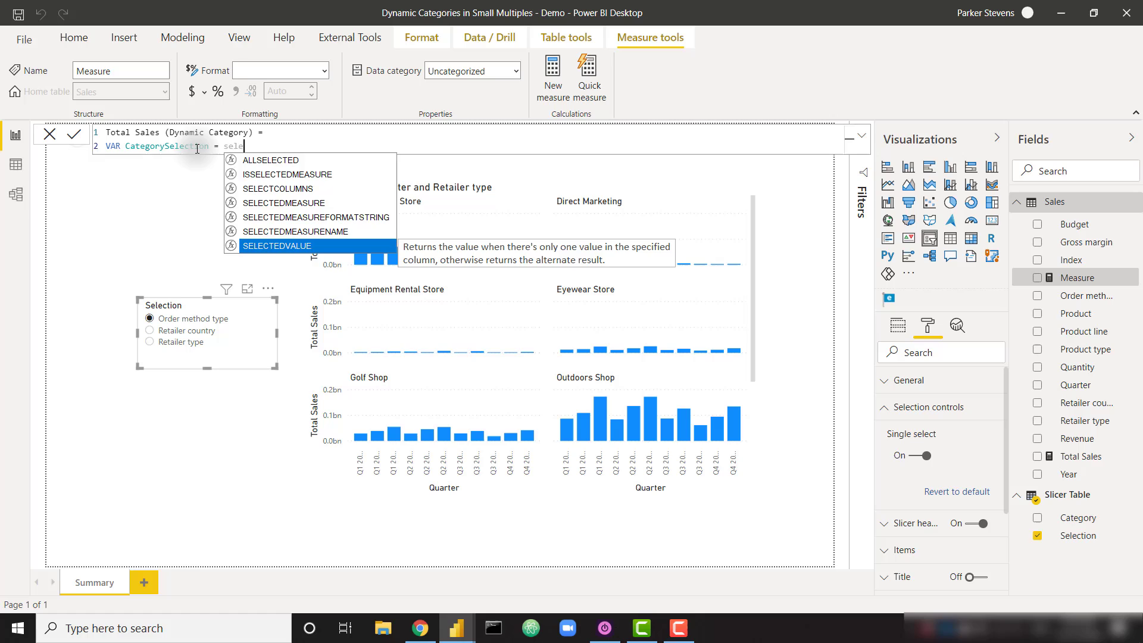
{"action": "type", "text": "SELECTEDVALUE(slic"}
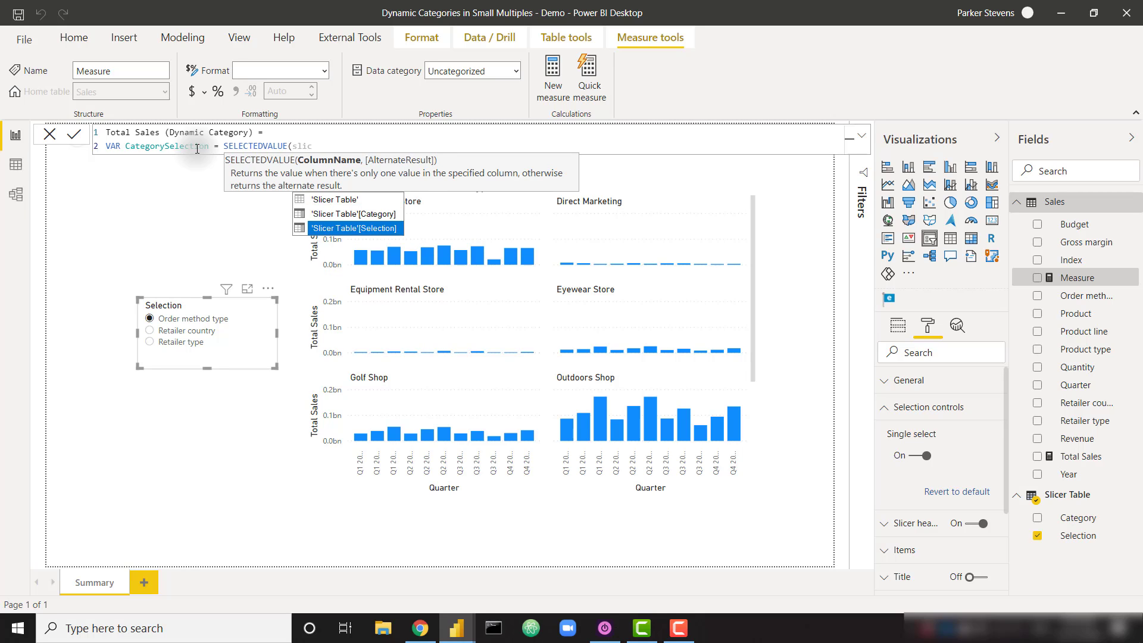
{"action": "left_click", "coordinate": [355, 227]}
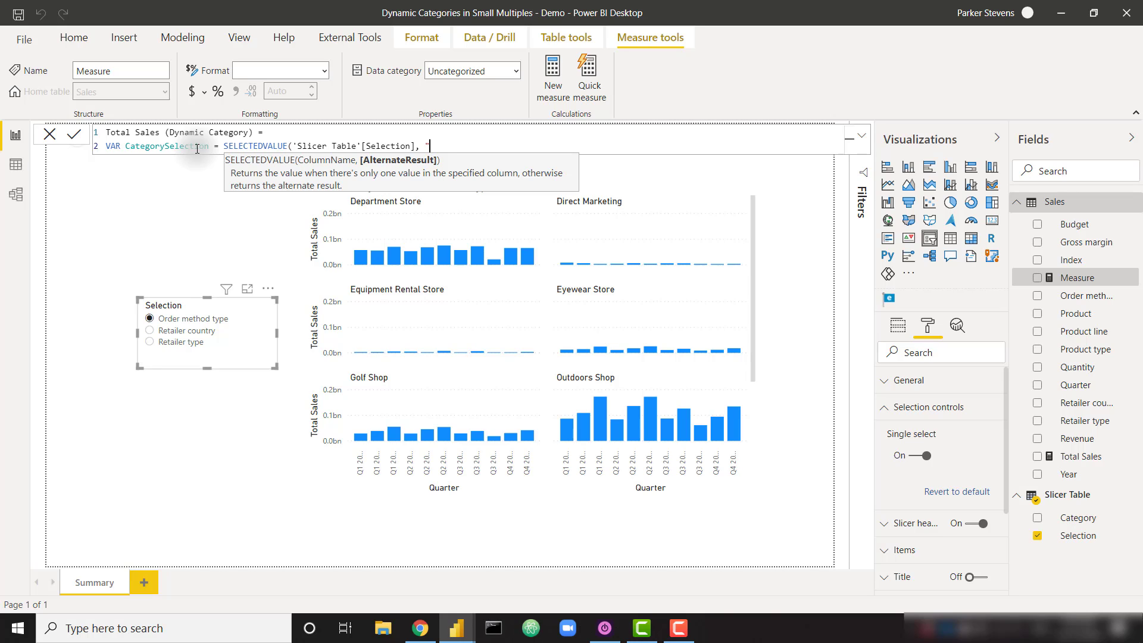
{"action": "type", "text": "Retailer type\""}
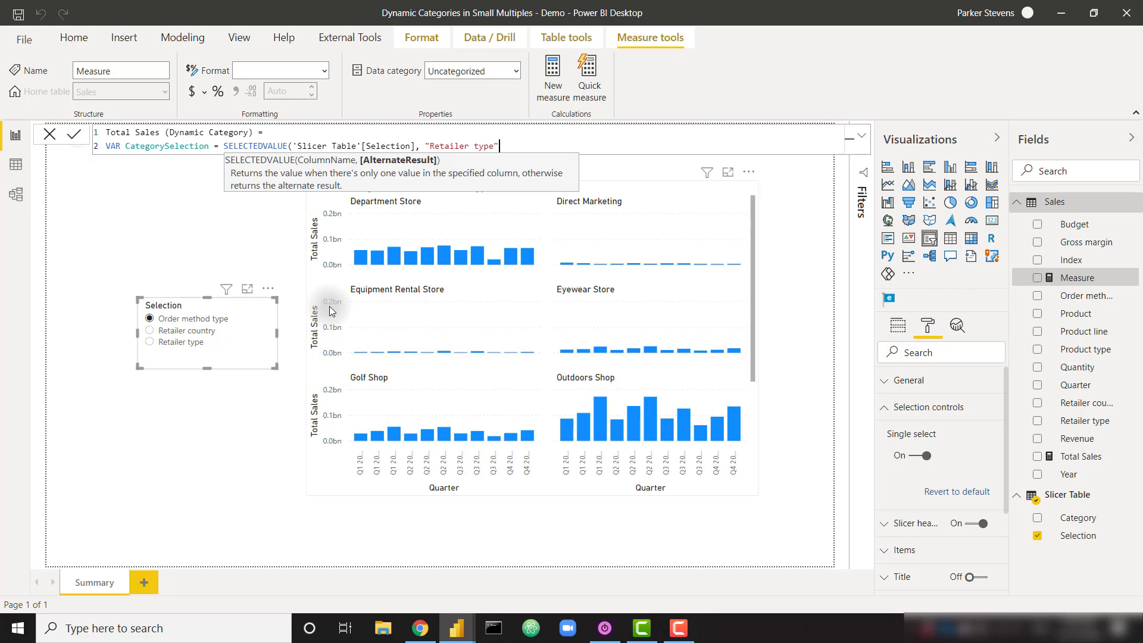
{"action": "key", "text": "Enter"}
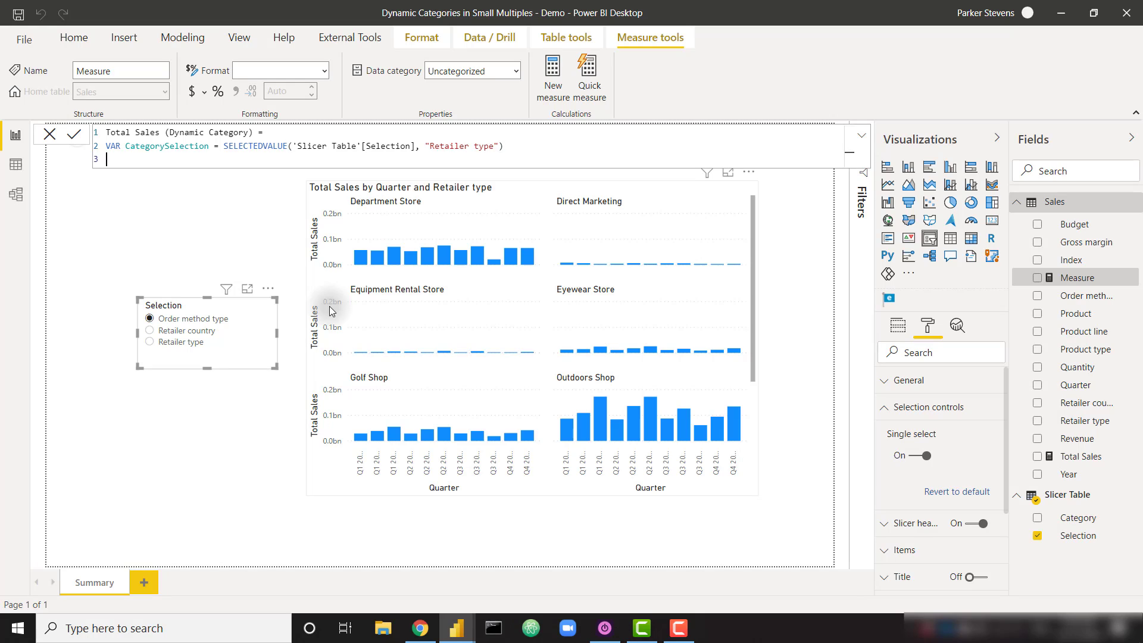
- Start the RETURN with SWITCH(TRUE(), CategorySelection = "Retailer type" as the first branch condition
{"action": "type", "text": "RETURN"}
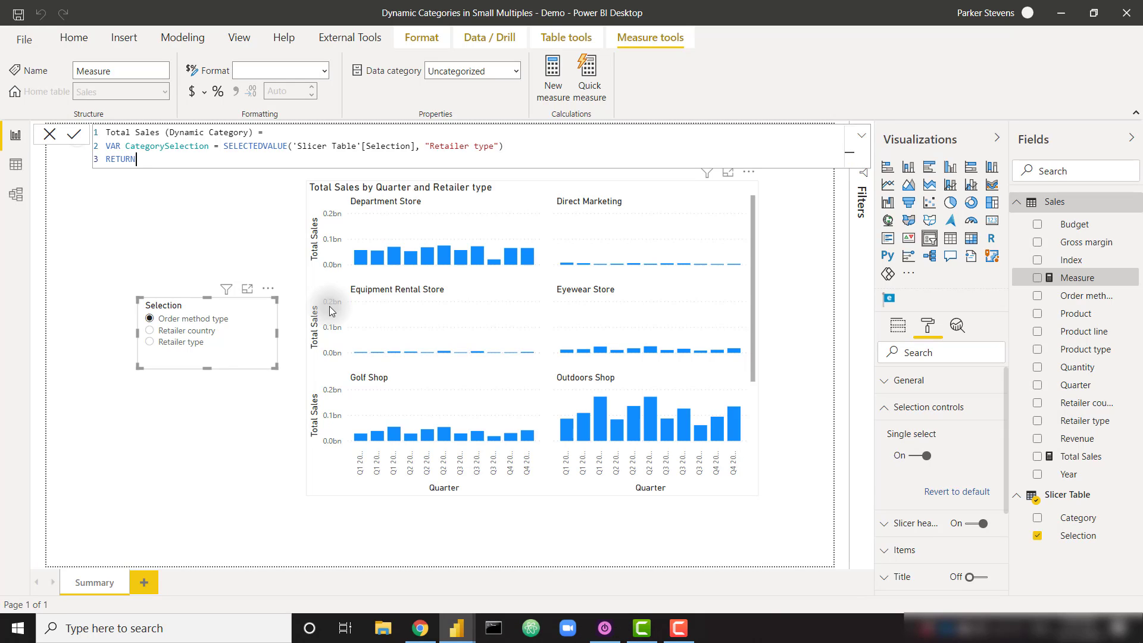
{"action": "type", "text": "SWITCH("}
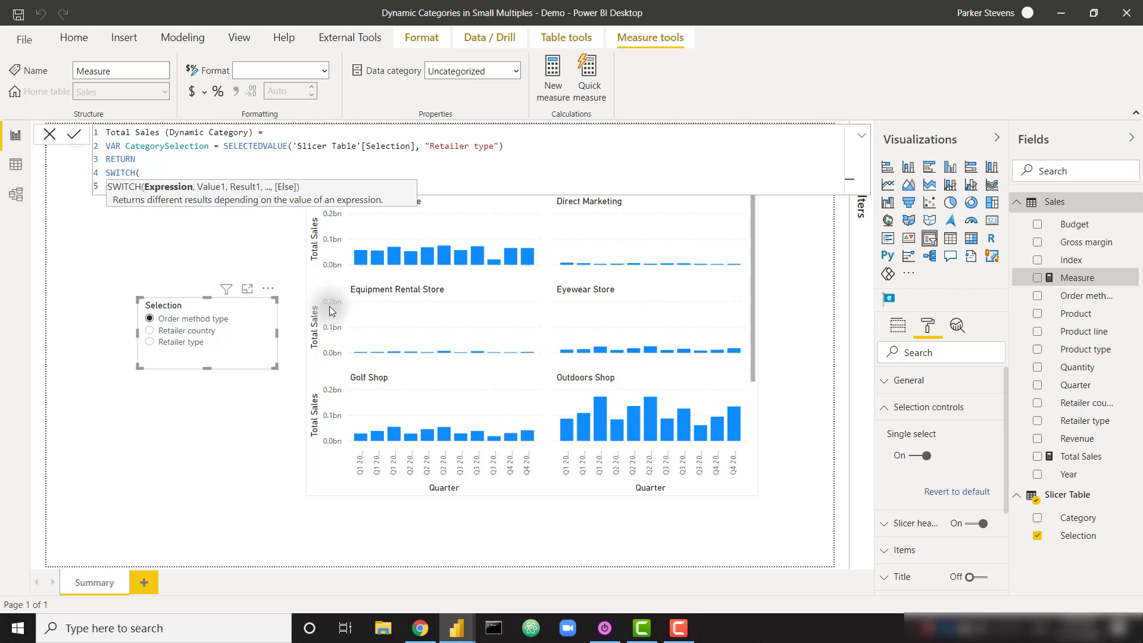
{"action": "type", "text": "TRUE(),"}
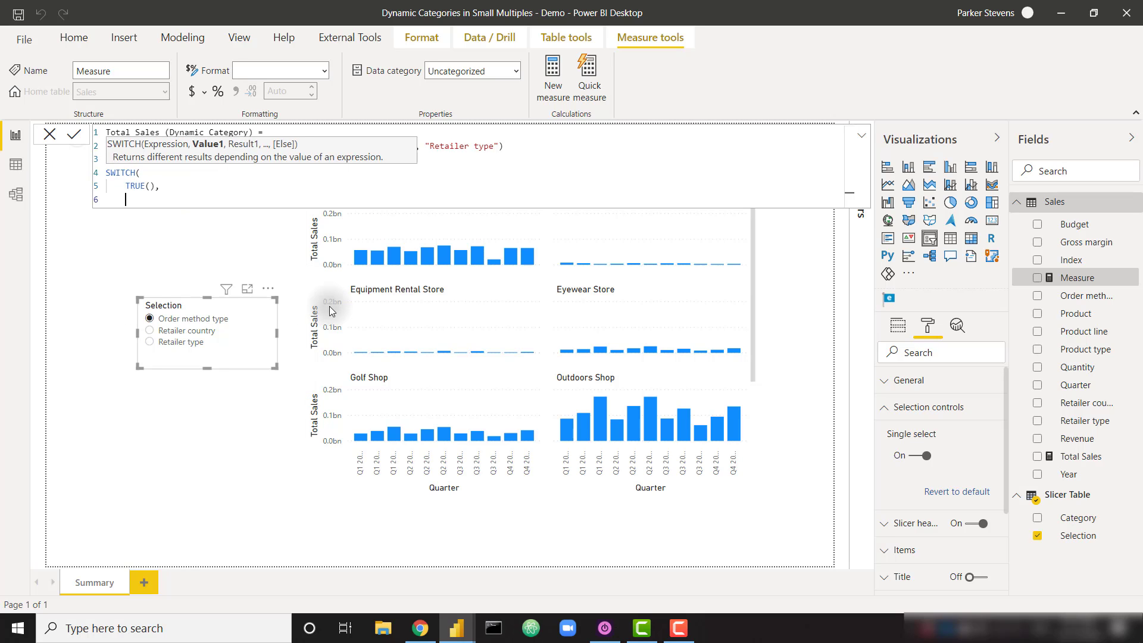
{"action": "type", "text": "cat"}
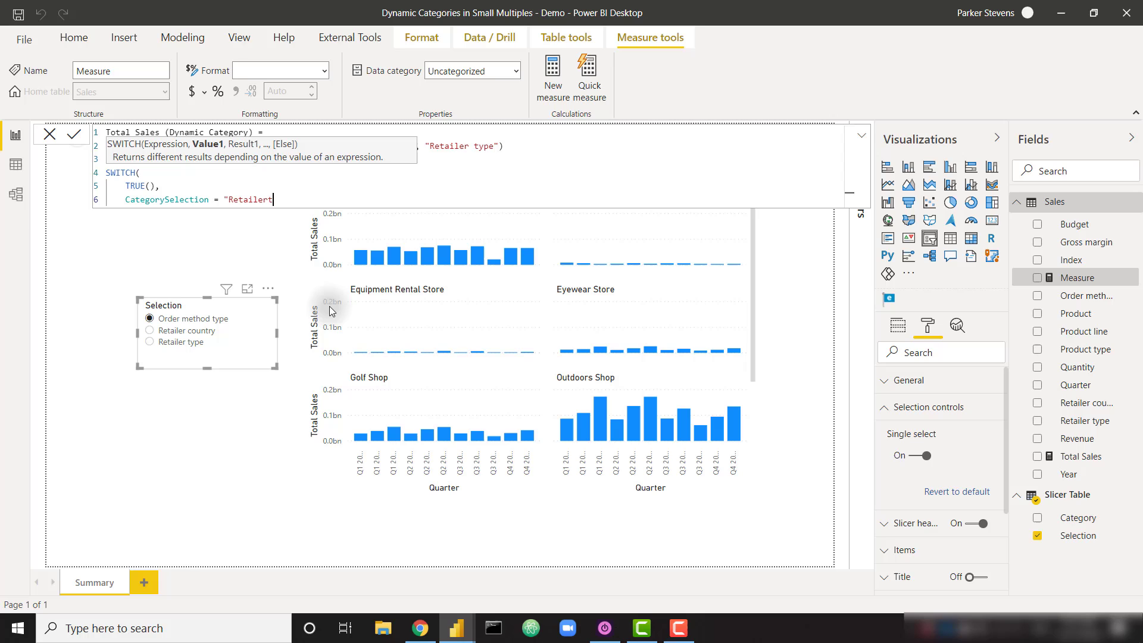
{"action": "type", "text": "type\","}
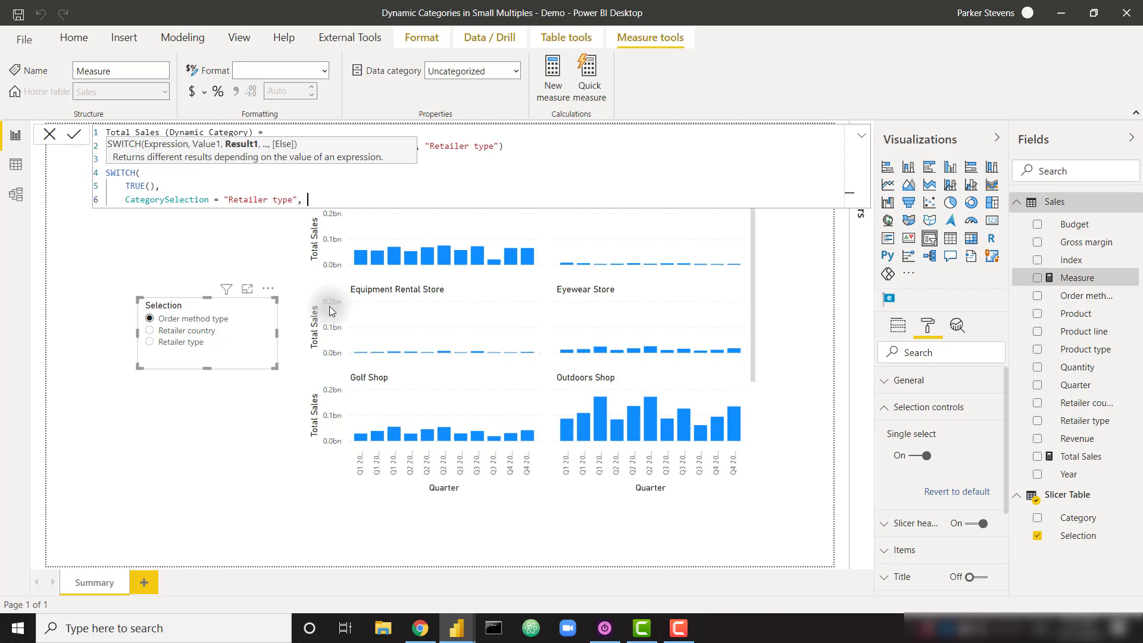
- Return CALCULATE([Total Sales], TREATAS(VALUES('Slicer Table'[Category]), Sales[Retailer type])) for that branch
{"action": "type", "text": "CALCULATE(tot"}
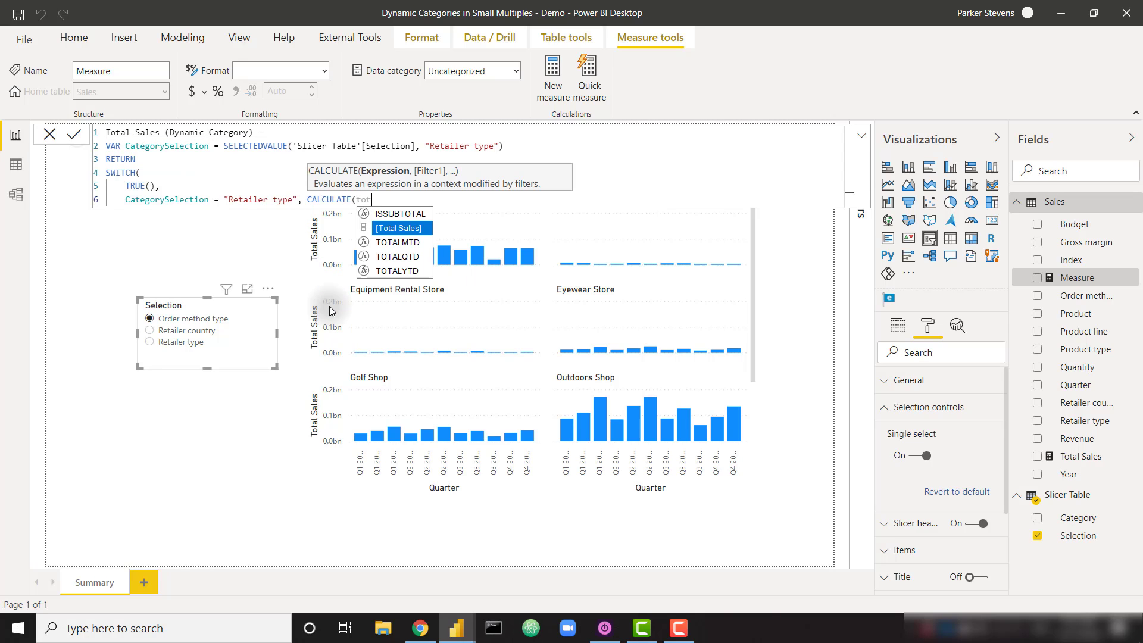
{"action": "type", "text": "[Total Sales],"}
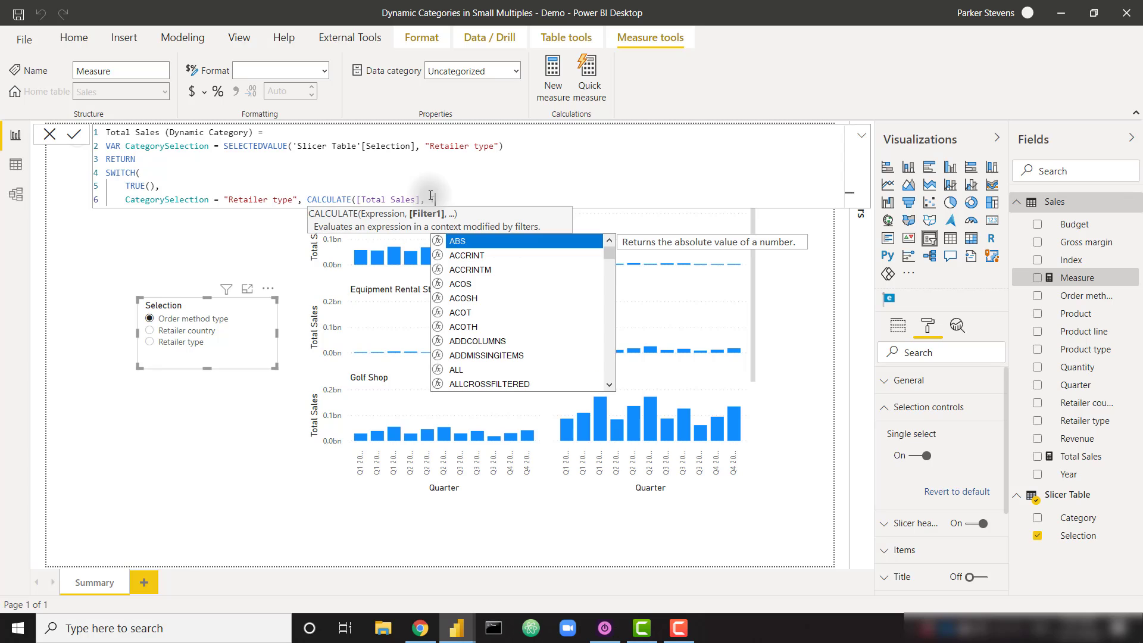
{"action": "type", "text": "TREATAS(VALUES("}
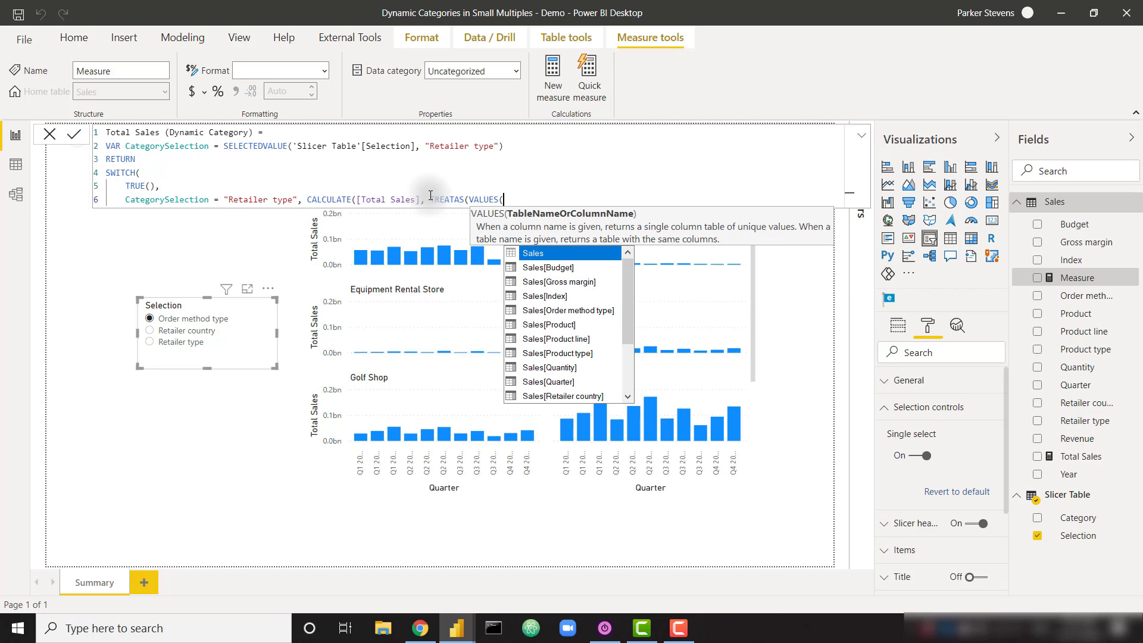
{"action": "type", "text": "'Slicer Table'[Category]"}
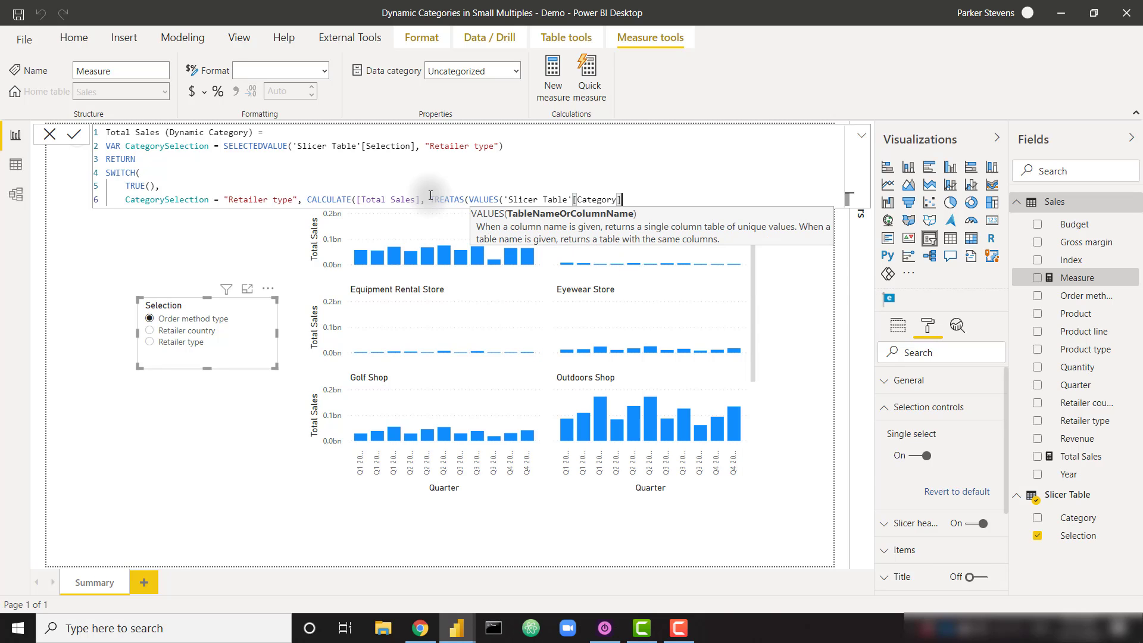
{"action": "type", "text": "),"}
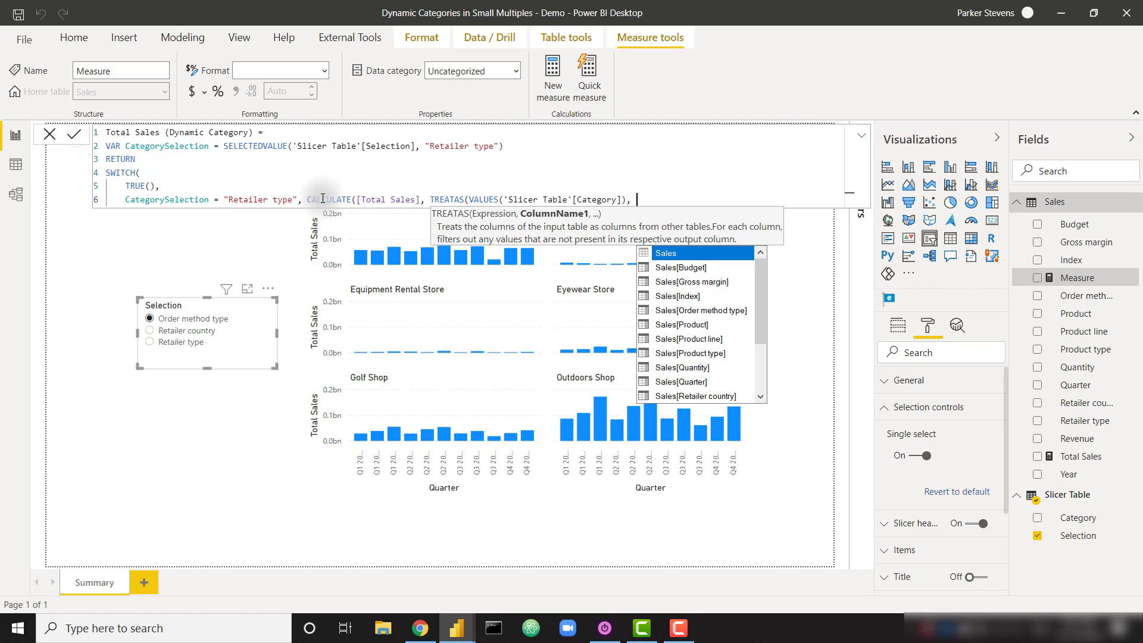
{"action": "mouse_move", "coordinate": [717, 221]}
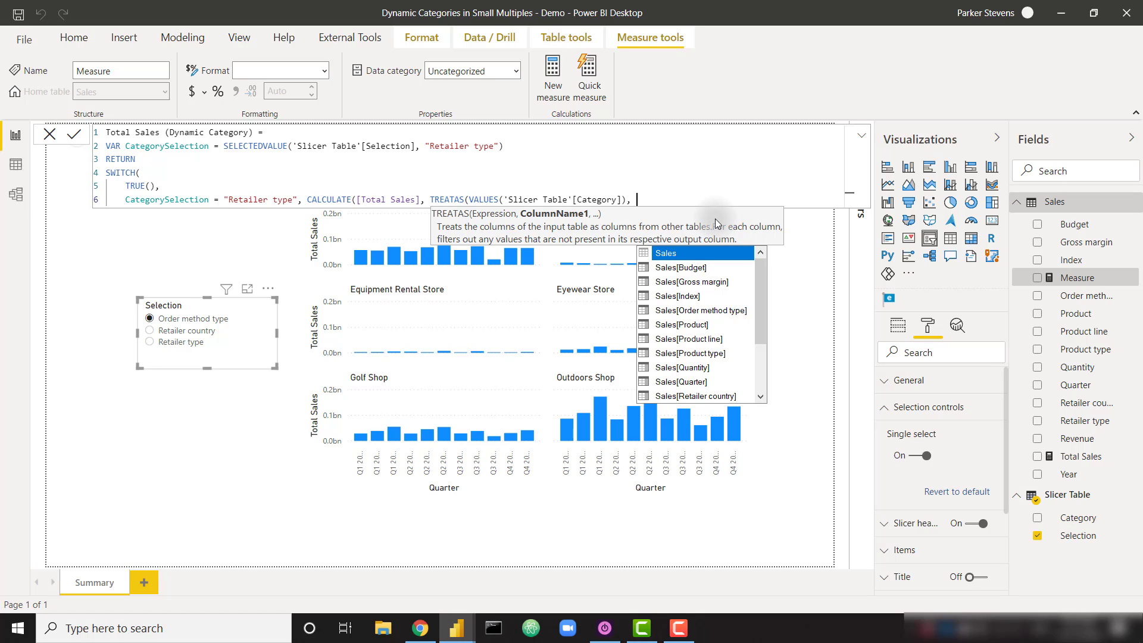
{"action": "type", "text": "re"}
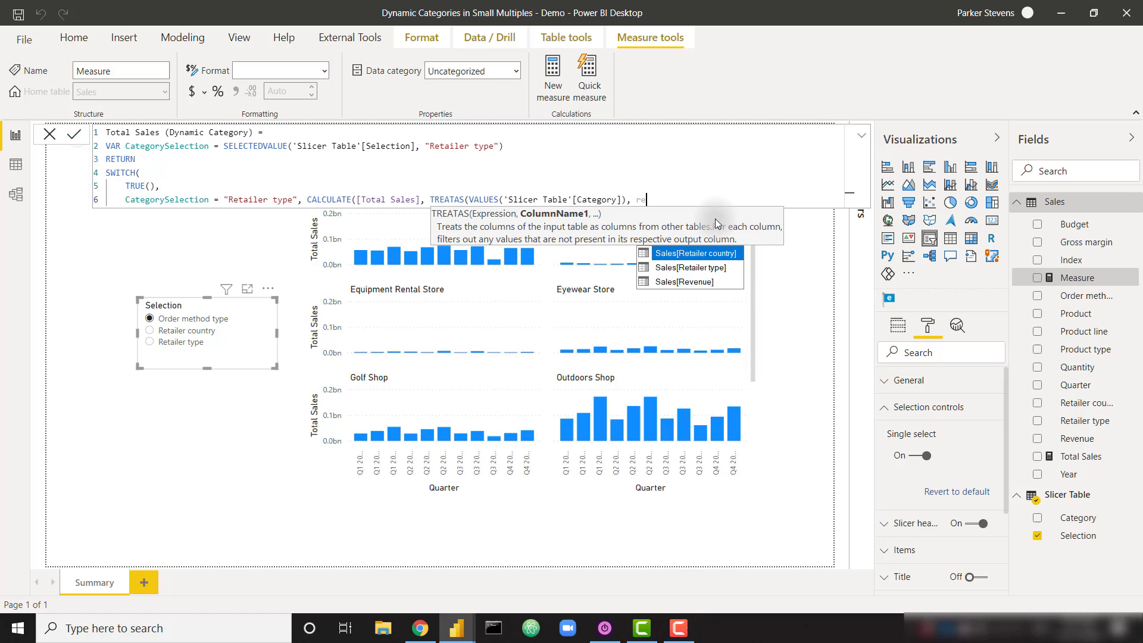
{"action": "left_click", "coordinate": [690, 267]}
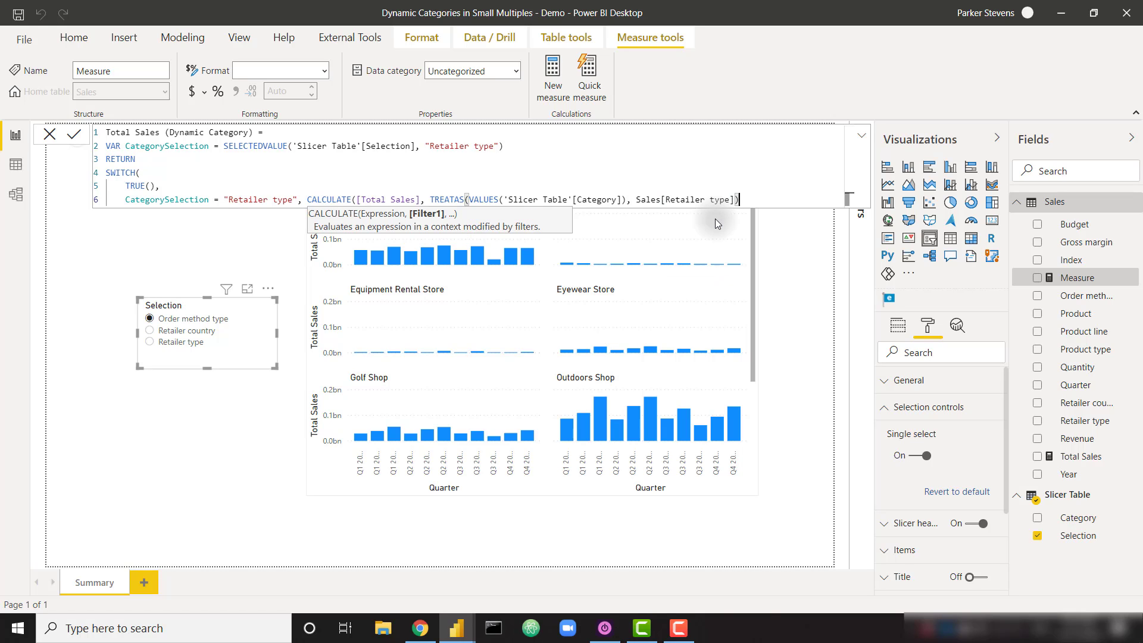
{"action": "mouse_move", "coordinate": [686, 212]}
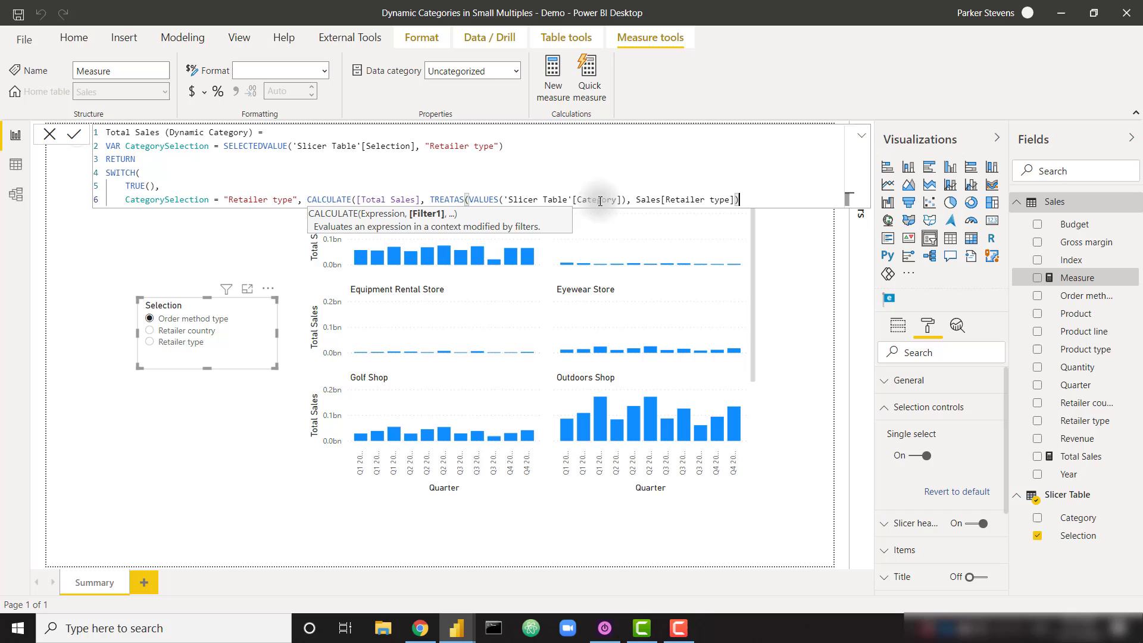
{"action": "mouse_move", "coordinate": [611, 208]}
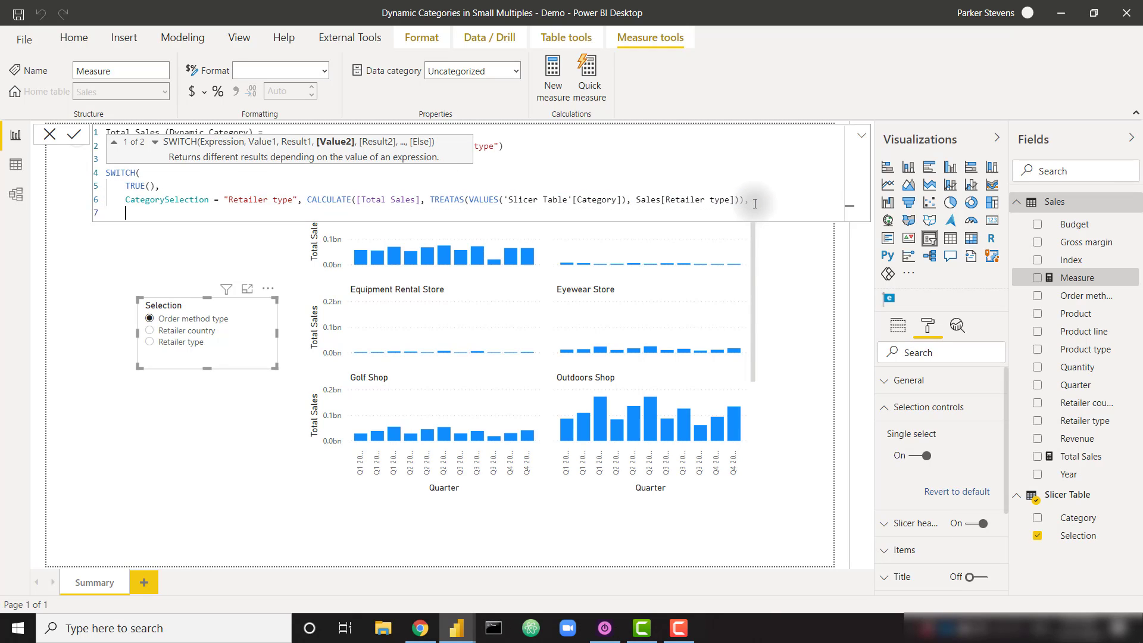
- Add Retailer country and Order method type branches with matching TREATAS and close the SWITCH
{"action": "type", "text": "CategorySelection = \"Retailer type\", CALCULATE([Total Sales], TREATAS(VALUES('Slicer Table'[Category]), Sales[Retailer type])),"}
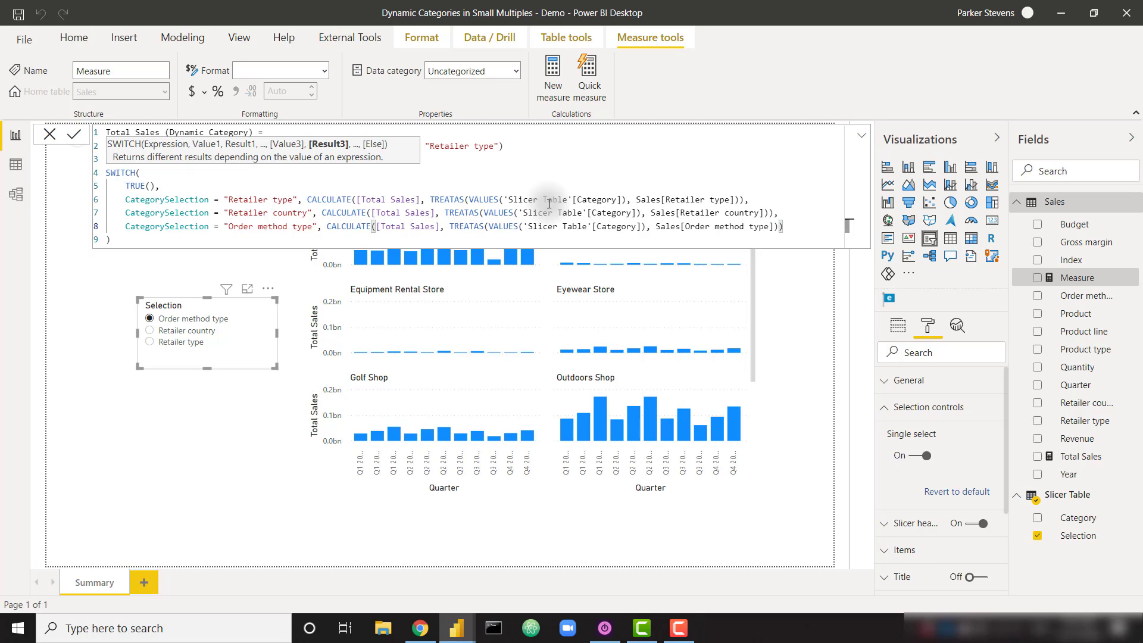
{"action": "mouse_move", "coordinate": [625, 207]}
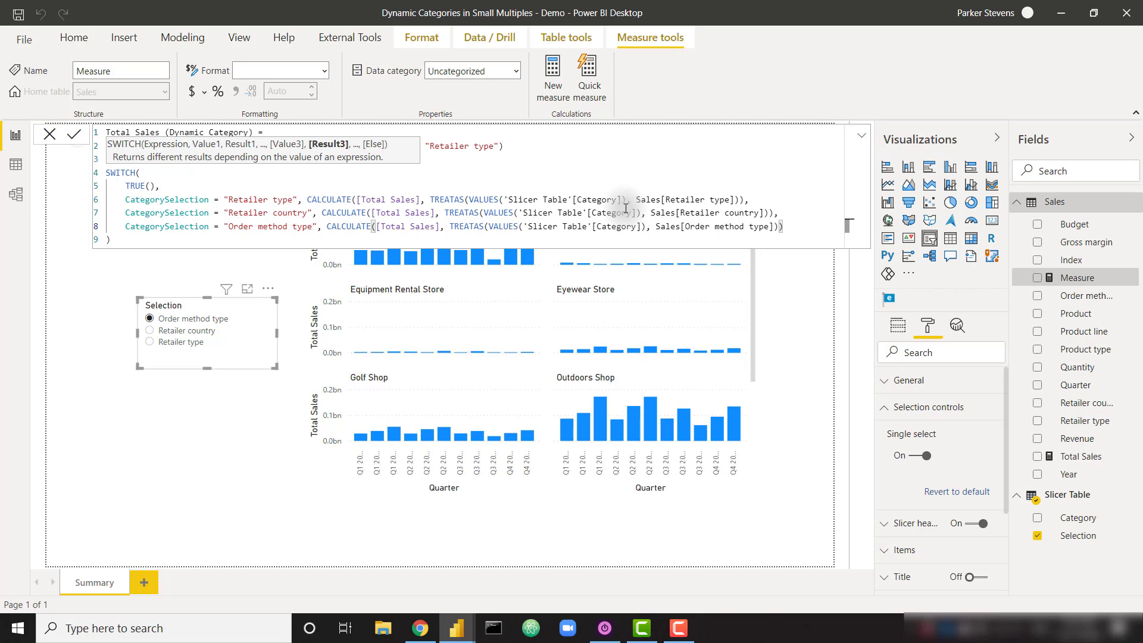
{"action": "mouse_move", "coordinate": [695, 200]}
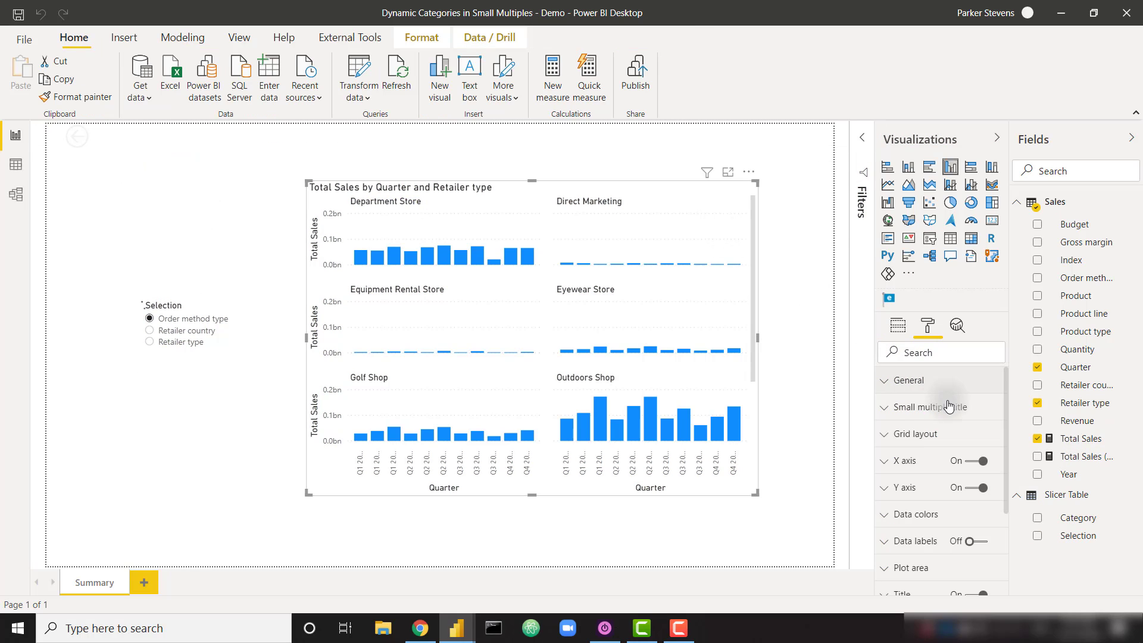
- Replace Retailer type in the chart's Small multiples well with Slicer Table Category
{"action": "left_click", "coordinate": [897, 325]}
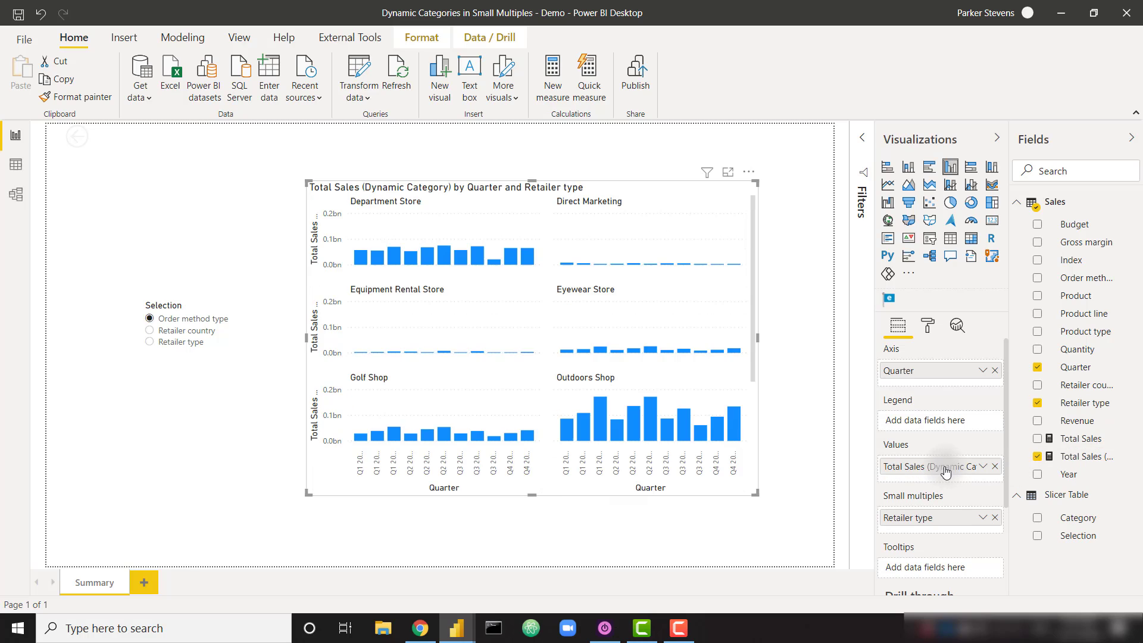
{"action": "mouse_move", "coordinate": [757, 302]}
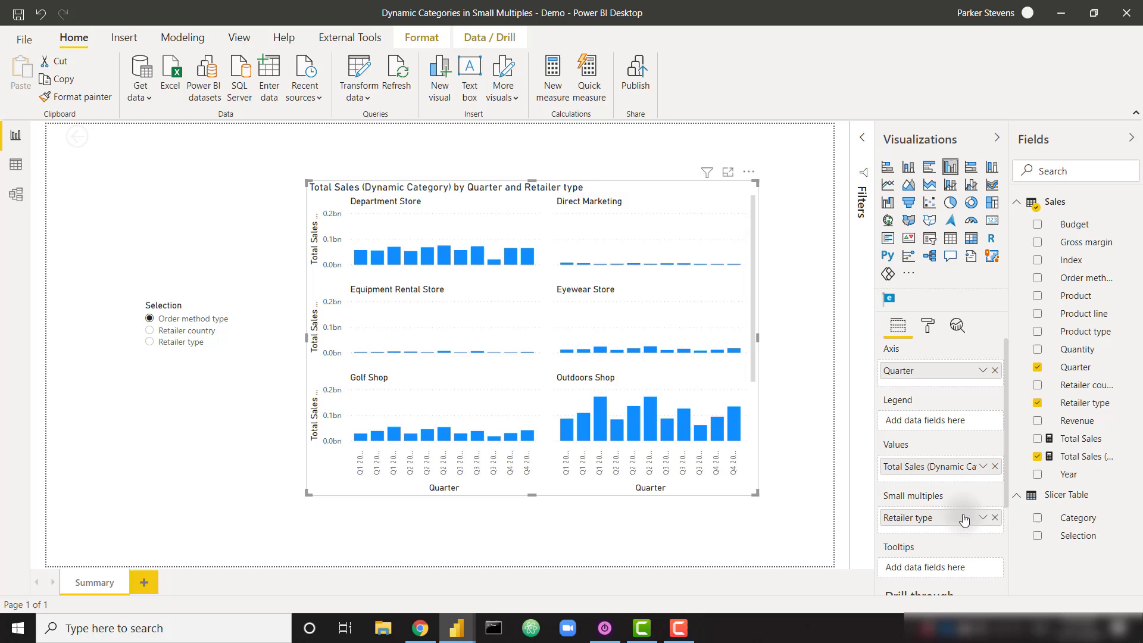
{"action": "left_click", "coordinate": [994, 516]}
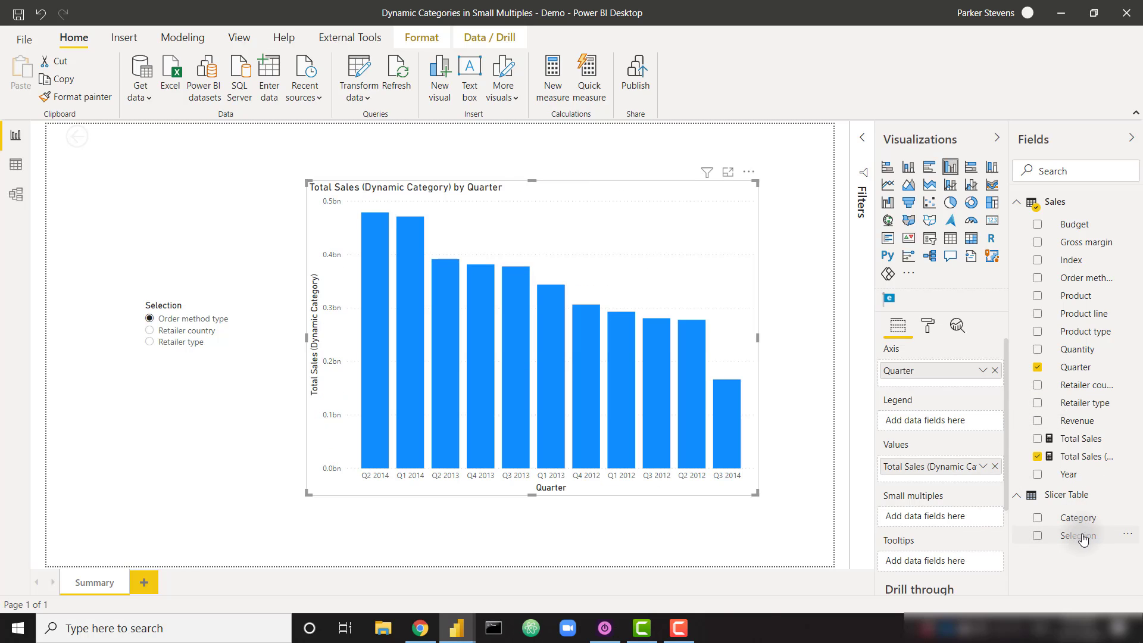
{"action": "left_click", "coordinate": [1038, 518]}
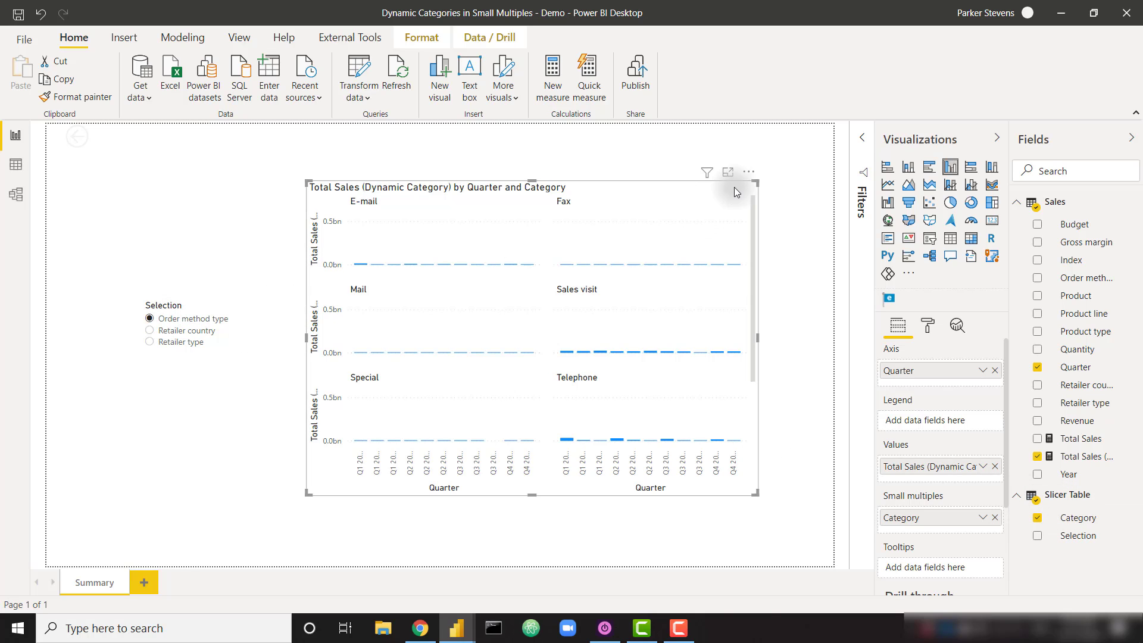
- Reverse the panel order, then set the Selection slicer to Retailer country and then Retailer type
{"action": "left_click", "coordinate": [749, 172]}
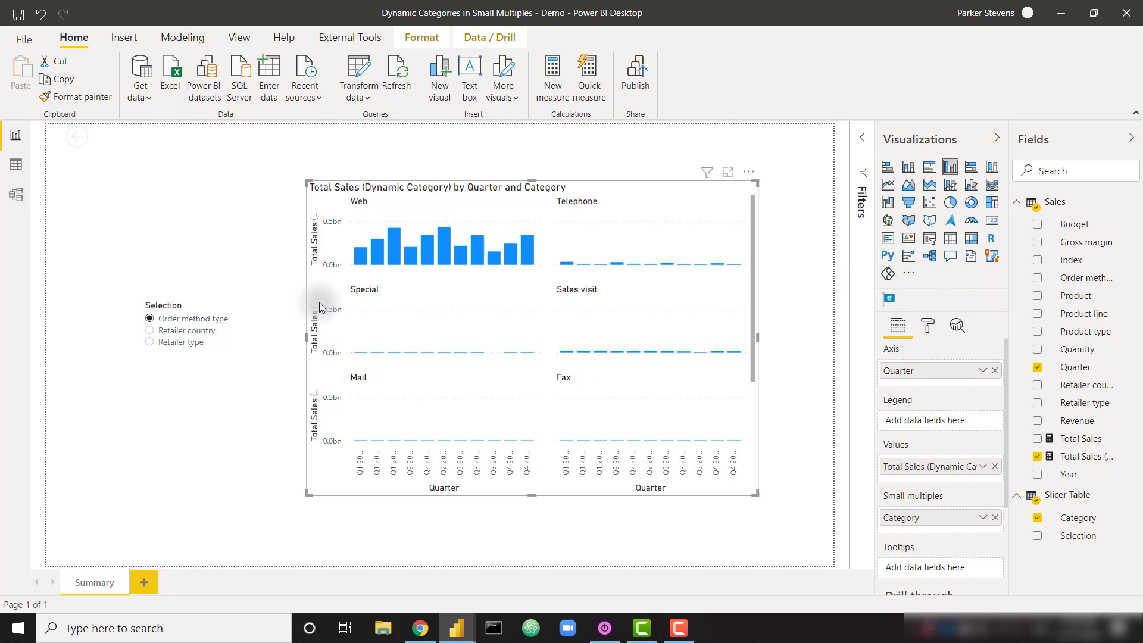
{"action": "mouse_move", "coordinate": [357, 207]}
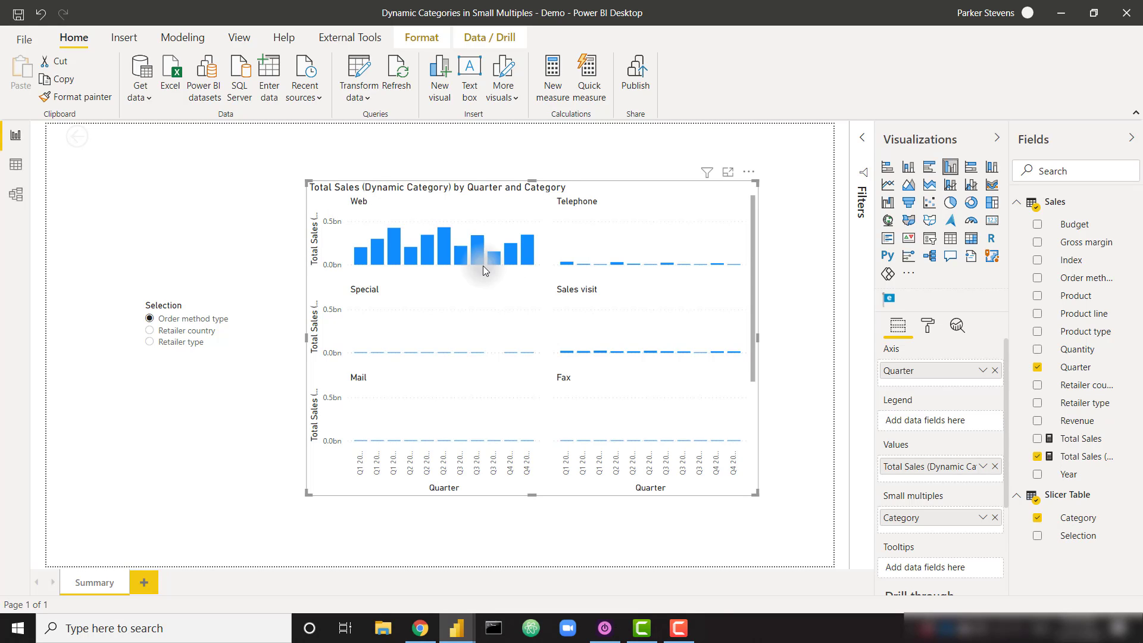
{"action": "left_click", "coordinate": [173, 331]}
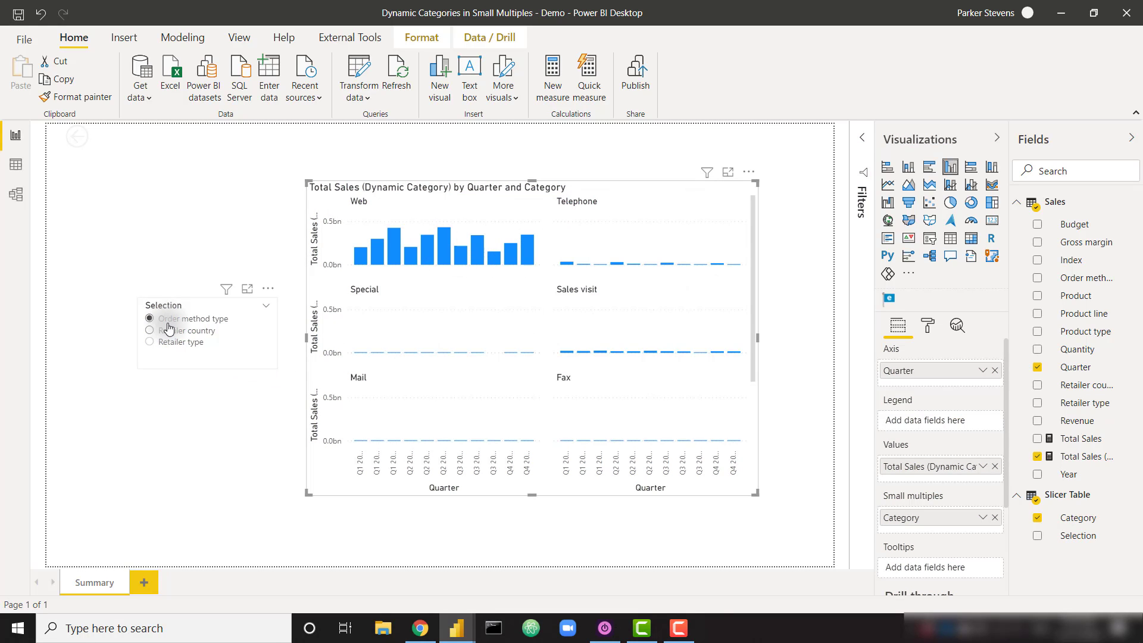
{"action": "left_click", "coordinate": [149, 331]}
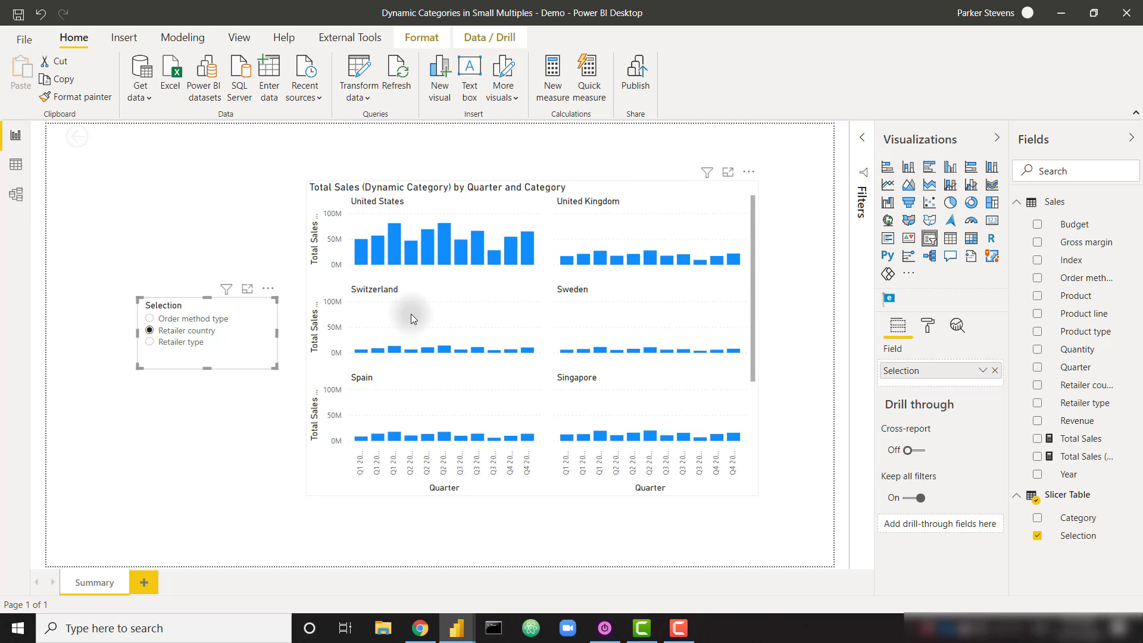
{"action": "left_click", "coordinate": [149, 342]}
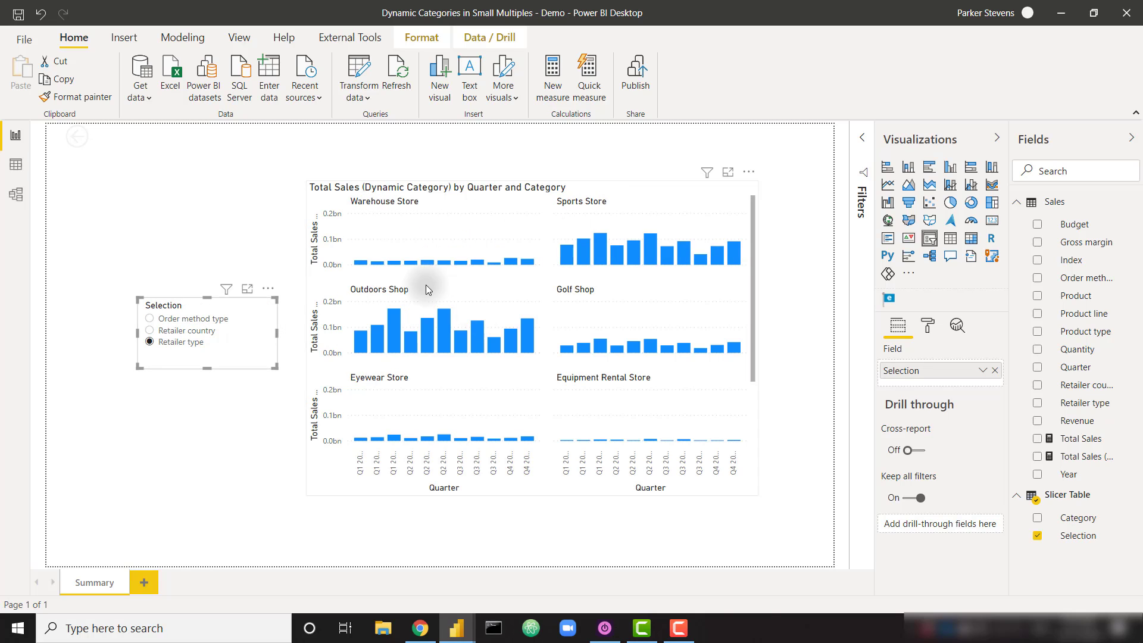
{"action": "mouse_move", "coordinate": [557, 289]}
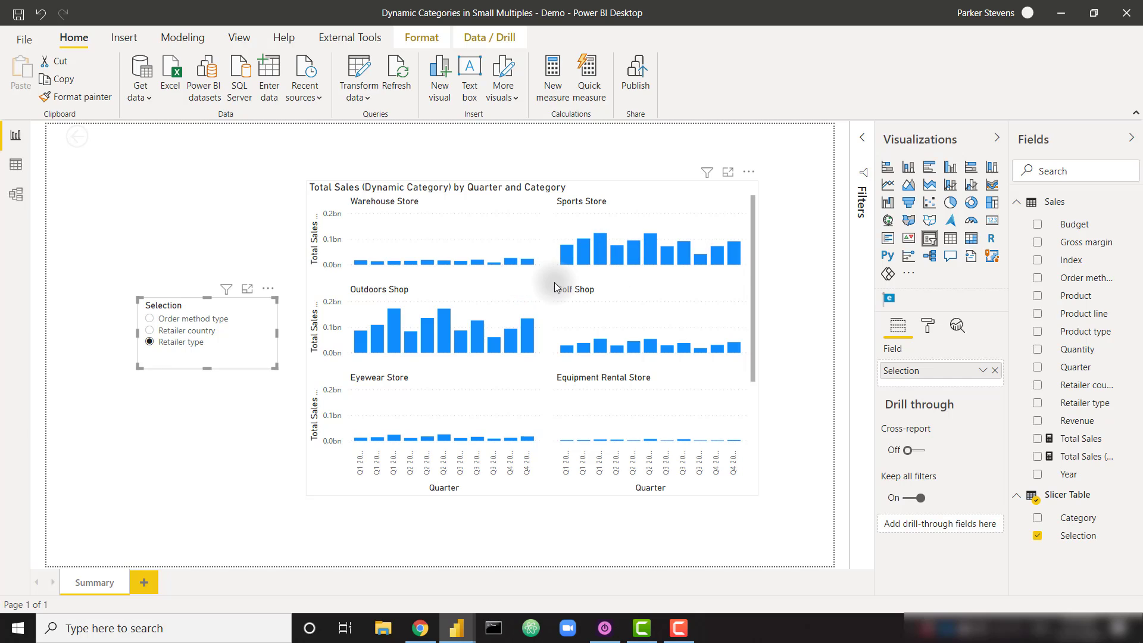